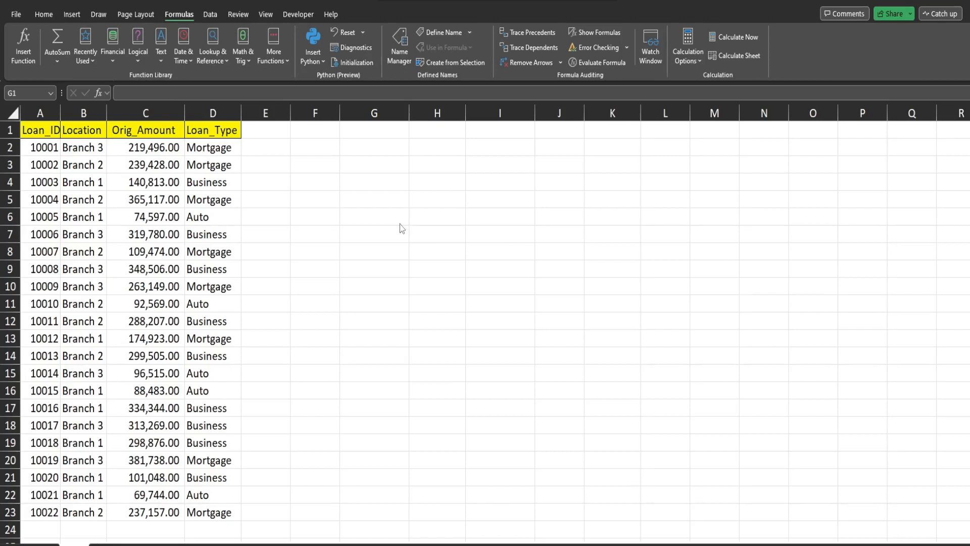
Step: Select cell G1 and insert a Python formula there
left_click(44, 10)
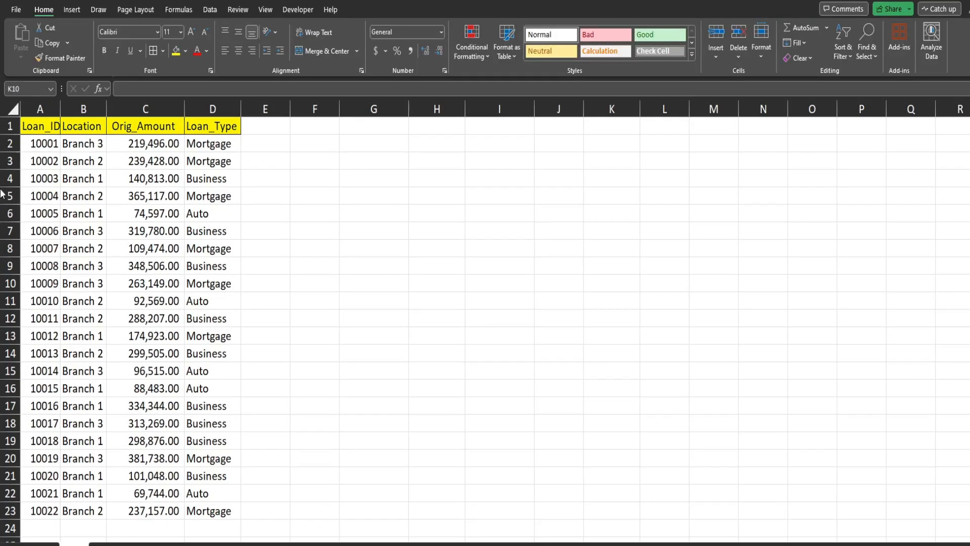
mouse_move(72, 171)
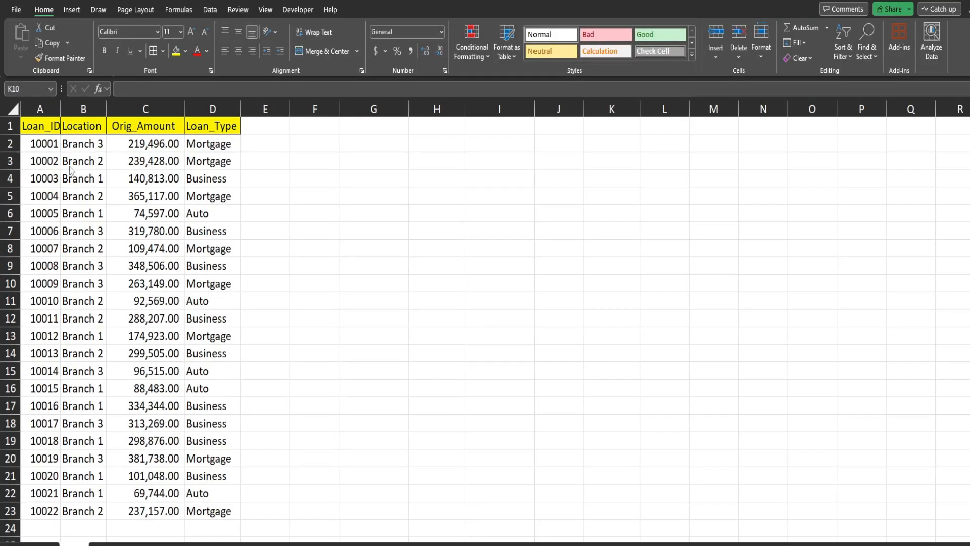
left_click(611, 283)
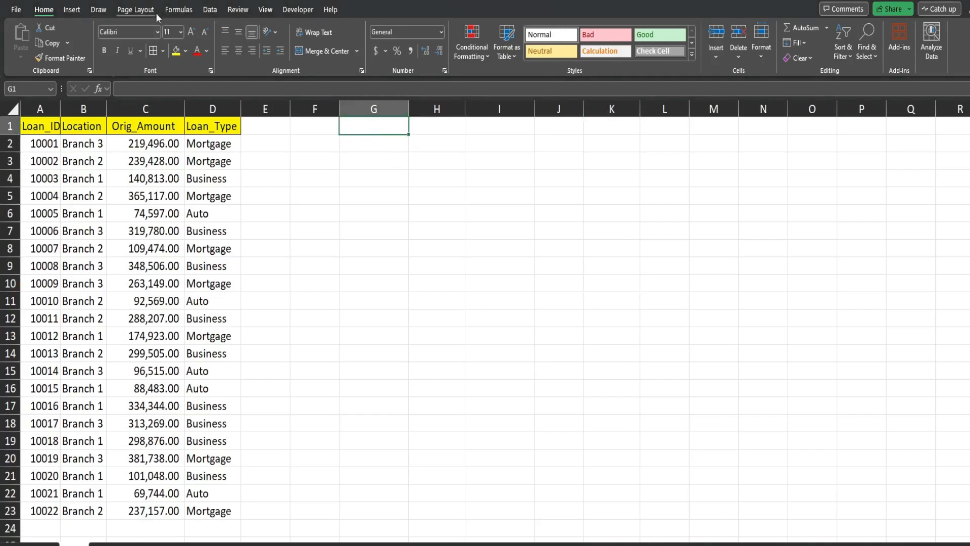
left_click(178, 10)
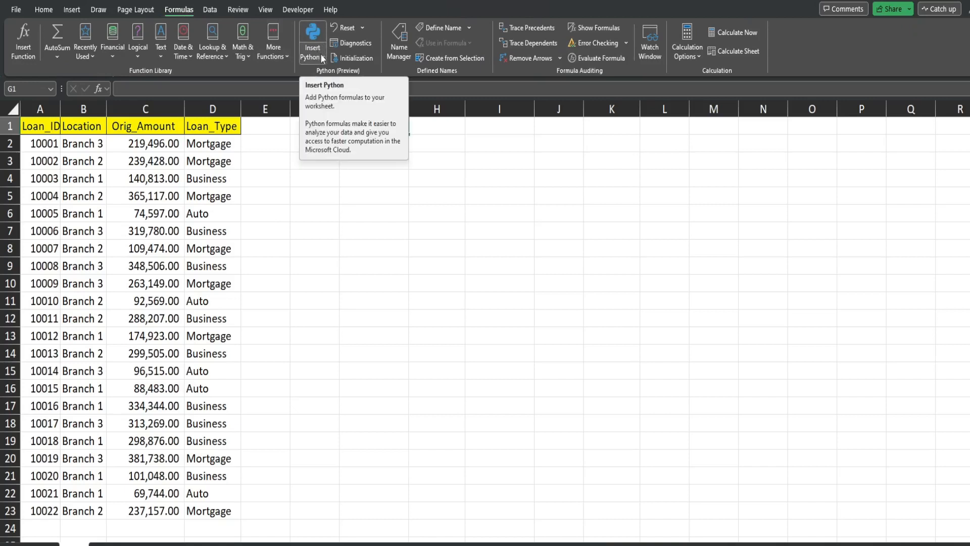
left_click(311, 47)
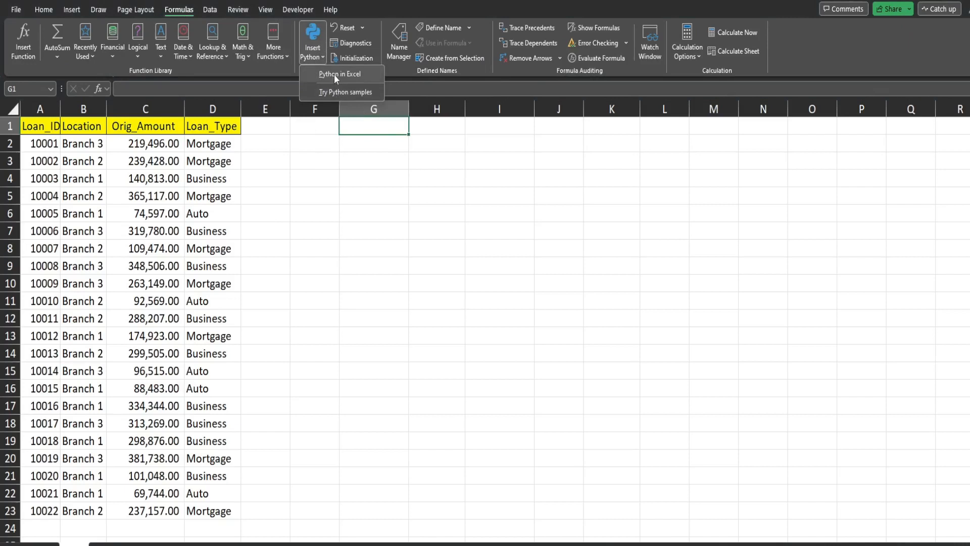
left_click(339, 74)
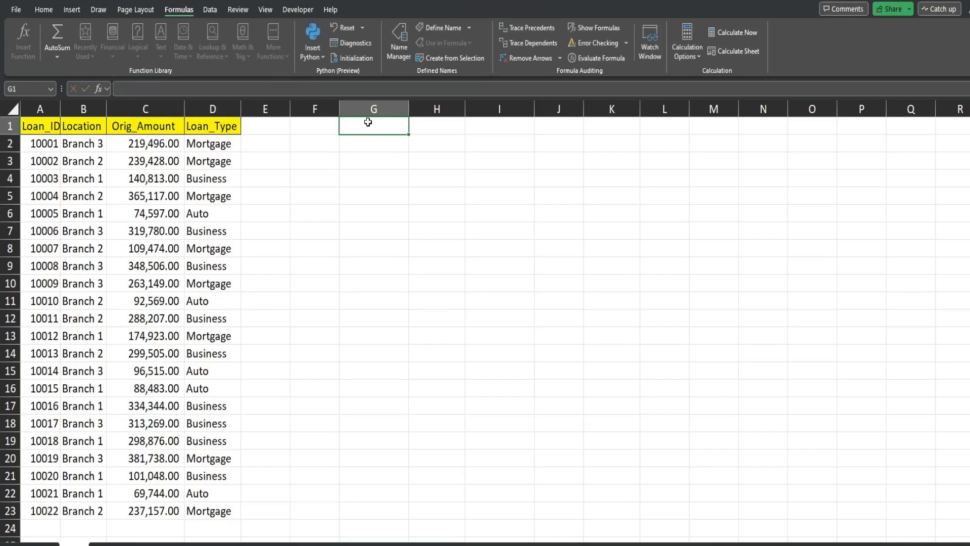
Step: Enter df = xl("A1:D23", headers=True) in G1 and start a new line
type("=")
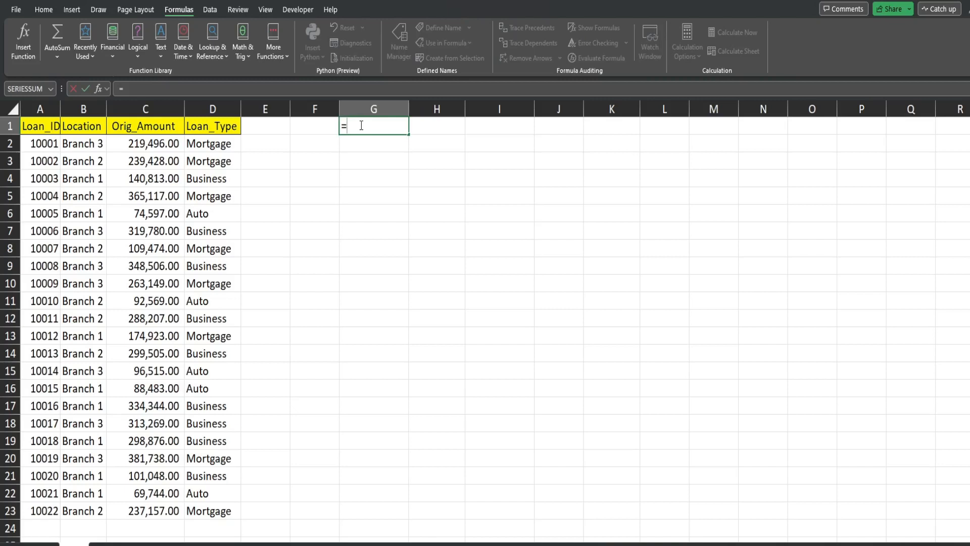
type("P")
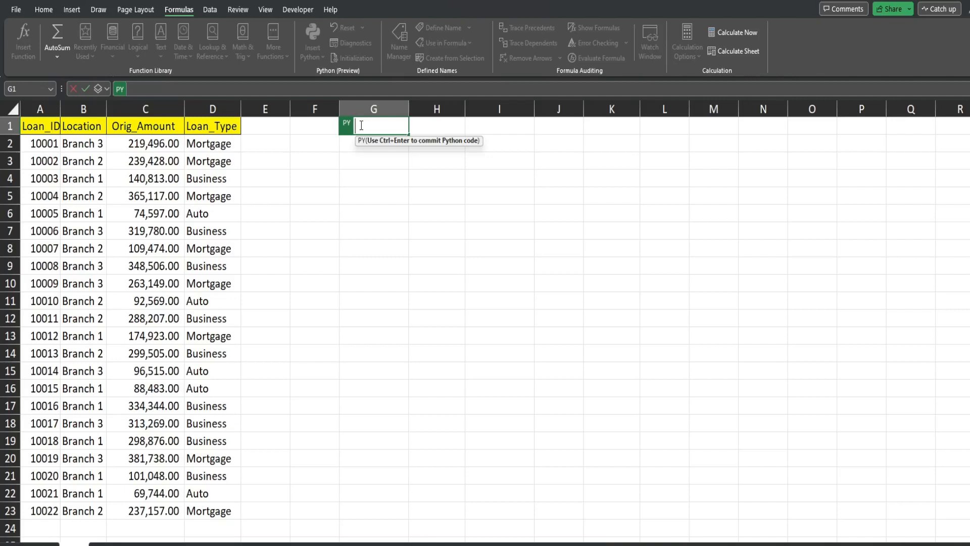
type("d")
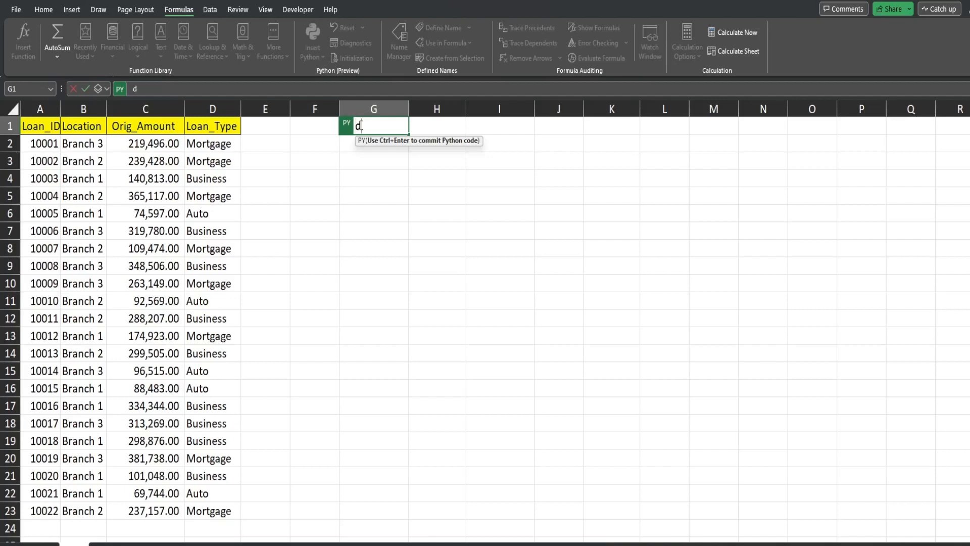
type("f")
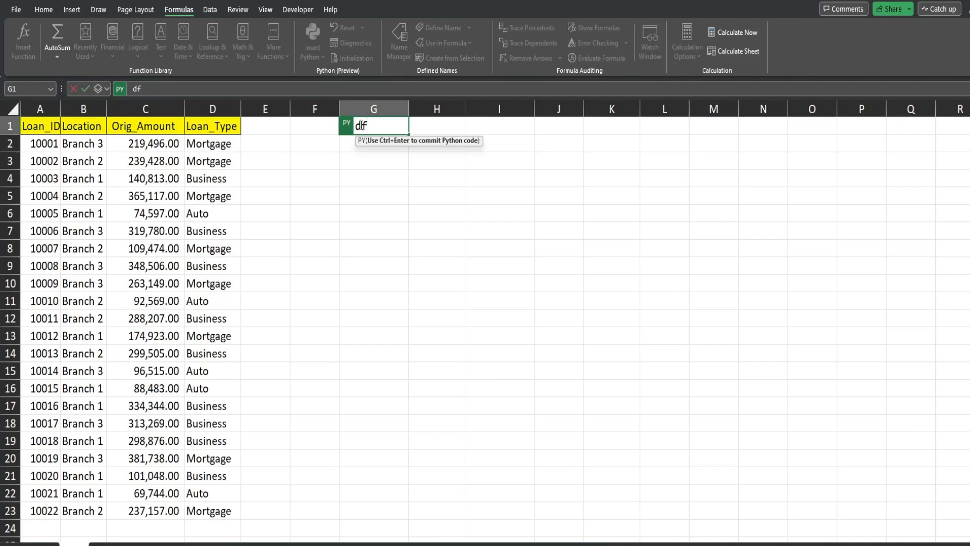
type("= xl(\"A1:D23\", headers=True")
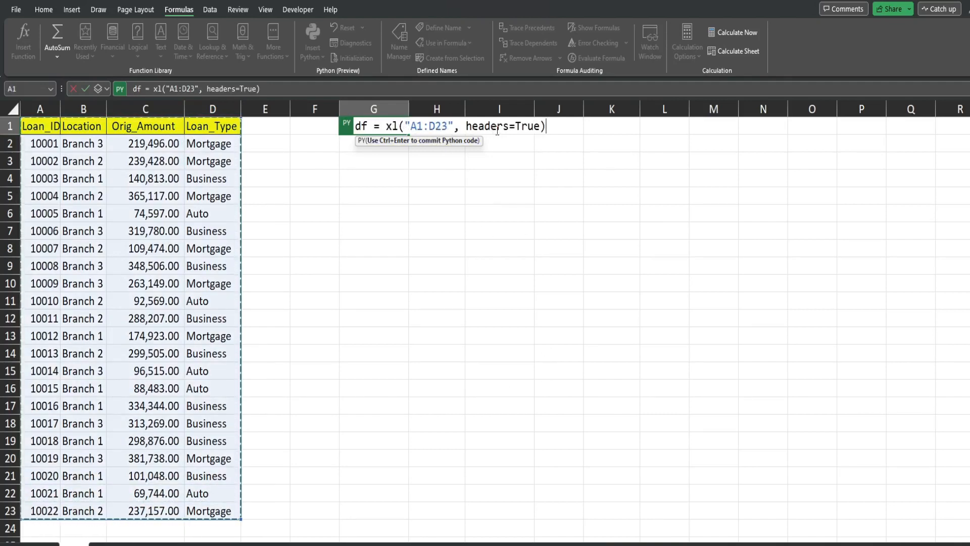
mouse_move(574, 144)
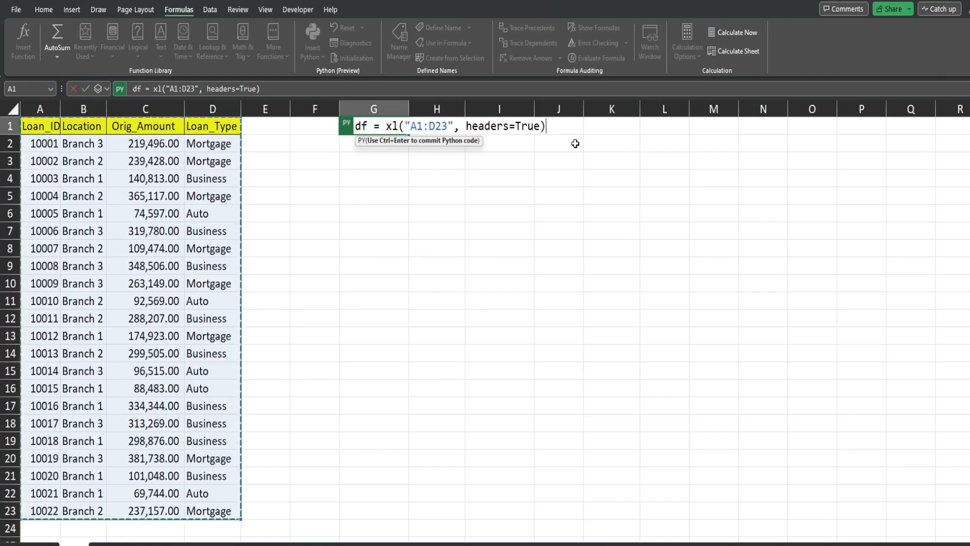
key("enter")
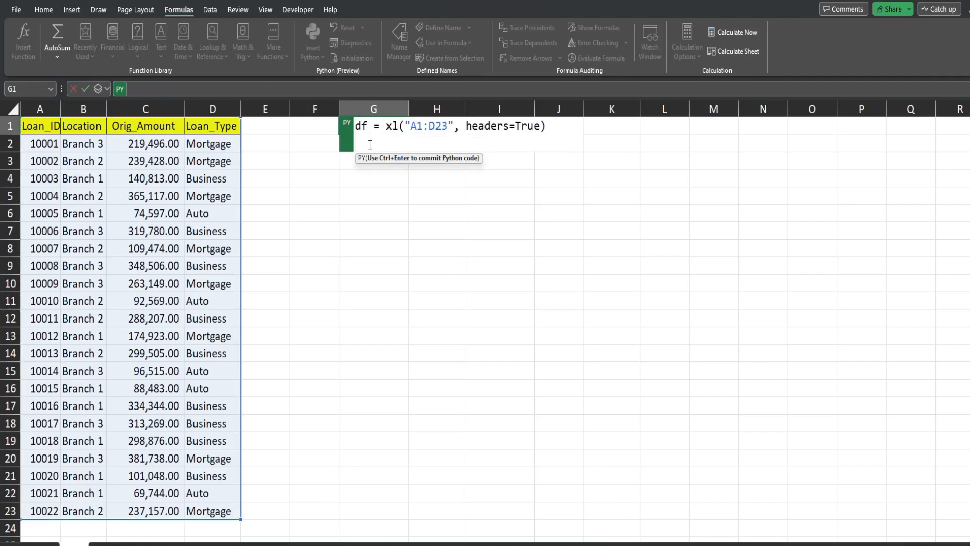
Step: Commit G1 to produce the 22×4 loan DataFrame and show it as a Python object
key("ctrl+enter")
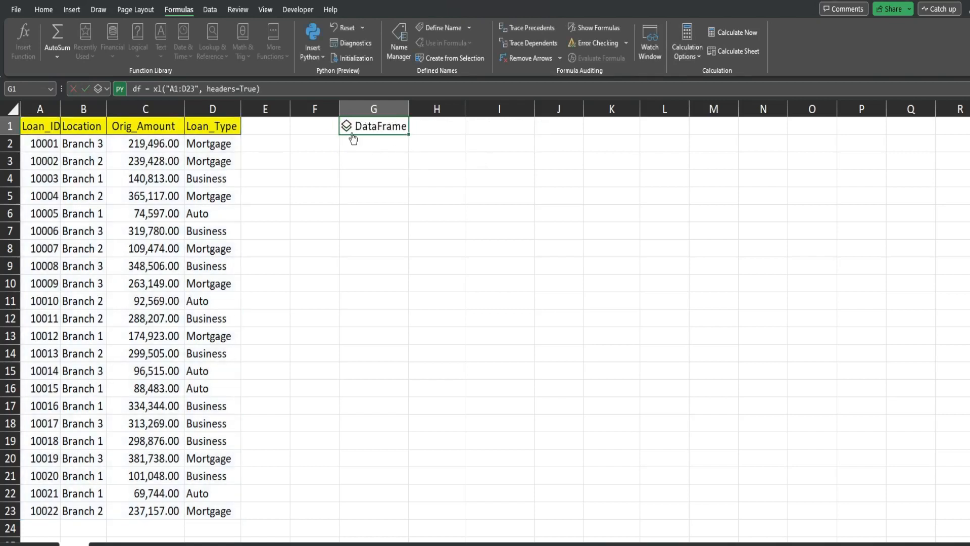
mouse_move(347, 126)
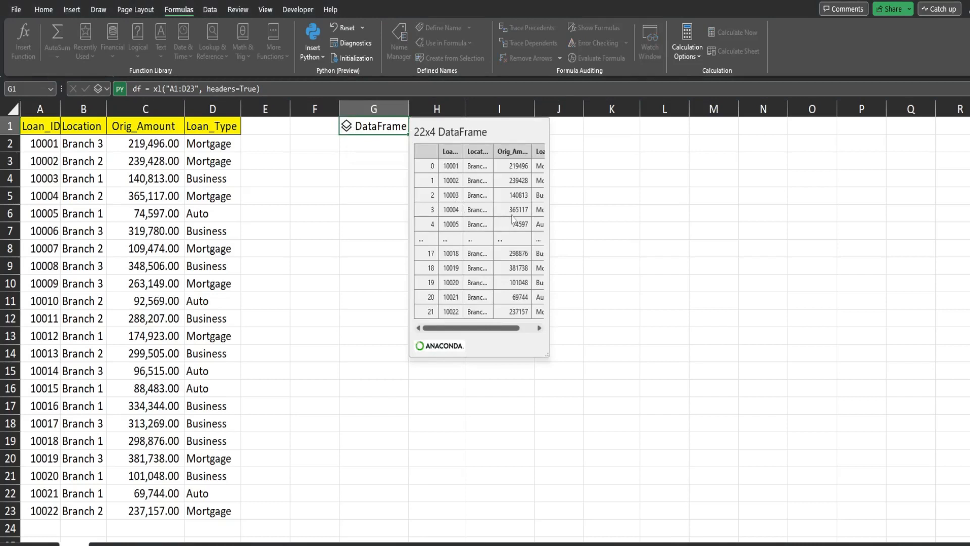
left_click_drag(470, 327, 529, 327)
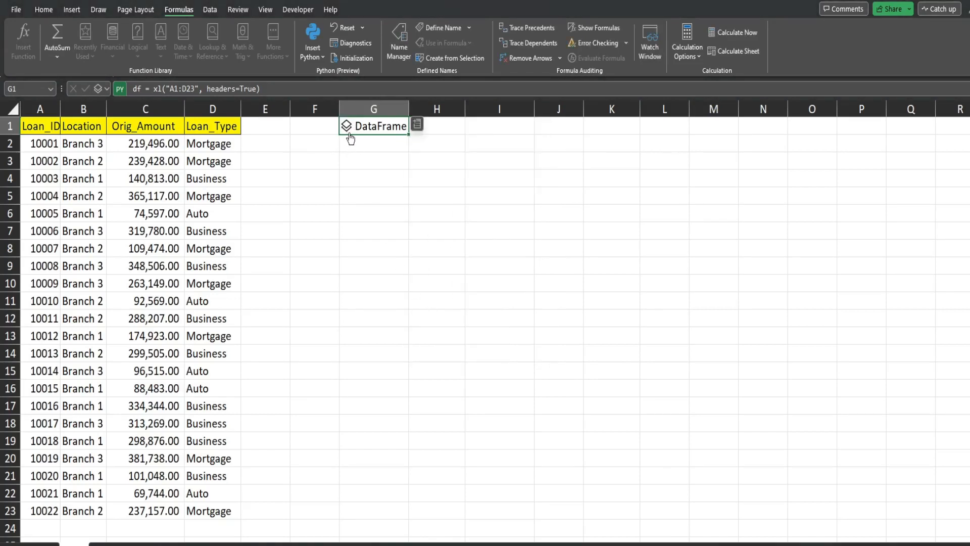
mouse_move(349, 128)
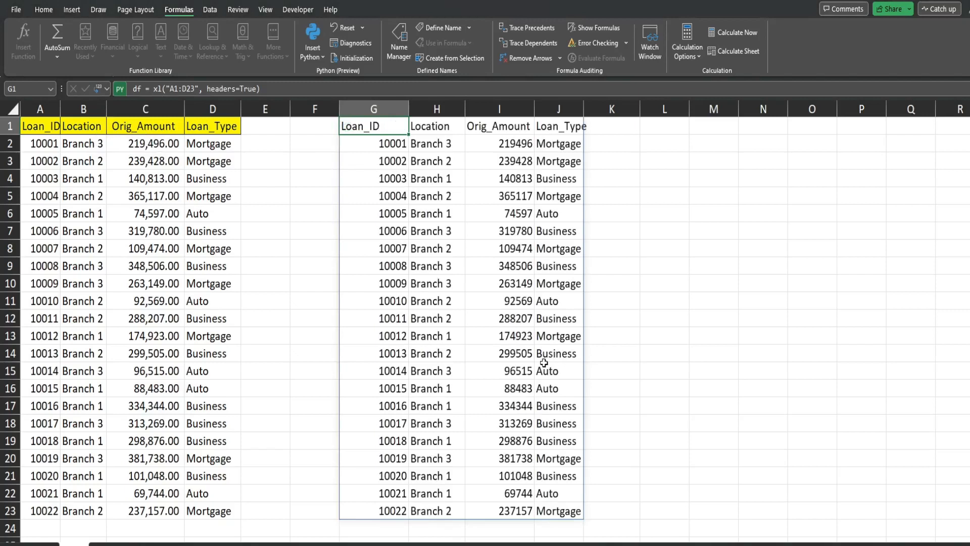
mouse_move(108, 97)
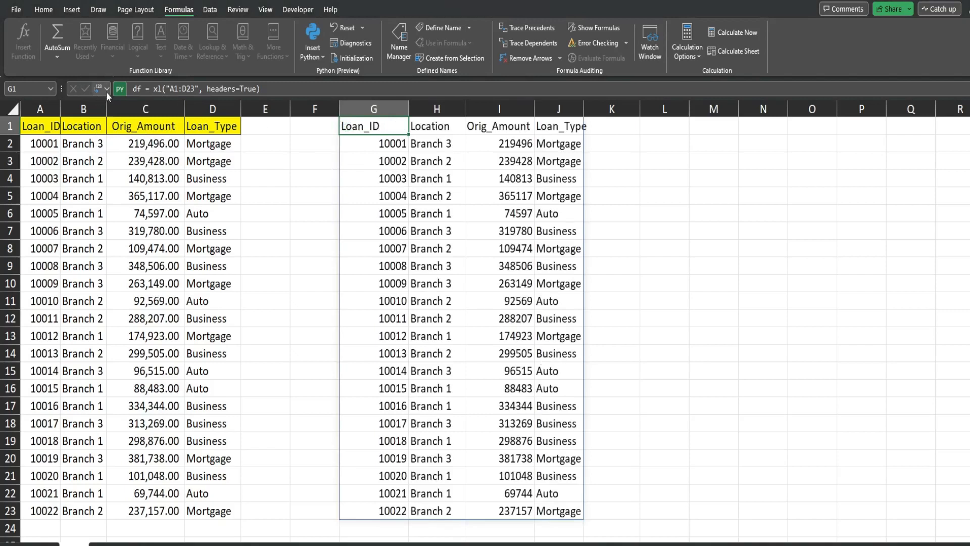
left_click(105, 88)
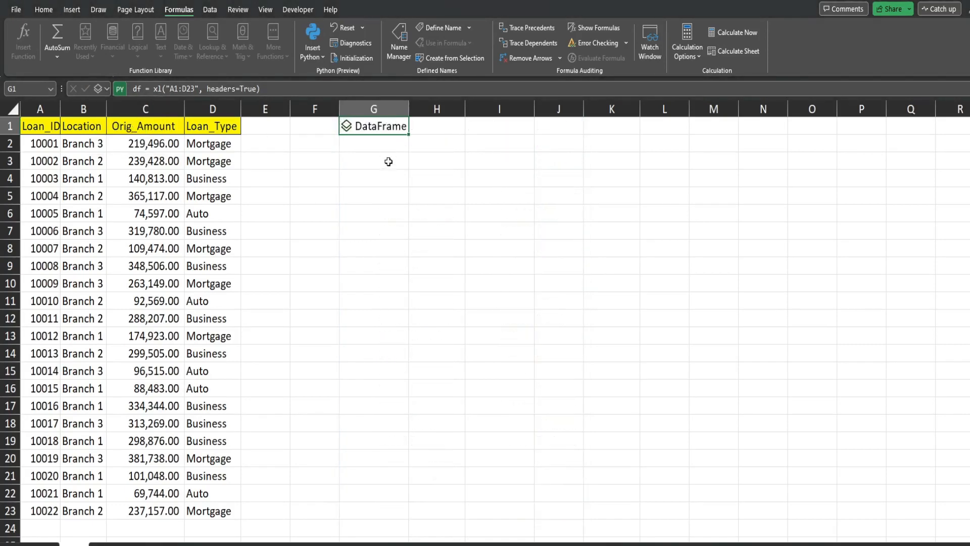
Step: Clear the stray entry in G3 and make G3 a Python formula cell
left_click(373, 160)
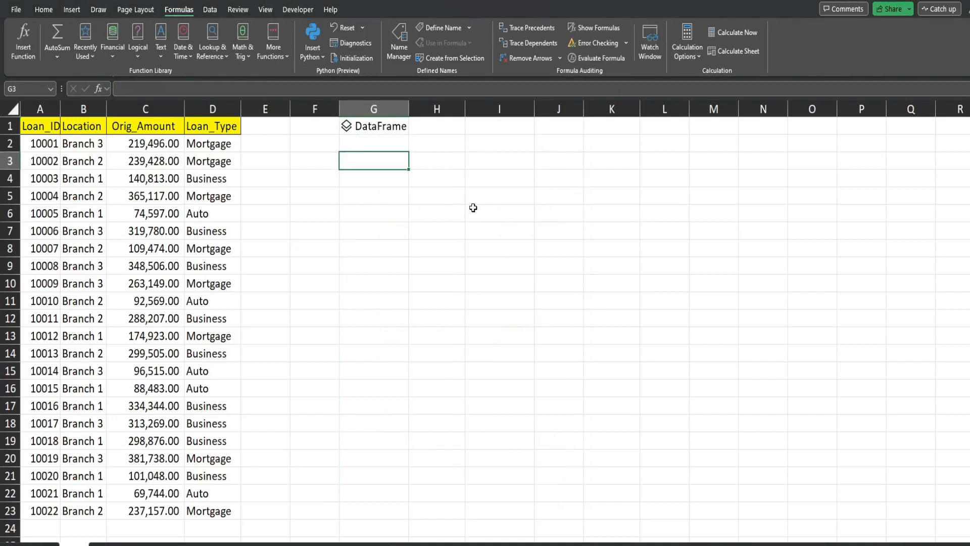
mouse_move(466, 179)
type("=")
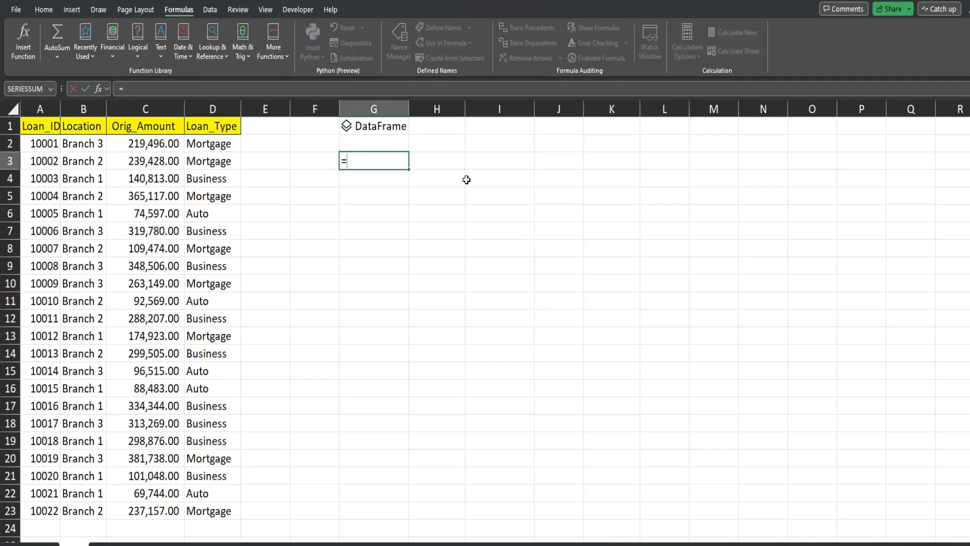
key("Escape")
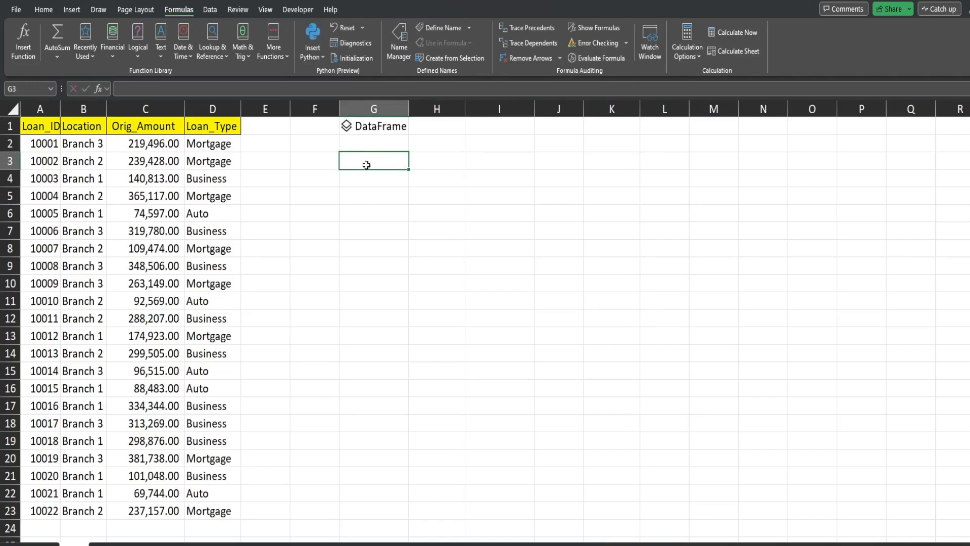
type("=Py")
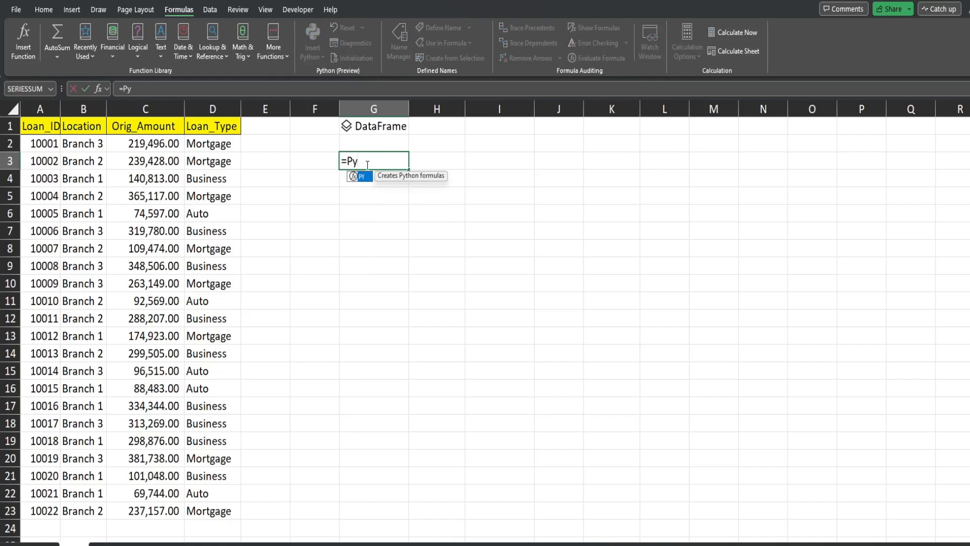
left_click(360, 176)
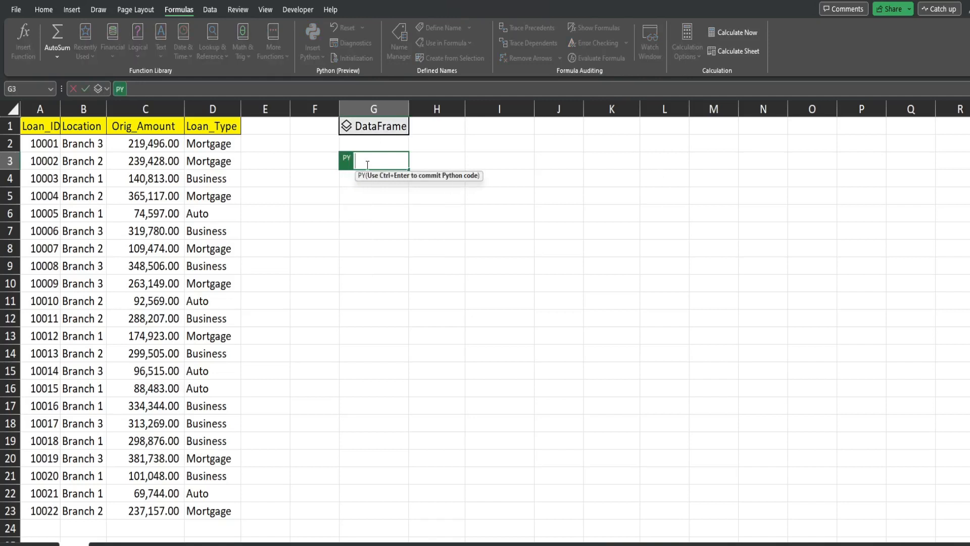
Step: Write df.query(" Location == 'Branch 1'") in G3's Python cell
type("df")
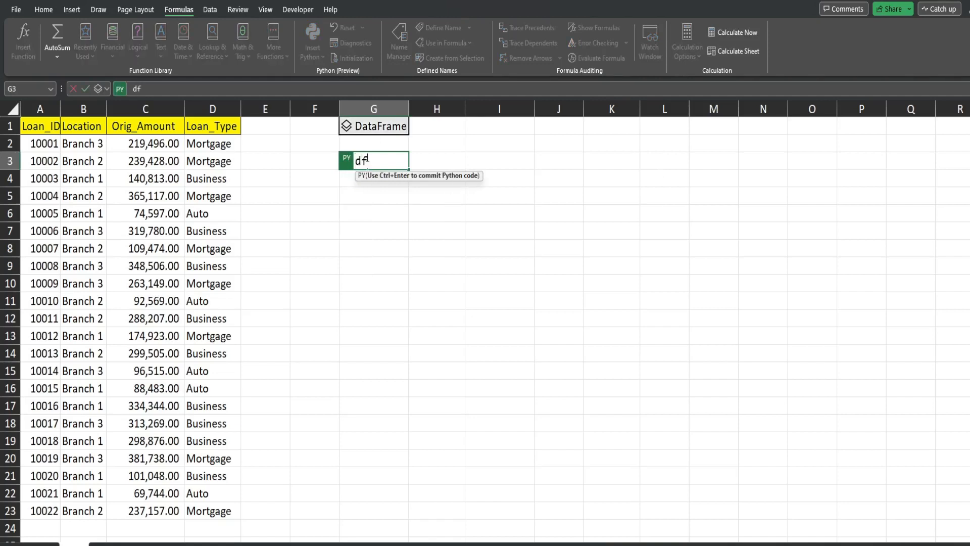
type(".")
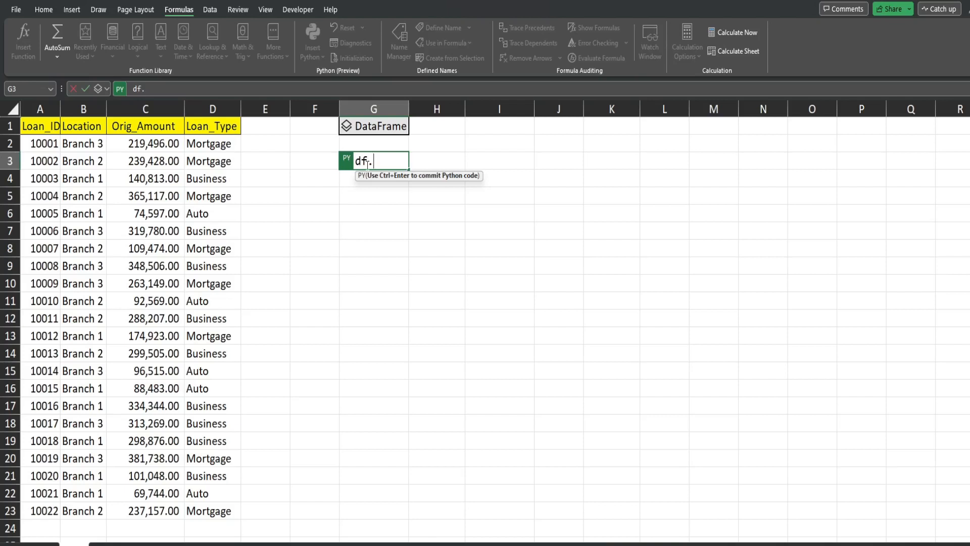
type("query")
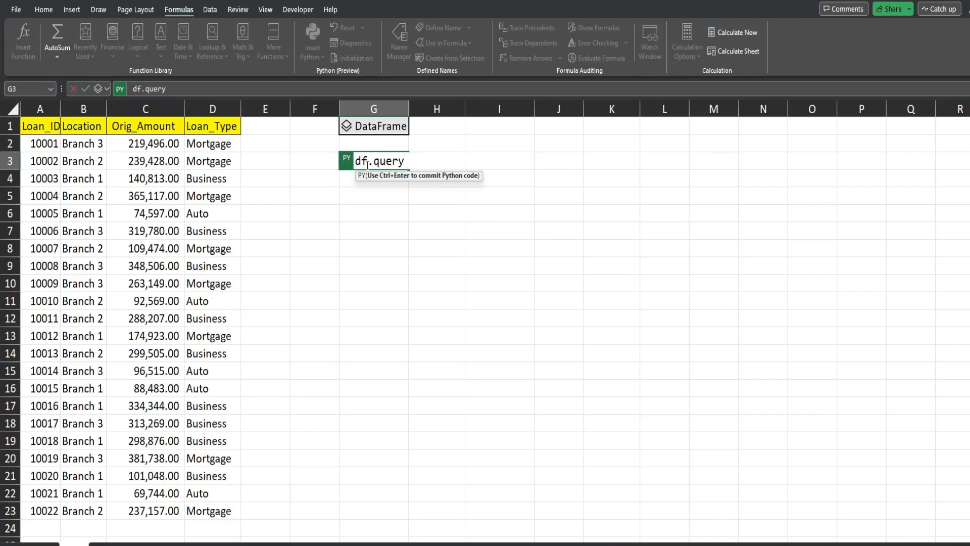
type("(\"")
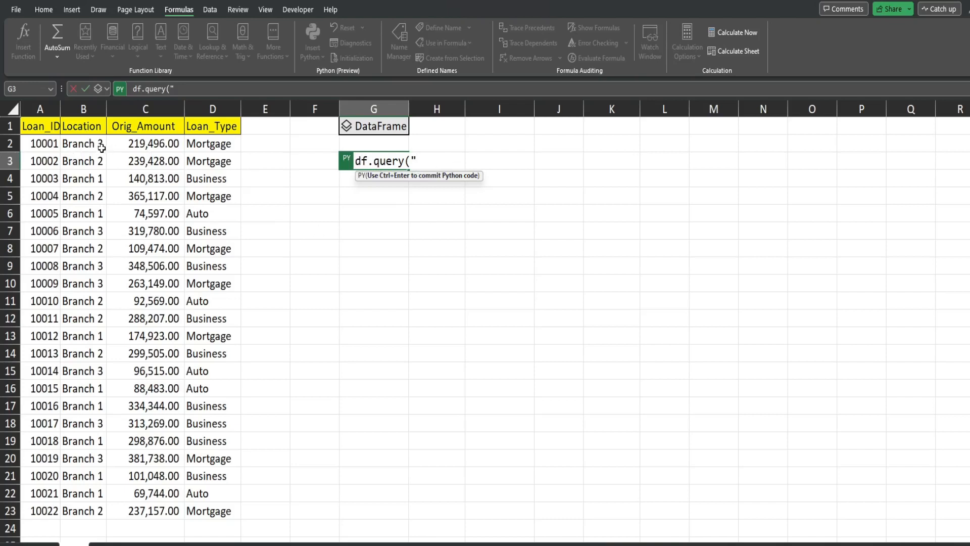
mouse_move(557, 174)
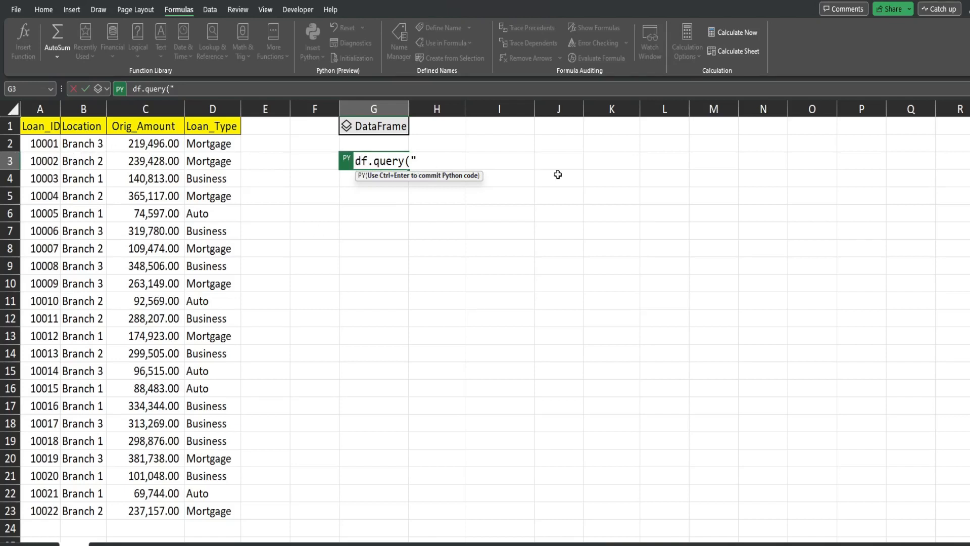
mouse_move(484, 165)
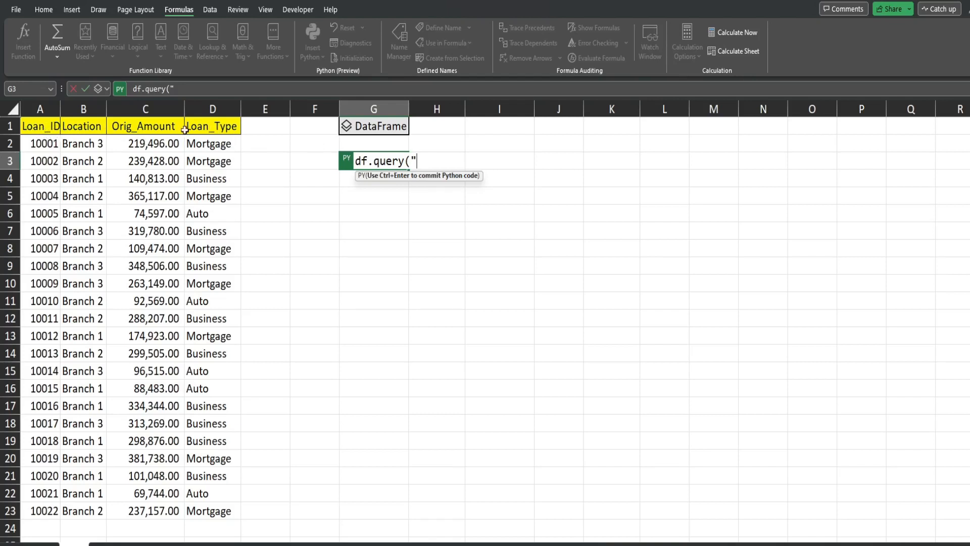
mouse_move(320, 148)
type(" Lo")
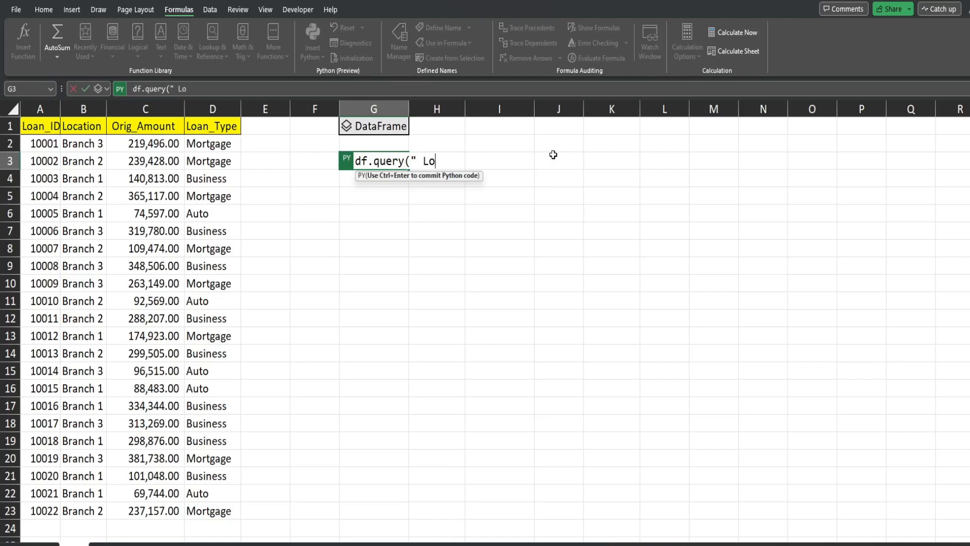
type("cation")
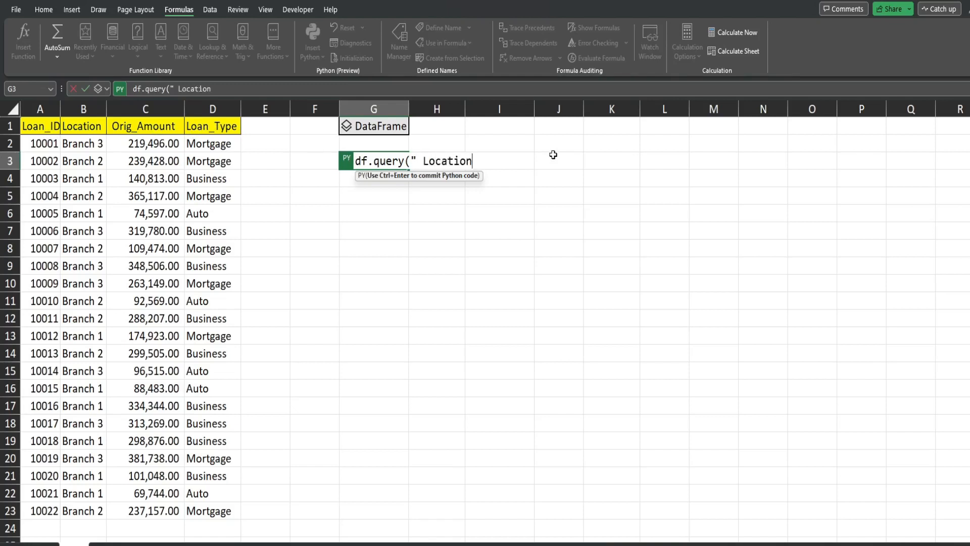
type("==")
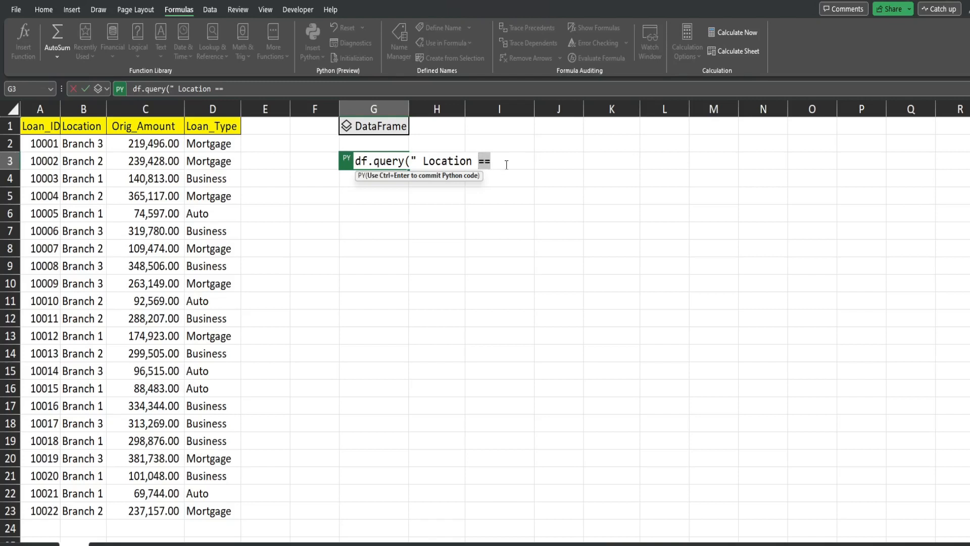
mouse_move(555, 165)
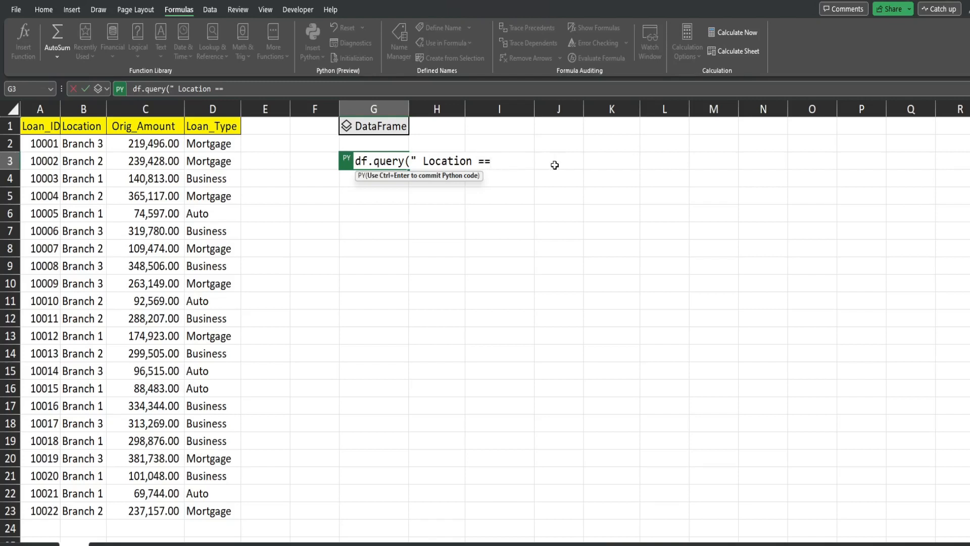
type("'Br")
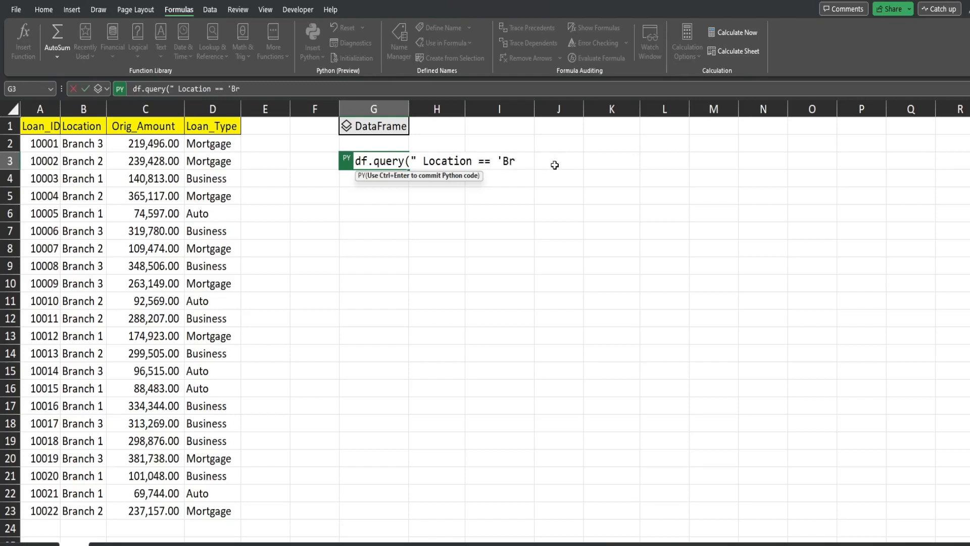
type("an")
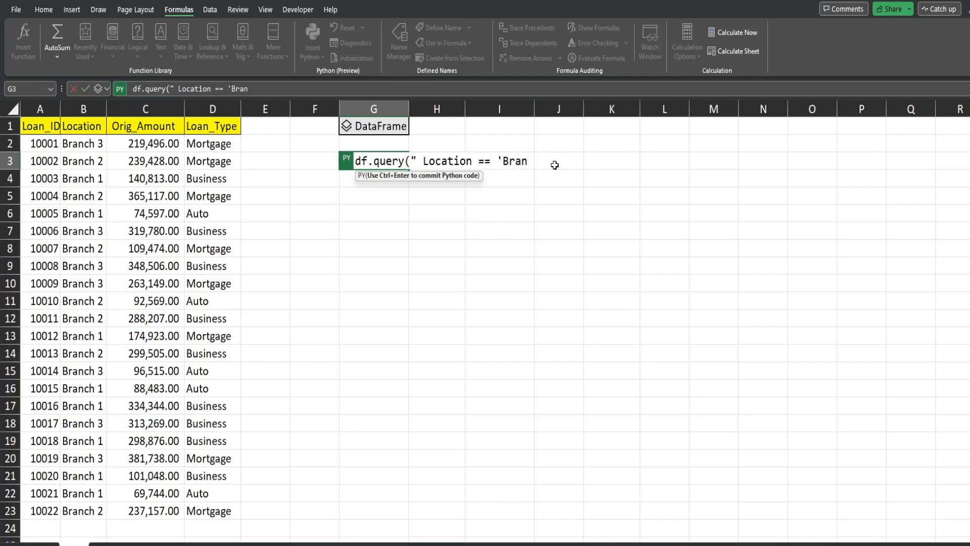
type("ch 1")
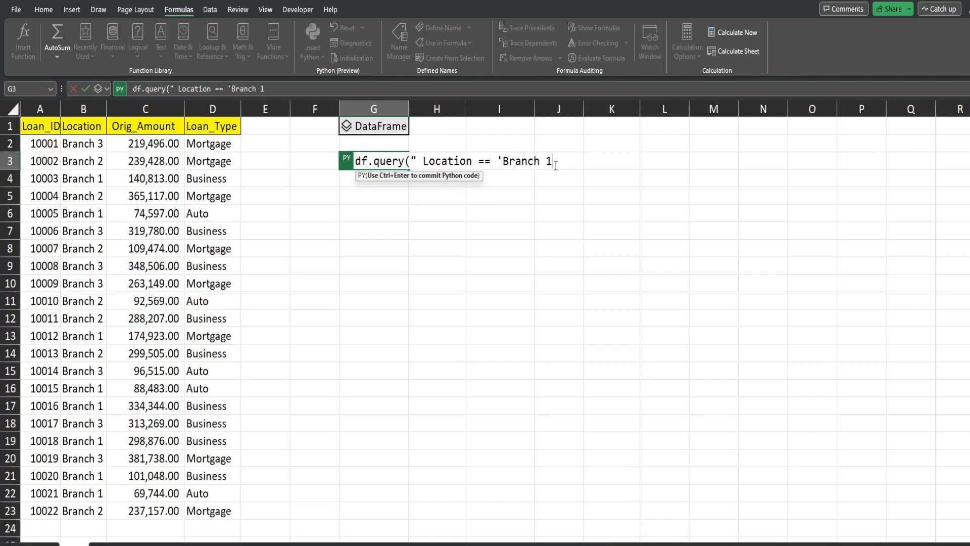
type("'")
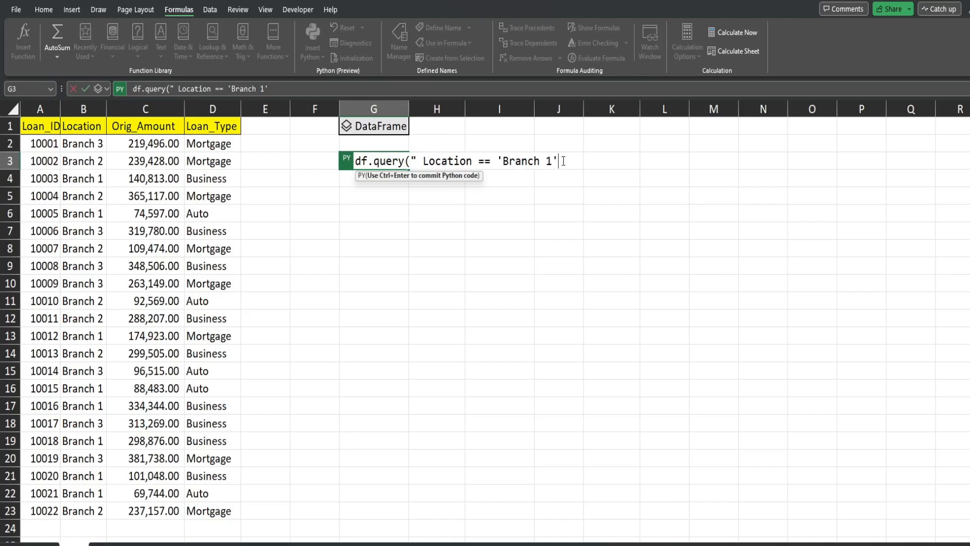
type("\"")
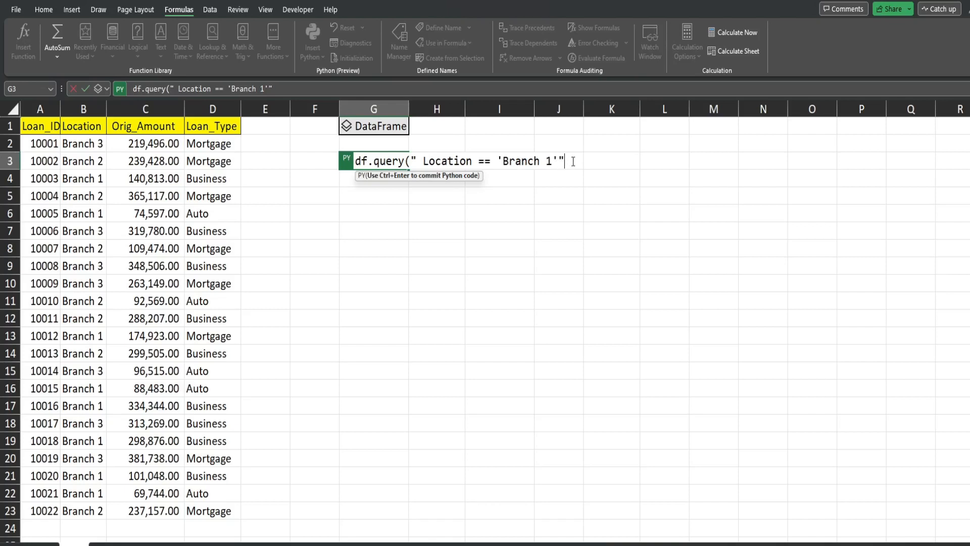
type(")")
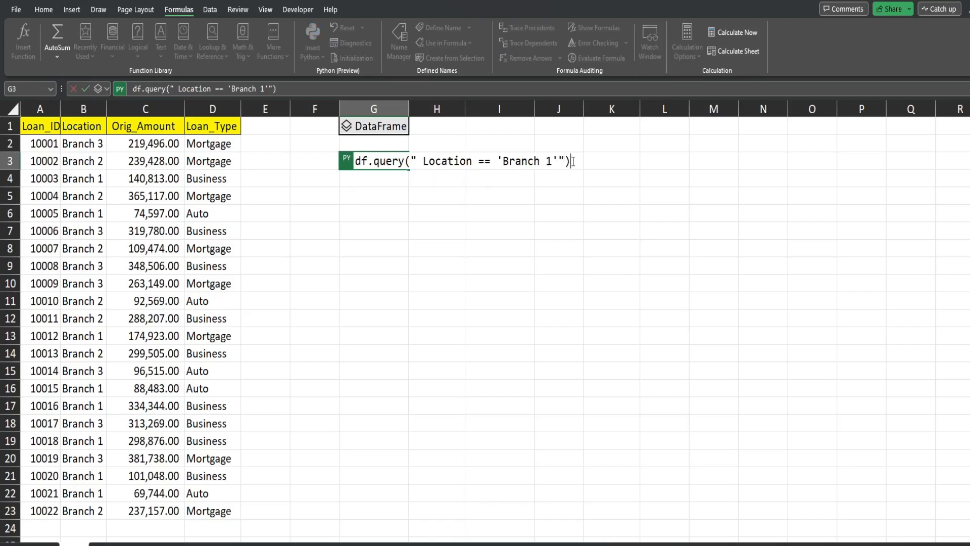
Step: Run the Branch 1 query and review the spilled table of eight loans
key("enter")
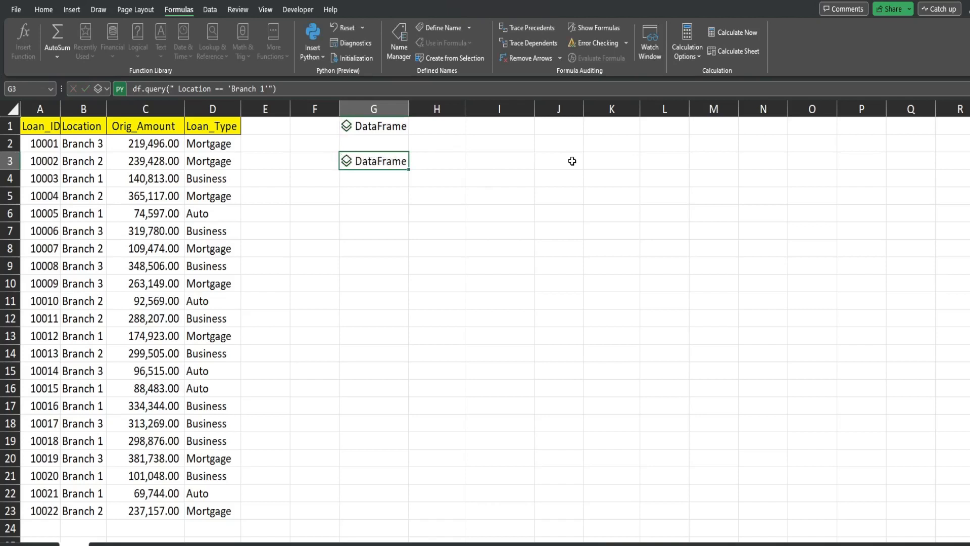
mouse_move(381, 174)
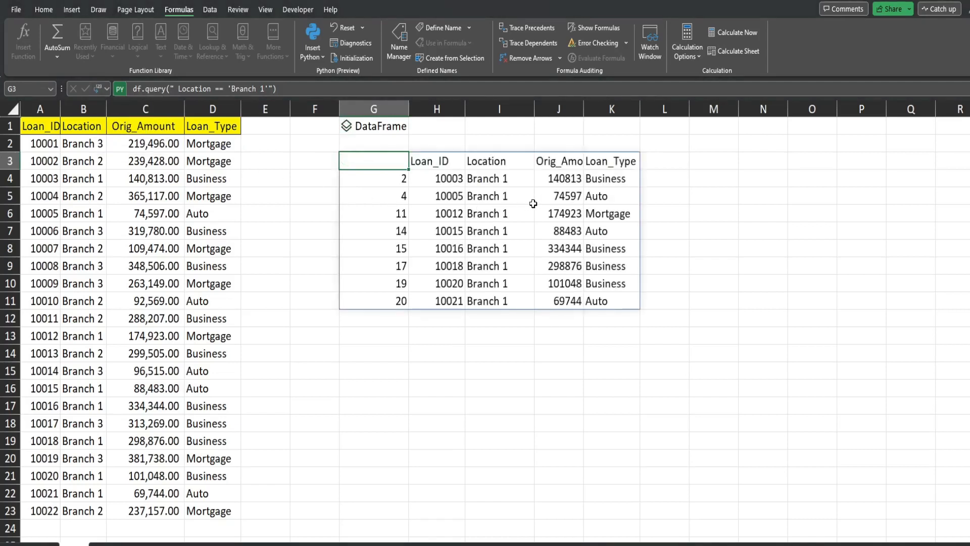
mouse_move(507, 179)
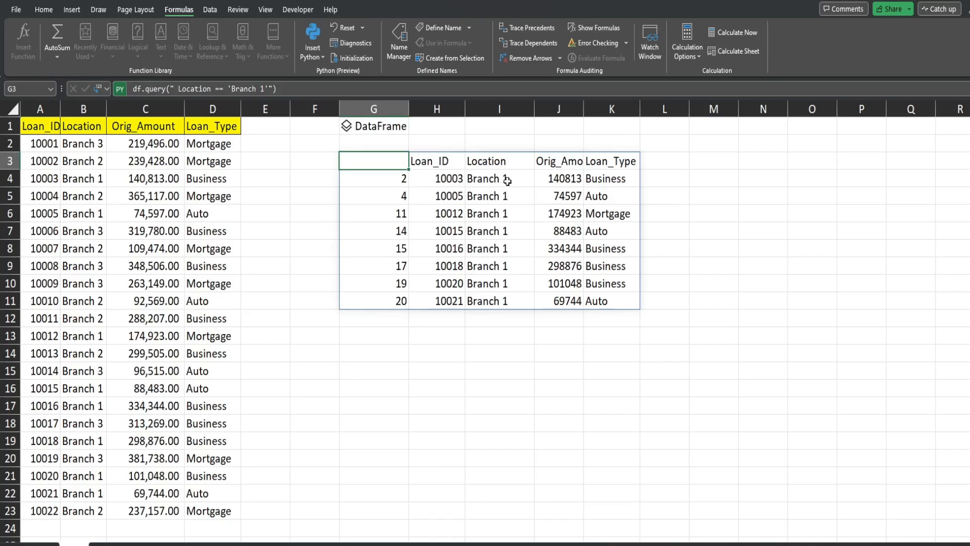
left_click(499, 161)
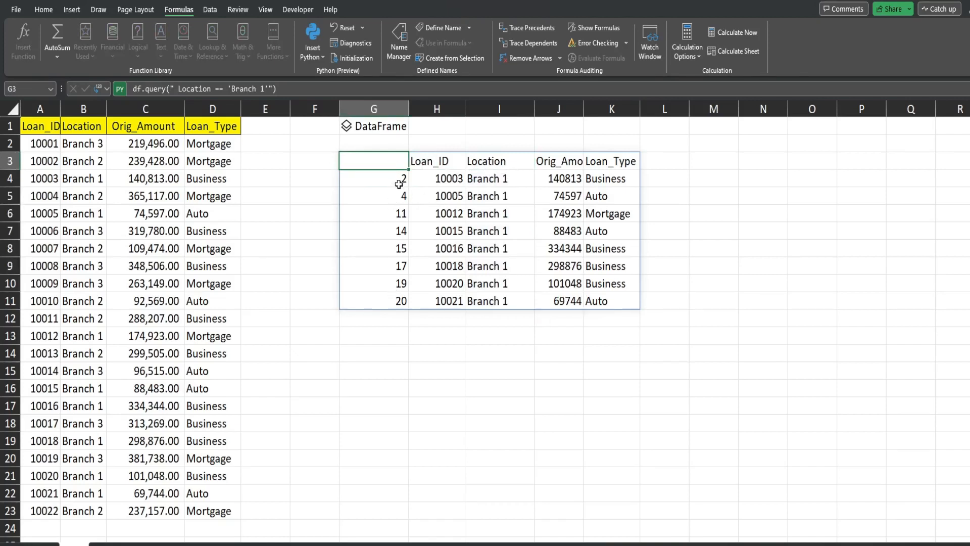
left_click_drag(373, 179, 374, 301)
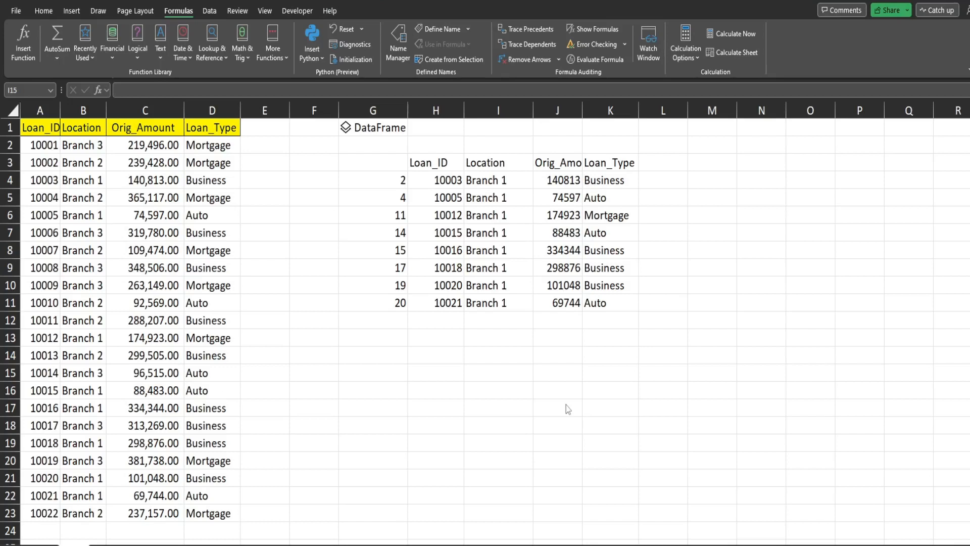
mouse_move(619, 412)
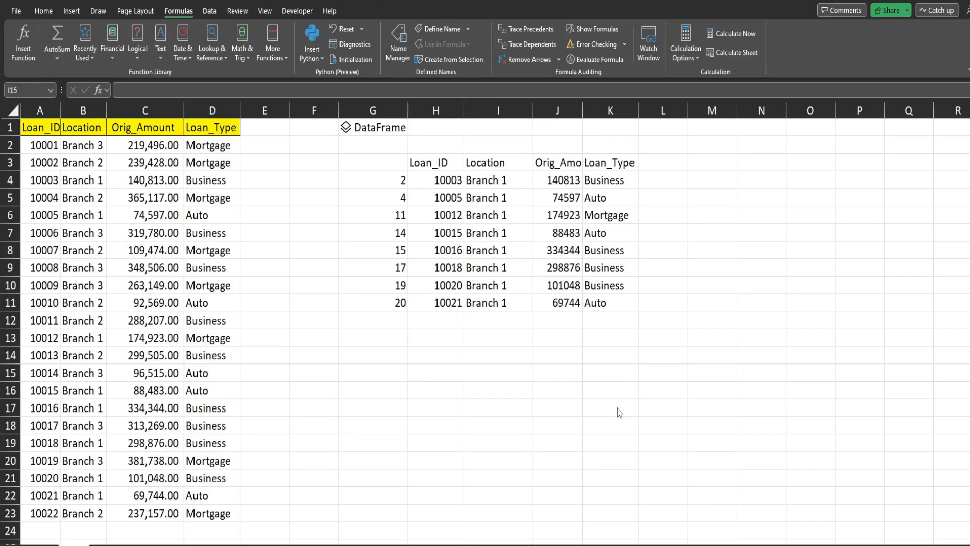
Step: Extend G3's filter into myQuery covering both Branch 1 and Branch 3
left_click(498, 371)
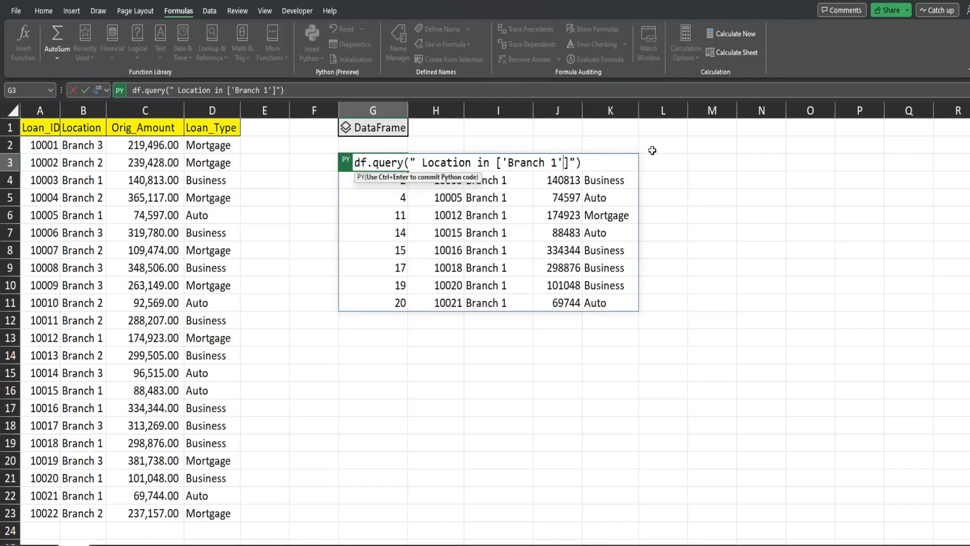
type(",'")
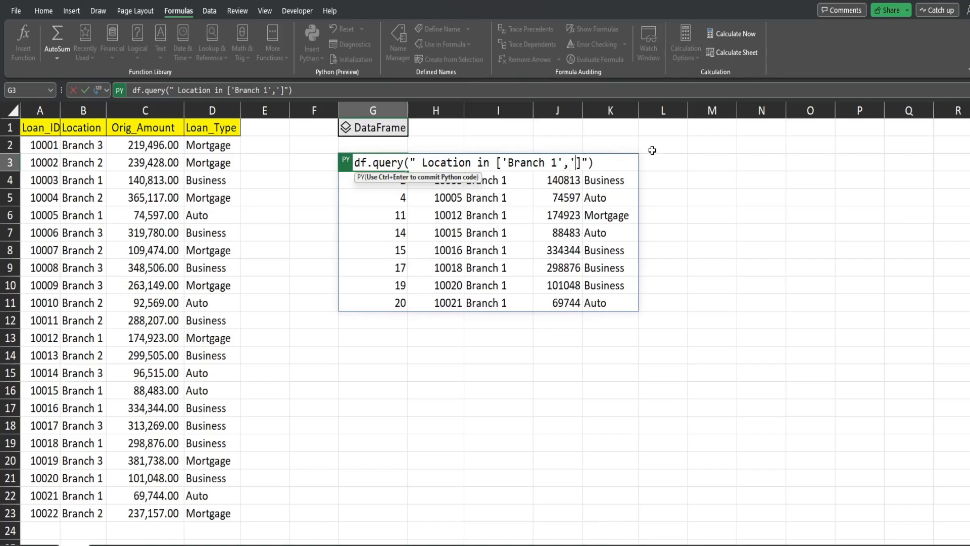
type("Branch")
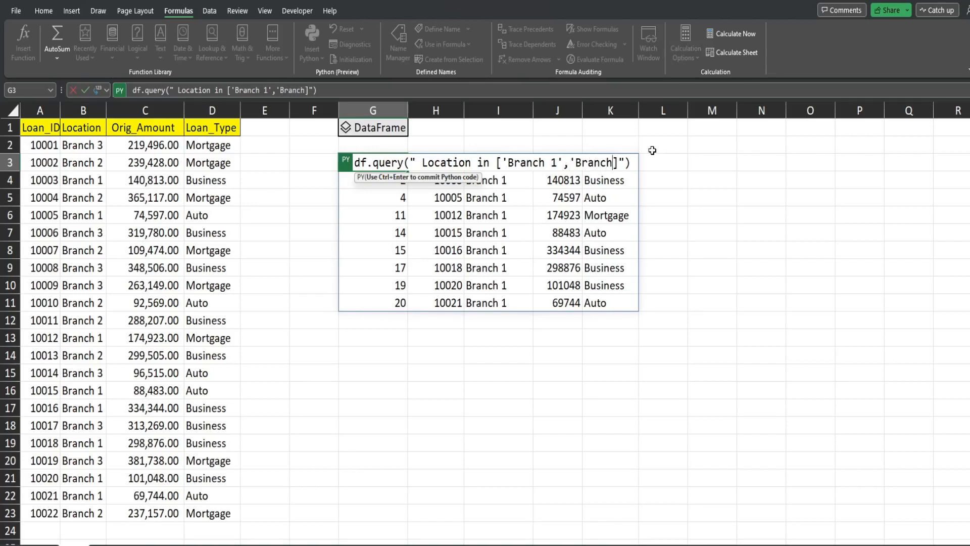
type("3'")
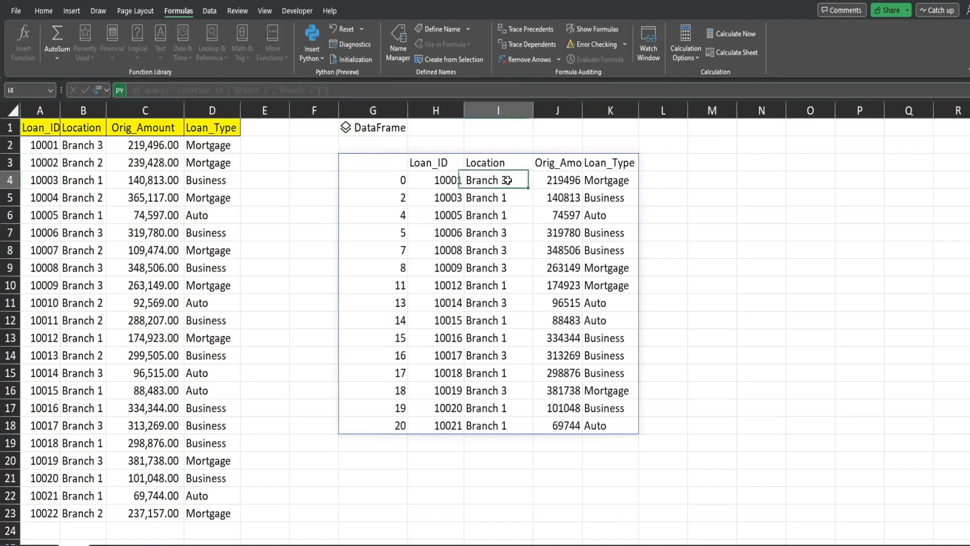
left_click_drag(498, 179, 498, 425)
type("myQuery = ")
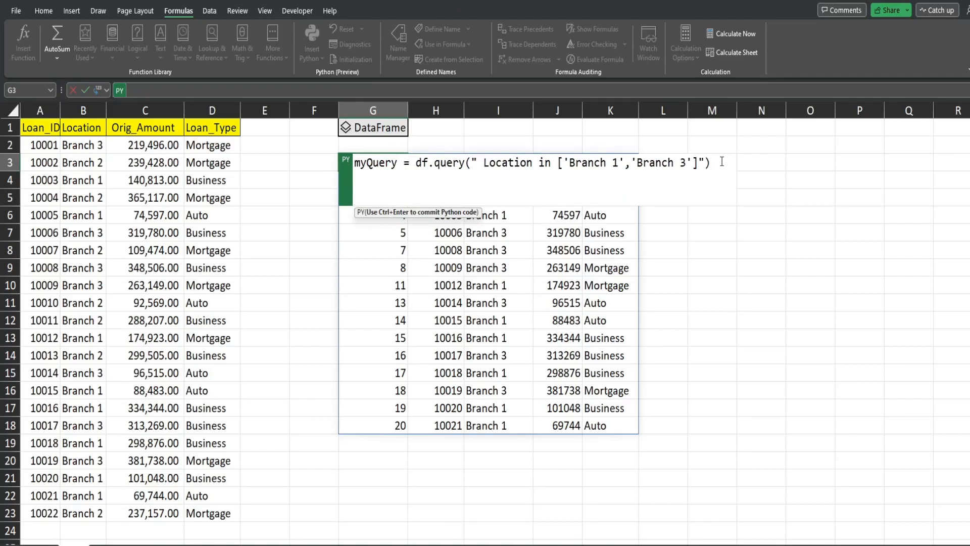
Step: Add sorted = myQuery.sort_values(by='Location') and preview the Branch 1-first table
type("sorted")
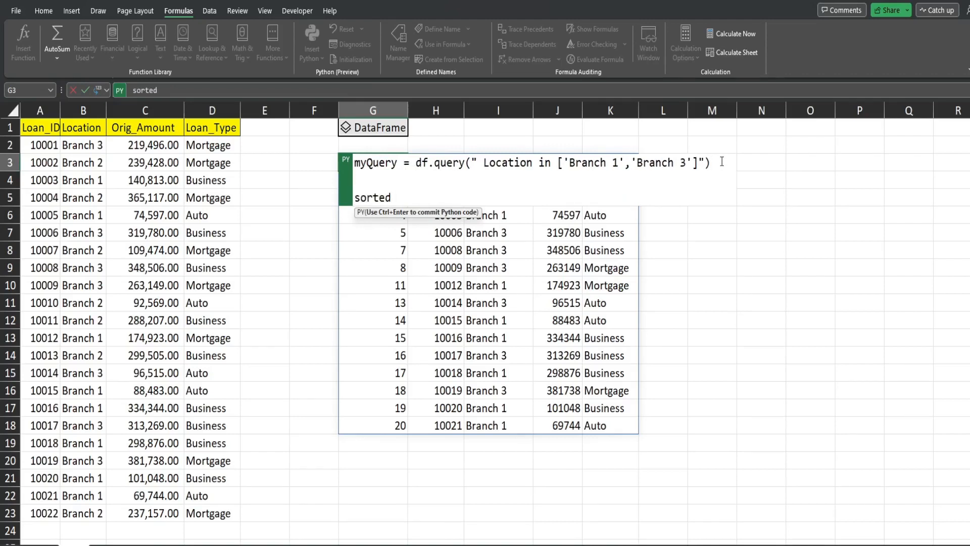
type("=")
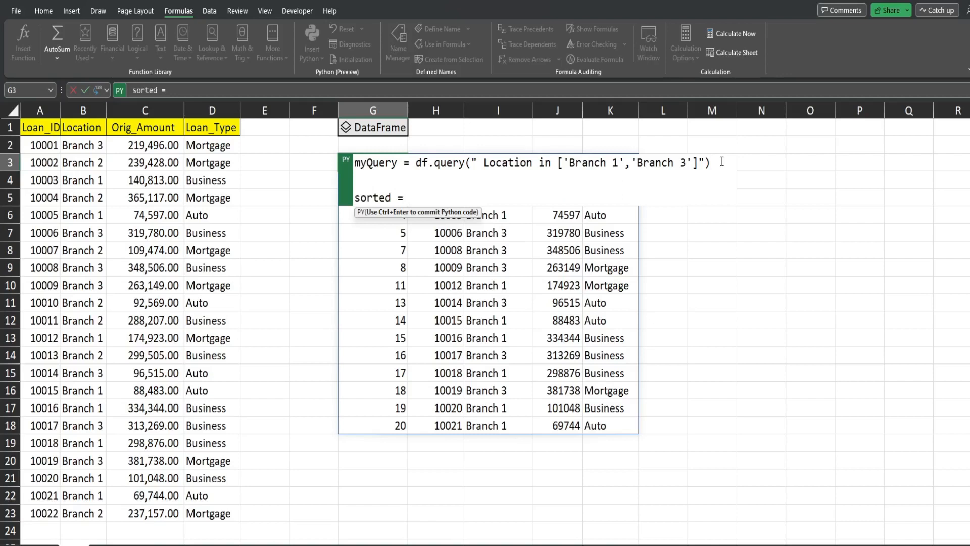
type("myQ")
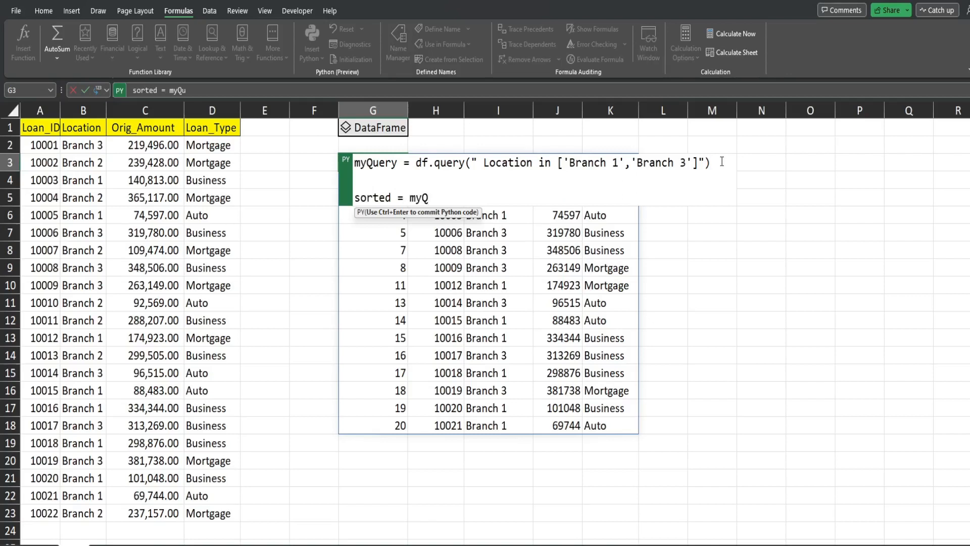
type("ery.")
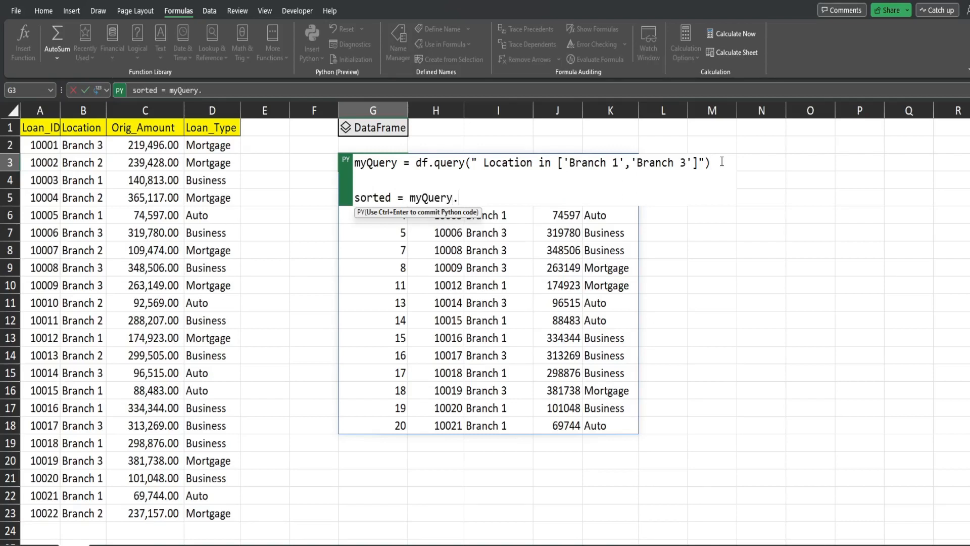
type("sor")
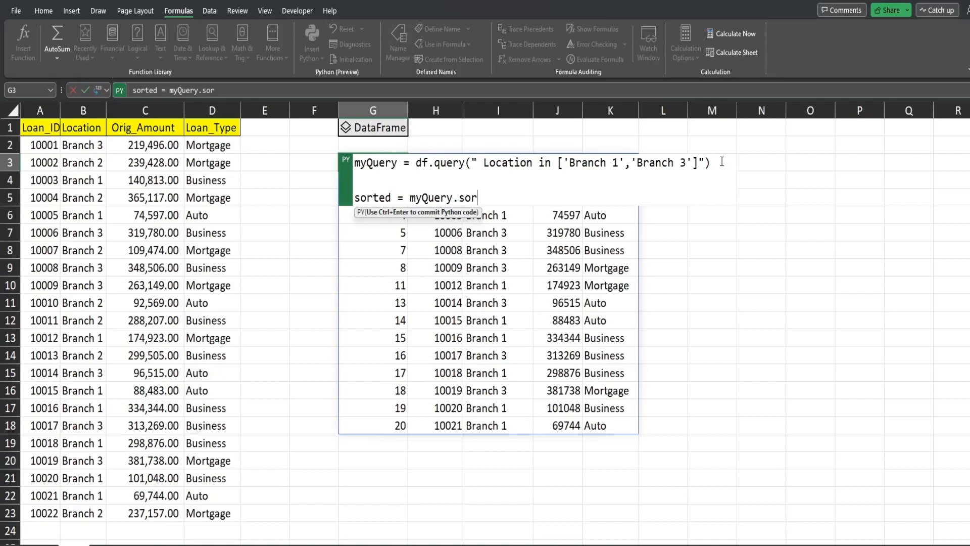
type("t_v1")
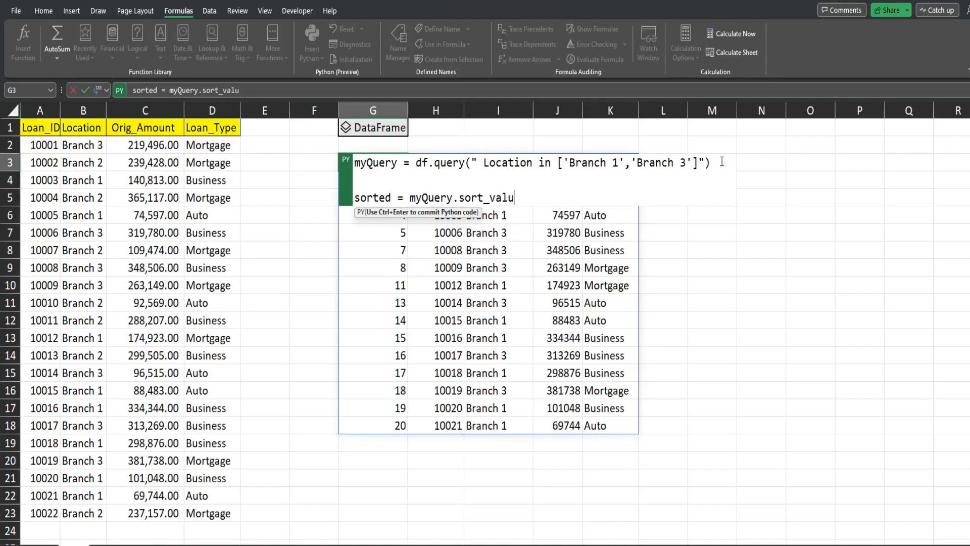
type("es(")
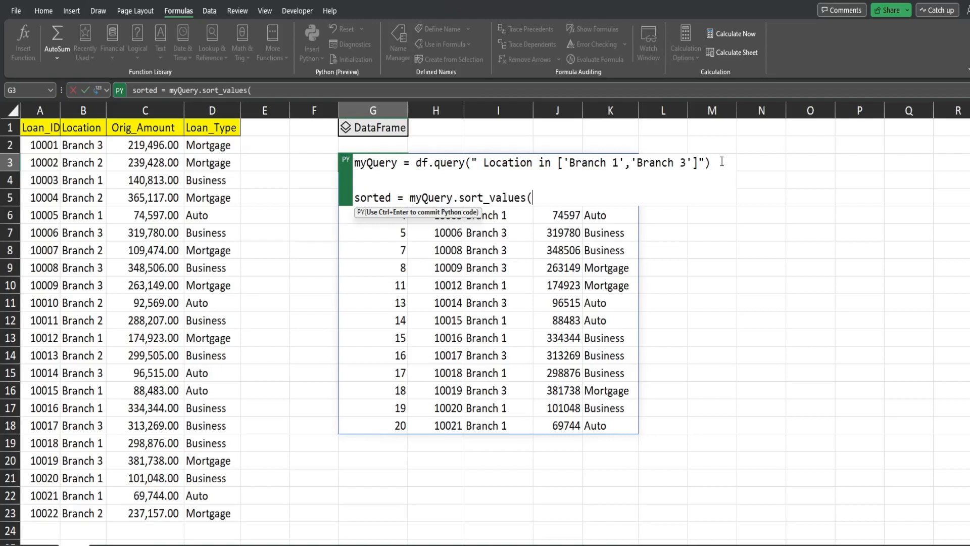
type("b")
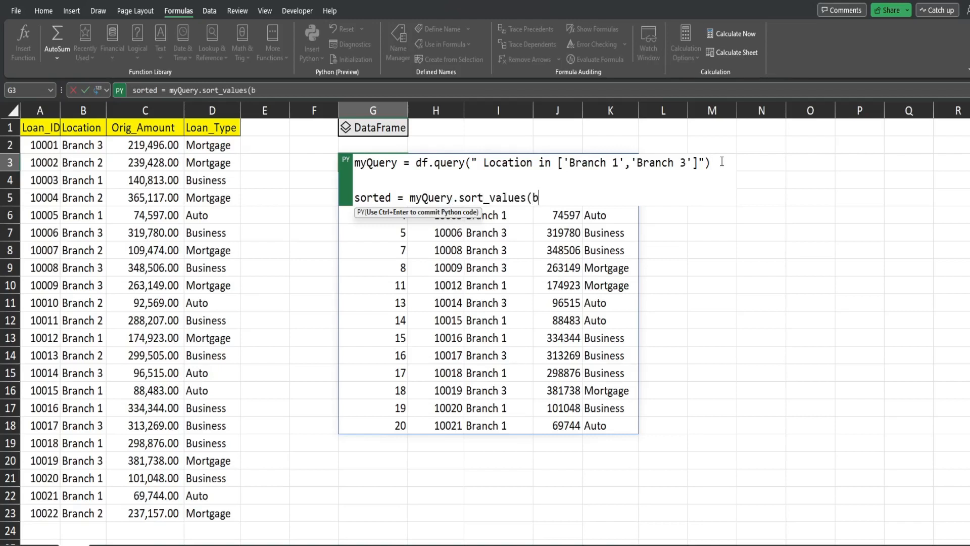
type("y=")
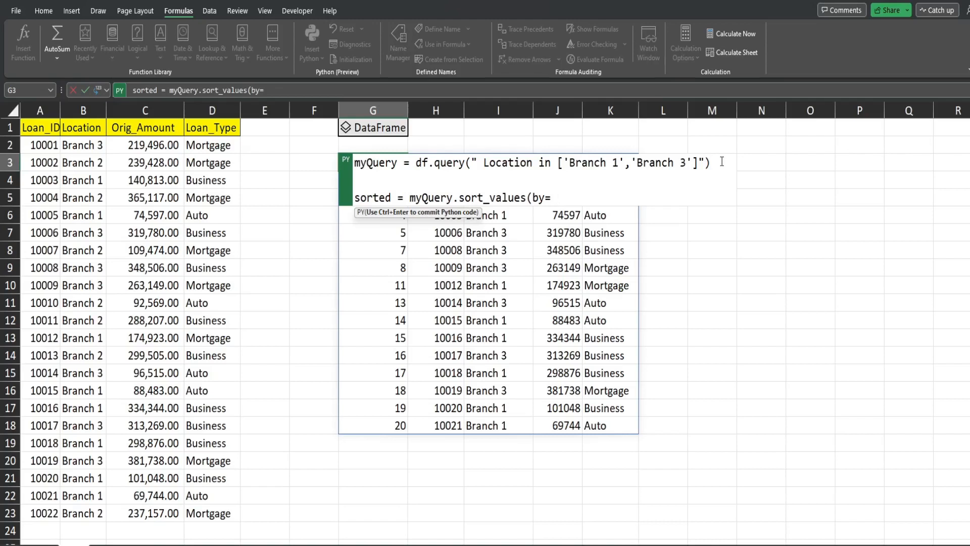
type("'")
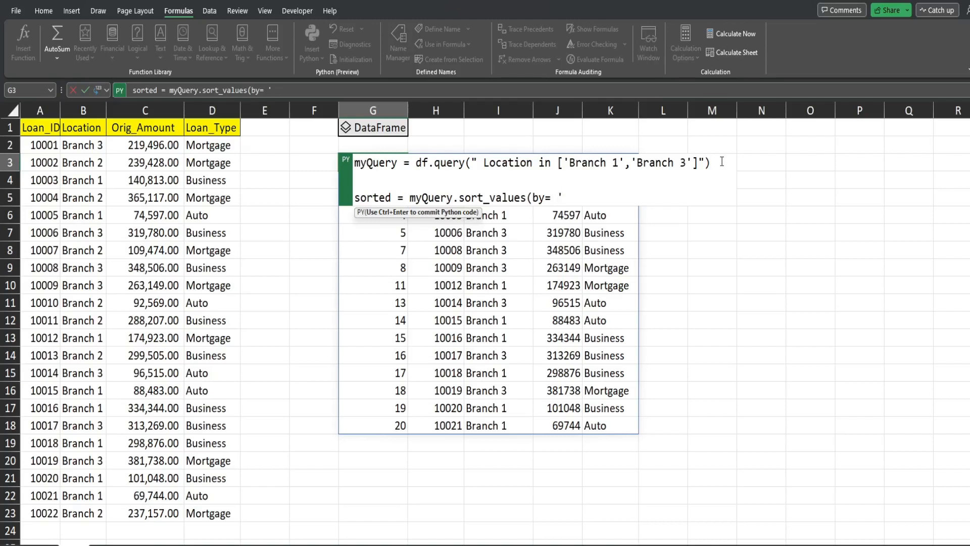
type("Loc")
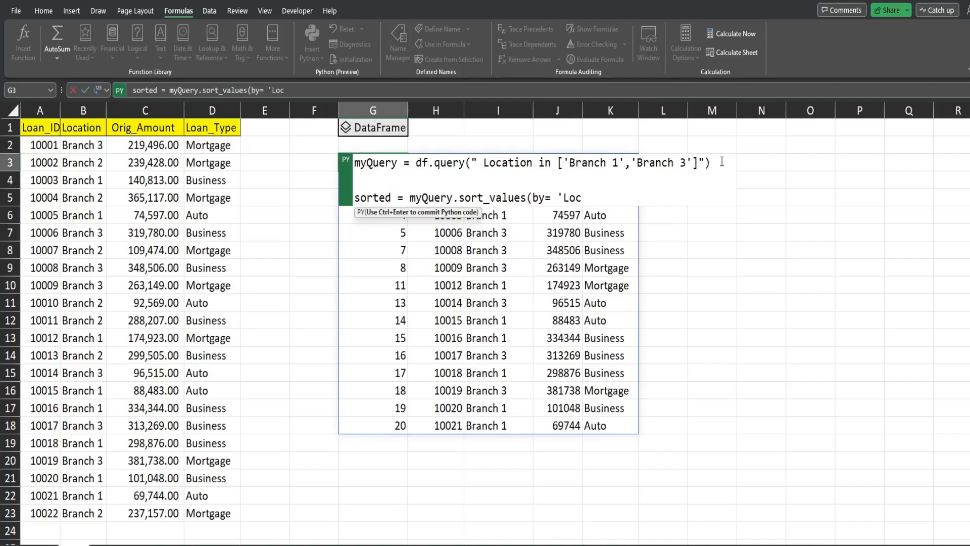
type("ation'")
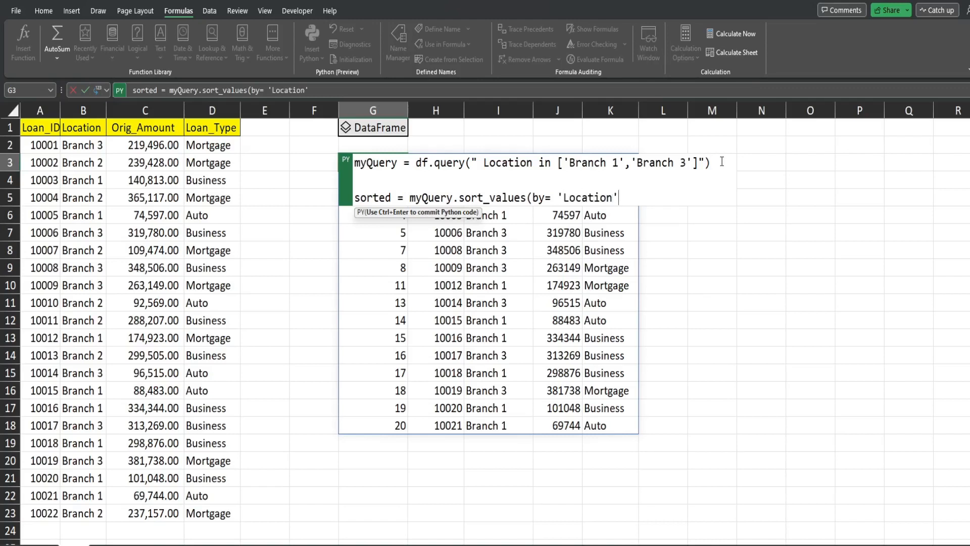
type(")")
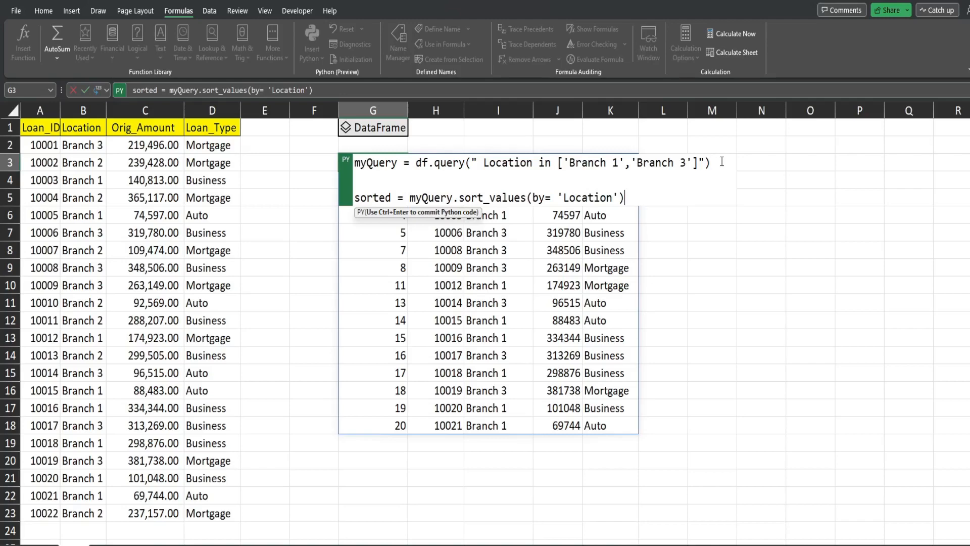
key("ctrl+enter")
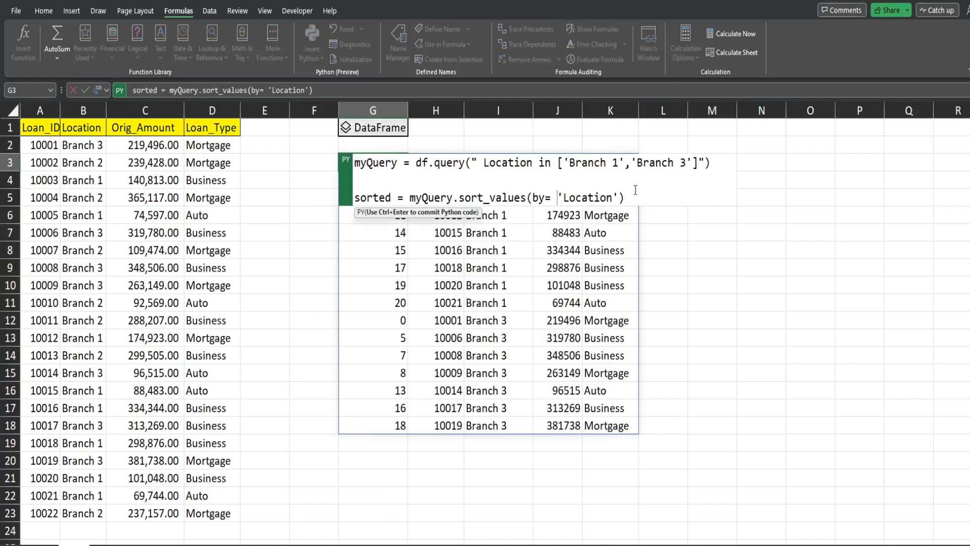
mouse_move(658, 175)
type("[")
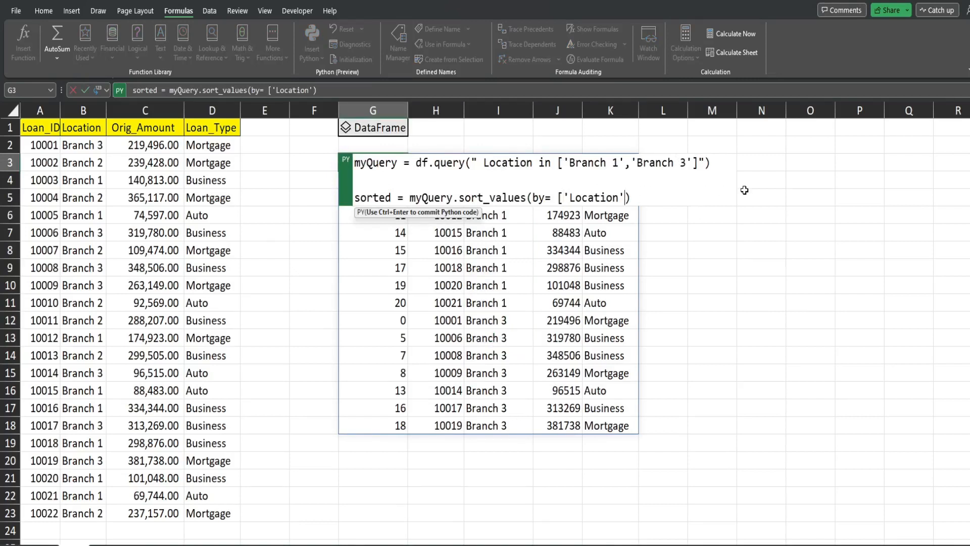
Step: Change the sort keys to ['Location','Loan_Type'] and reselect cell G3
type(",")
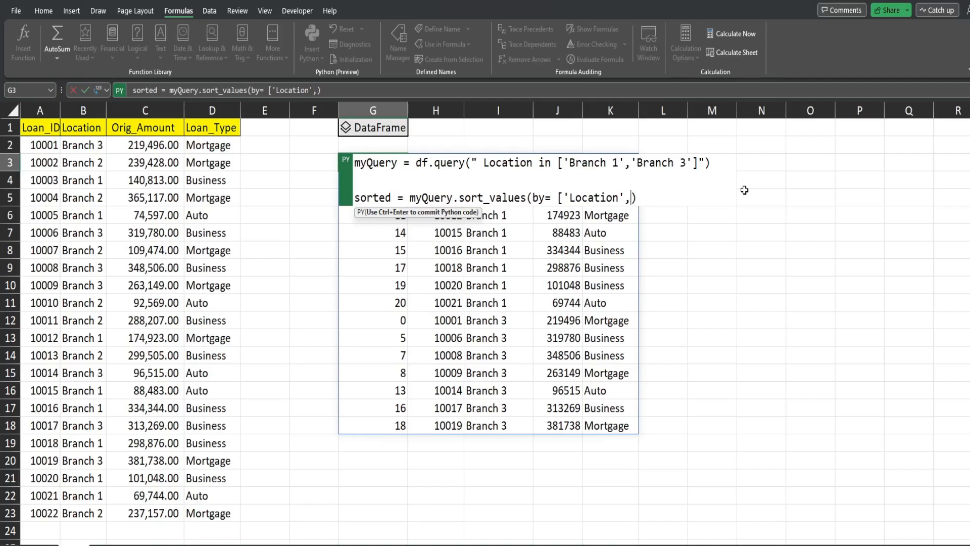
type("'Loan_T")
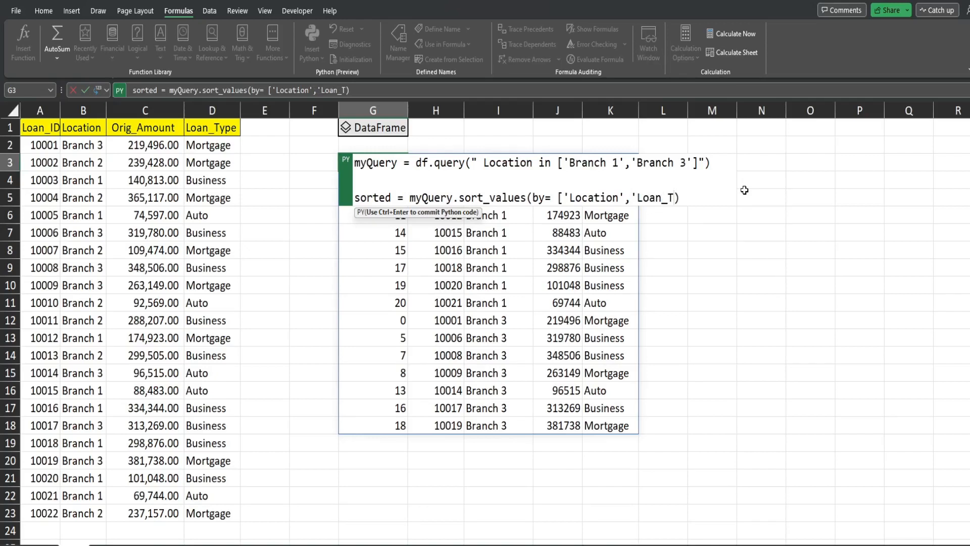
type("ype")
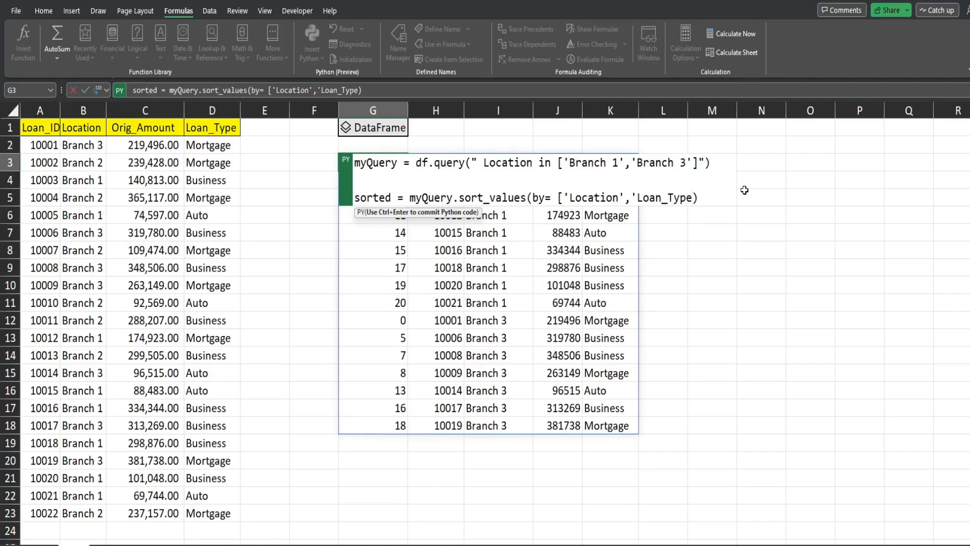
type("'}")
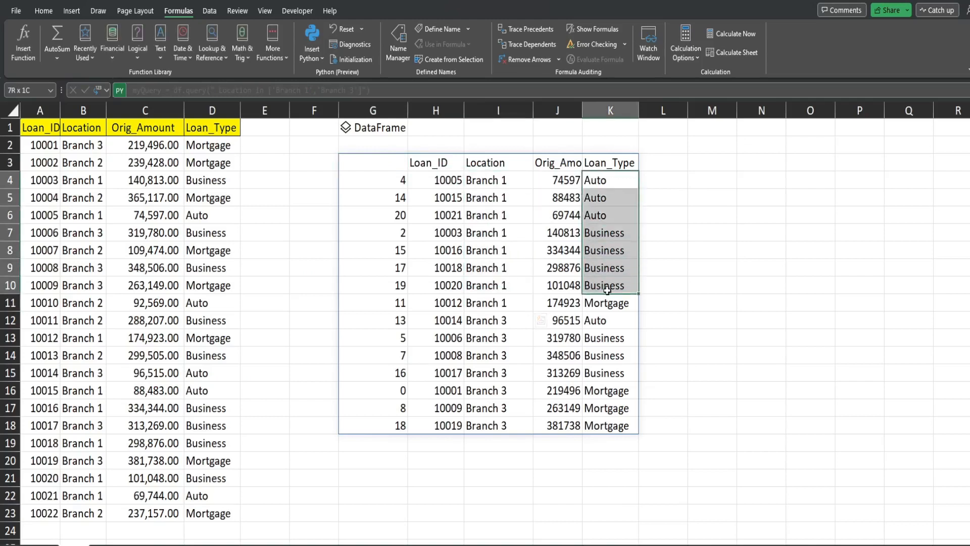
left_click(373, 162)
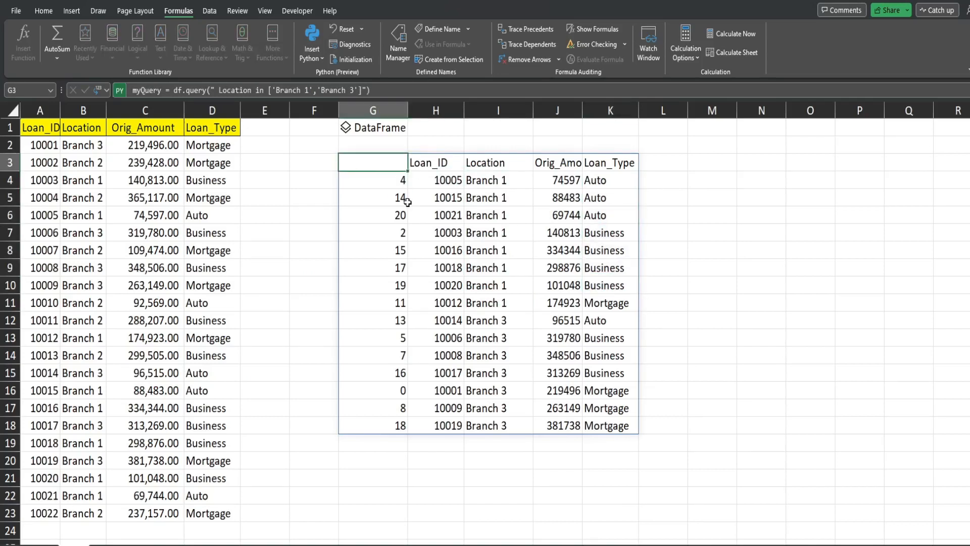
Step: Append .reset_index(drop=True) to the sort line so the old index disappears
left_click(374, 180)
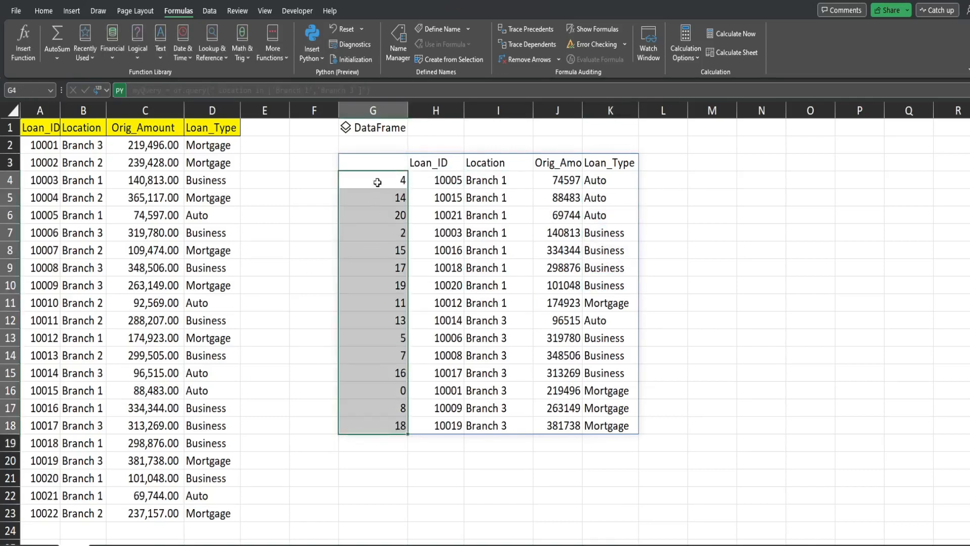
type("sorted = myQuery.sort_values(by= ['Location','Loan_Type'])")
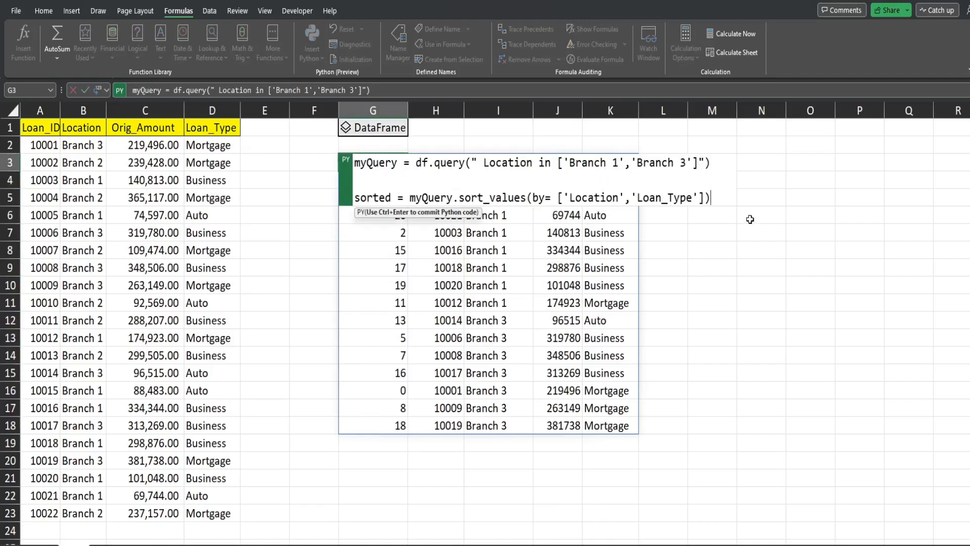
type(".")
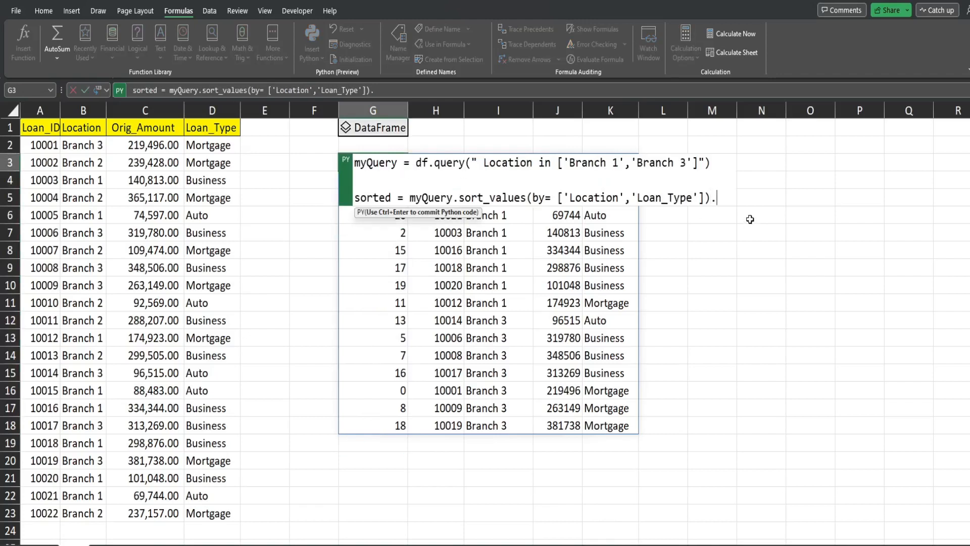
type("reset_")
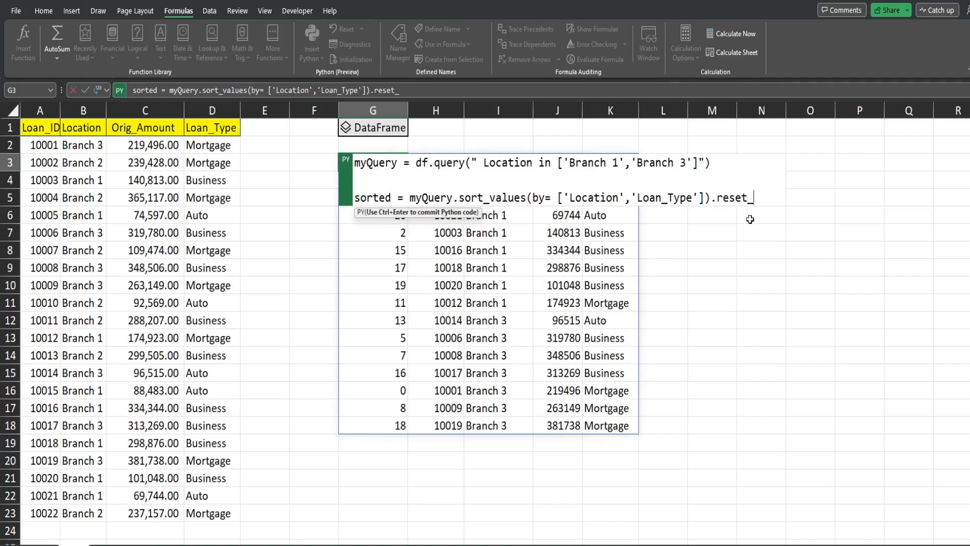
type("index(")
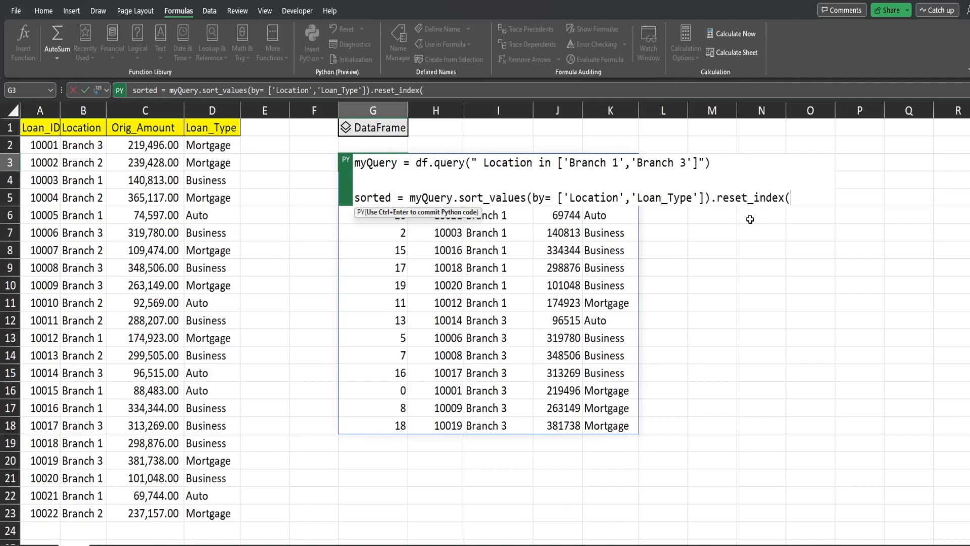
type("drop")
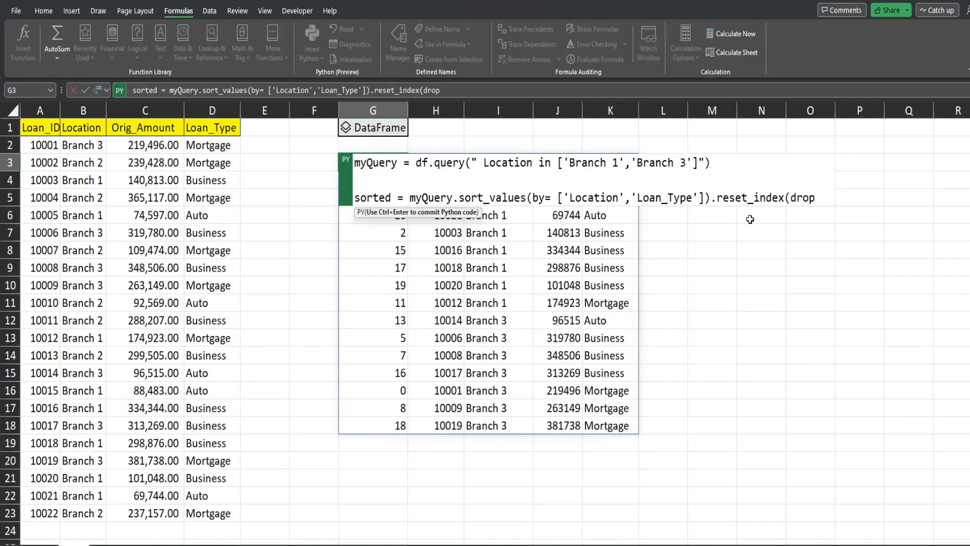
type("True")
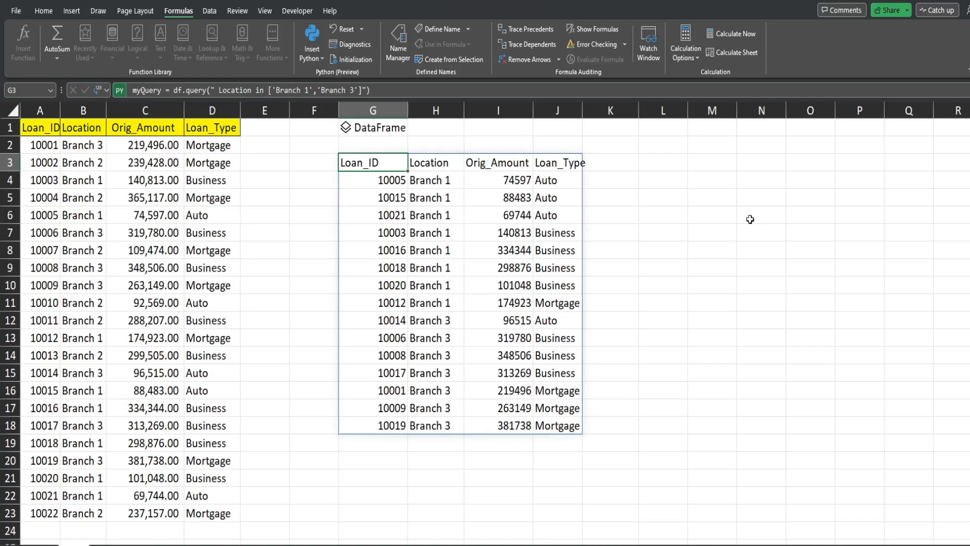
left_click(42, 10)
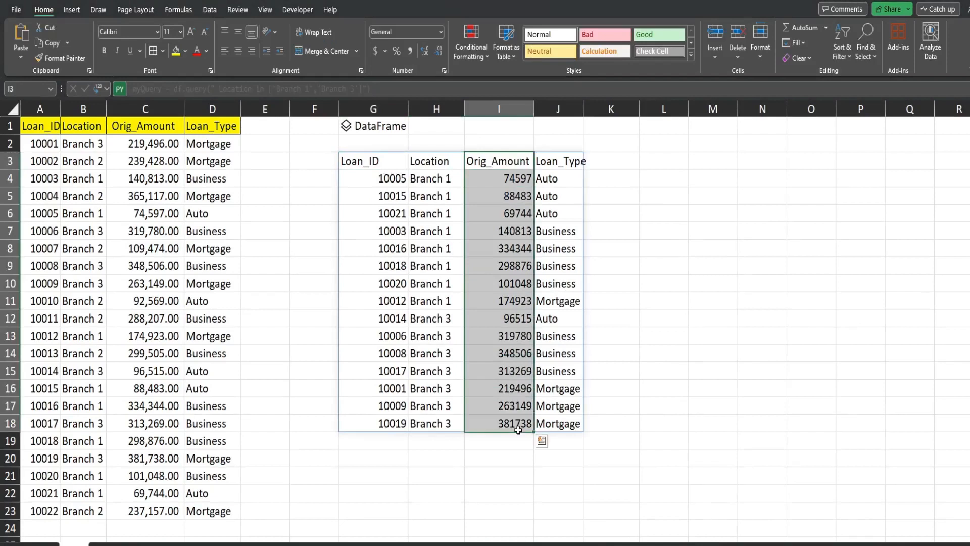
mouse_move(643, 316)
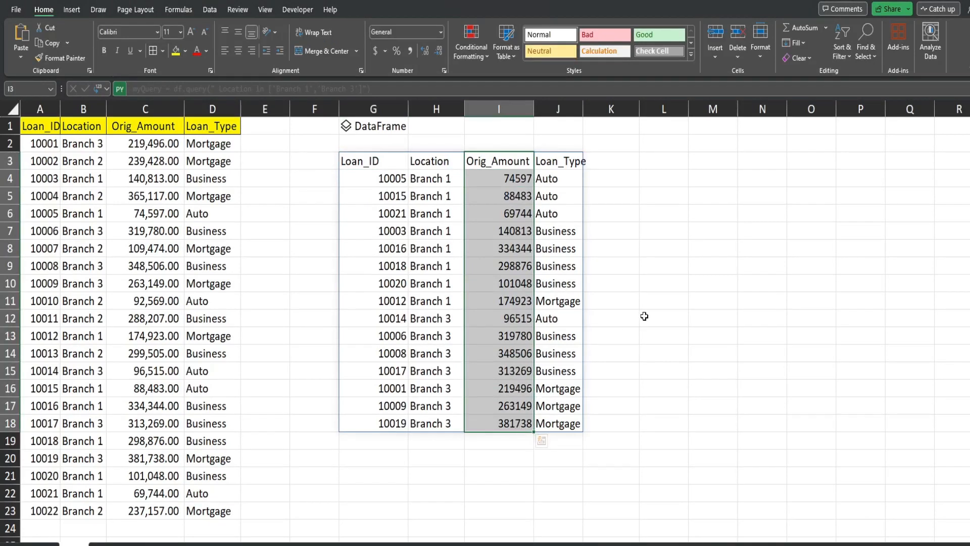
left_click(662, 318)
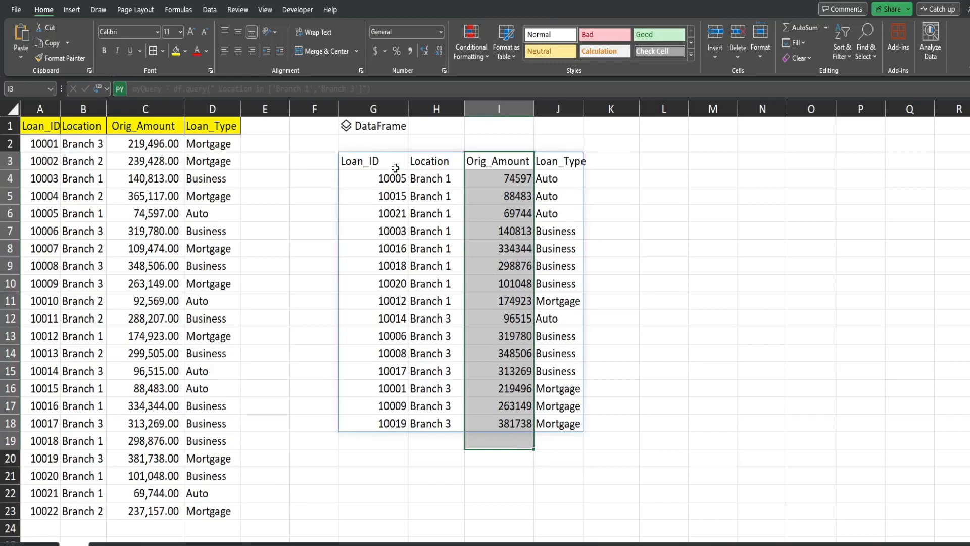
type("sorted = myQuery.sort_values(by= ['Location','Loan_Type']).reset_index(drop=True)")
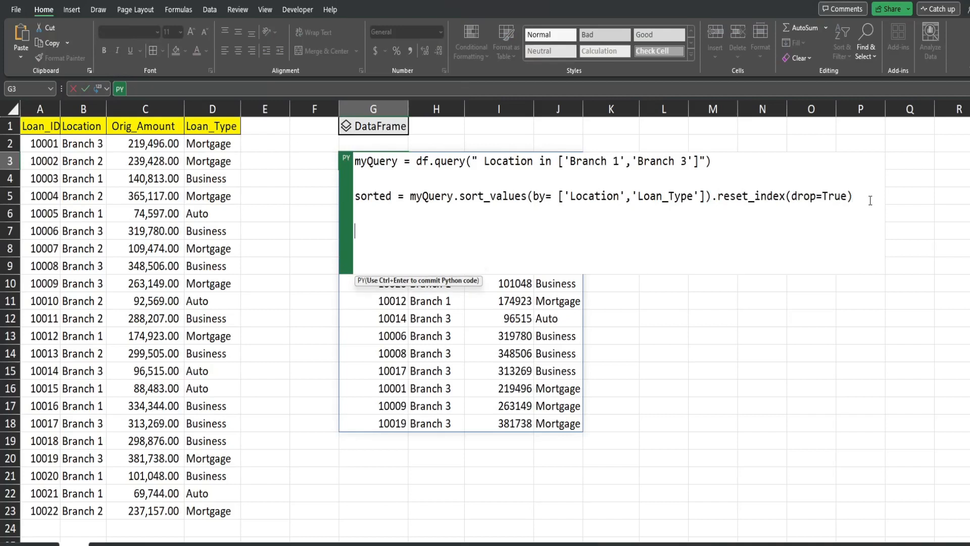
Step: Define acct_format = '{:,.2f}' and begin the next code line with "so"
type("acct_Fo")
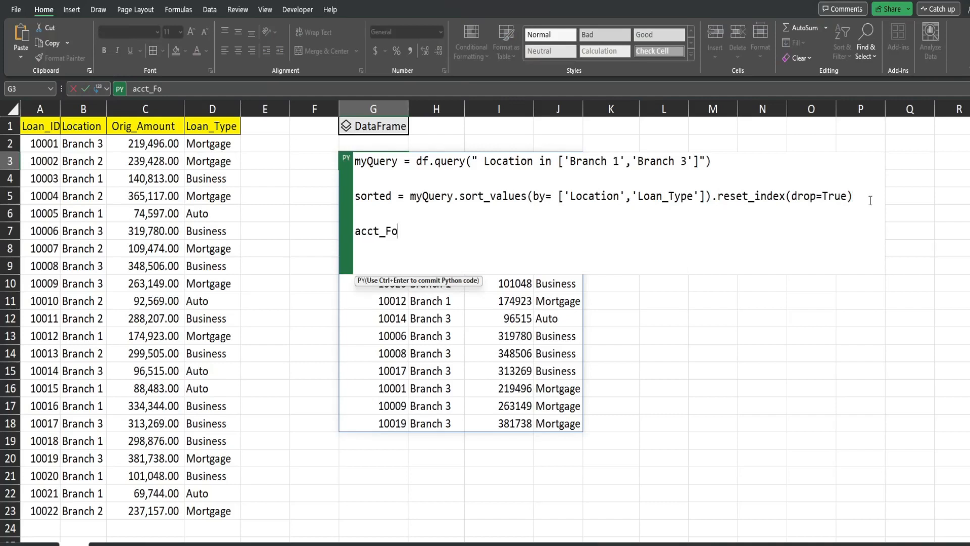
type("rmat =")
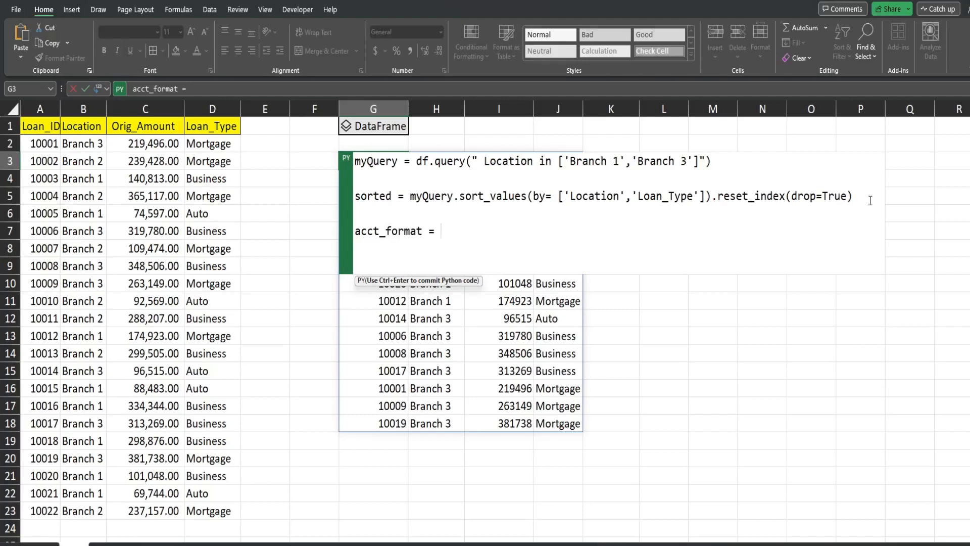
type("'")
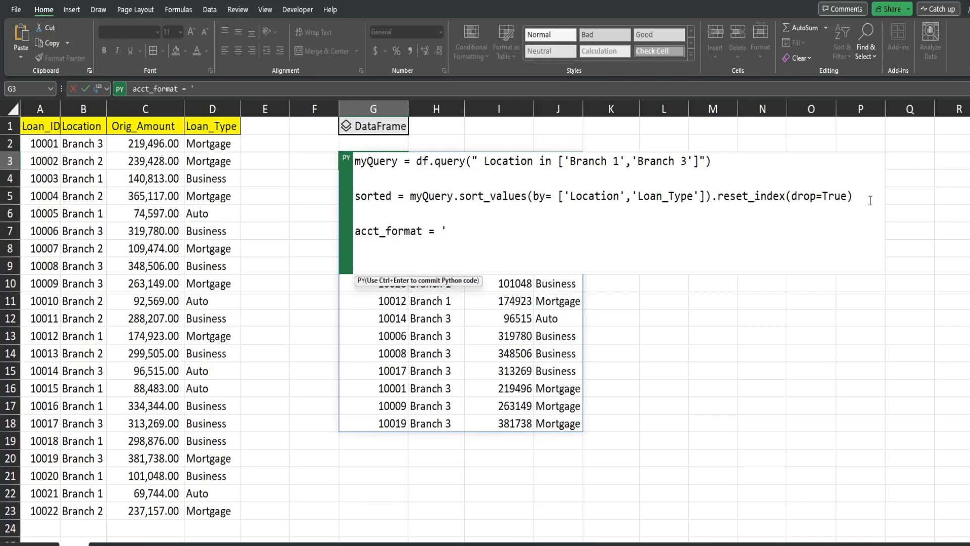
type("{")
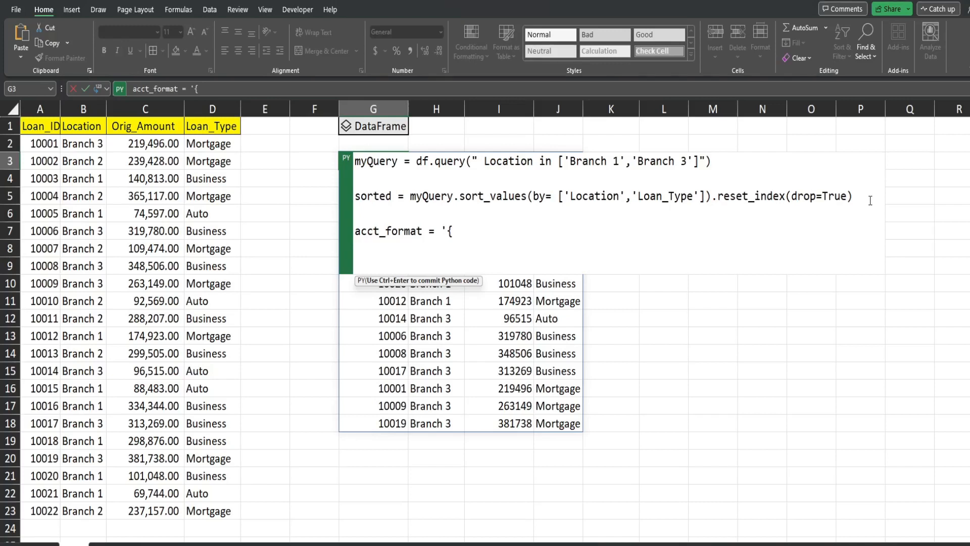
type(":,")
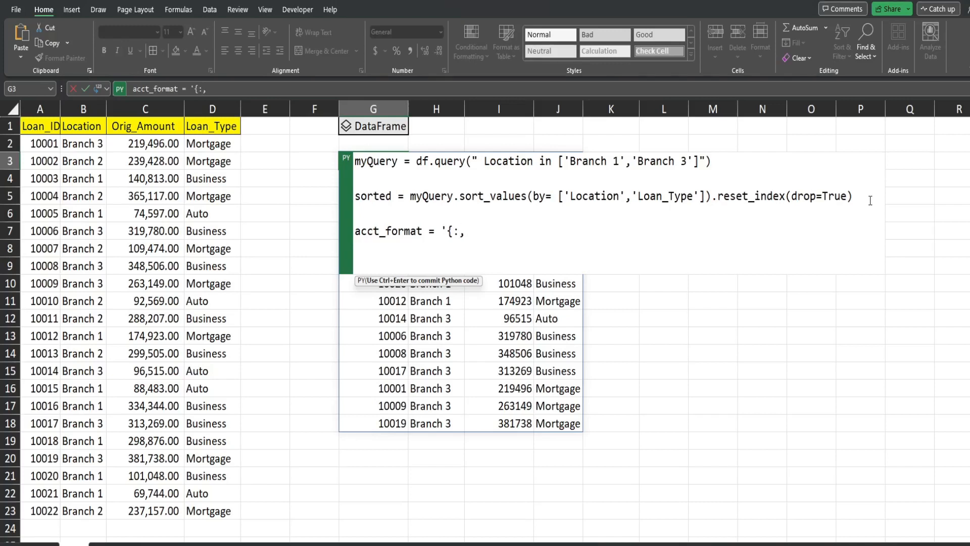
type(".")
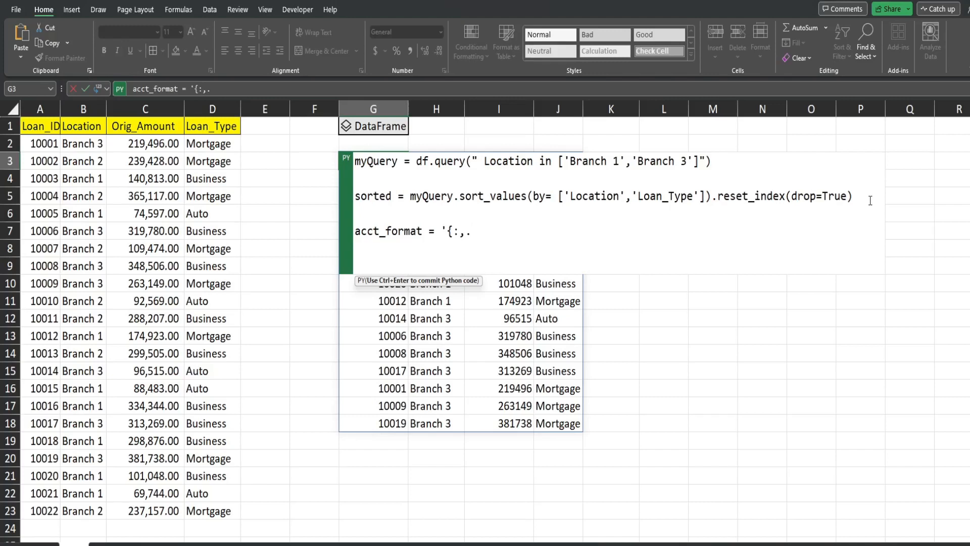
type("2f")
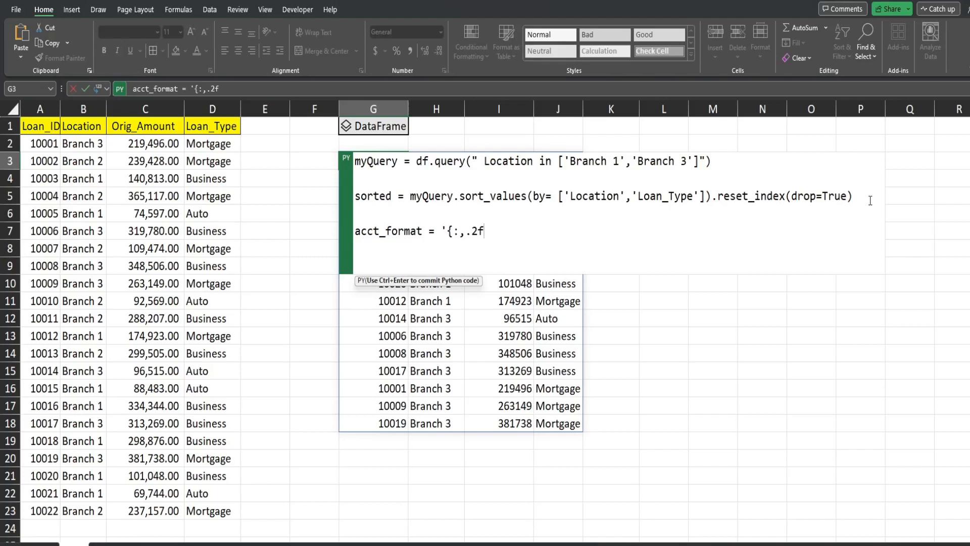
type("}")
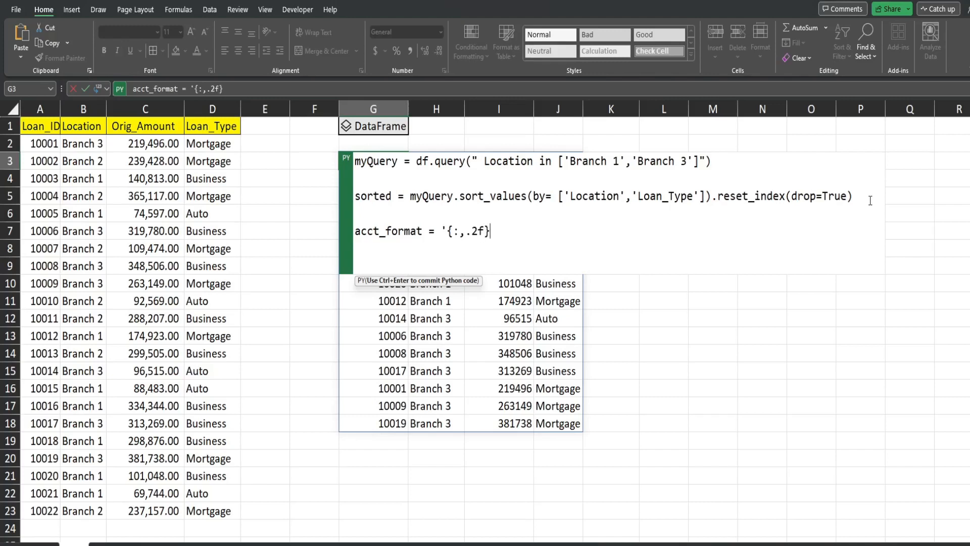
type("'")
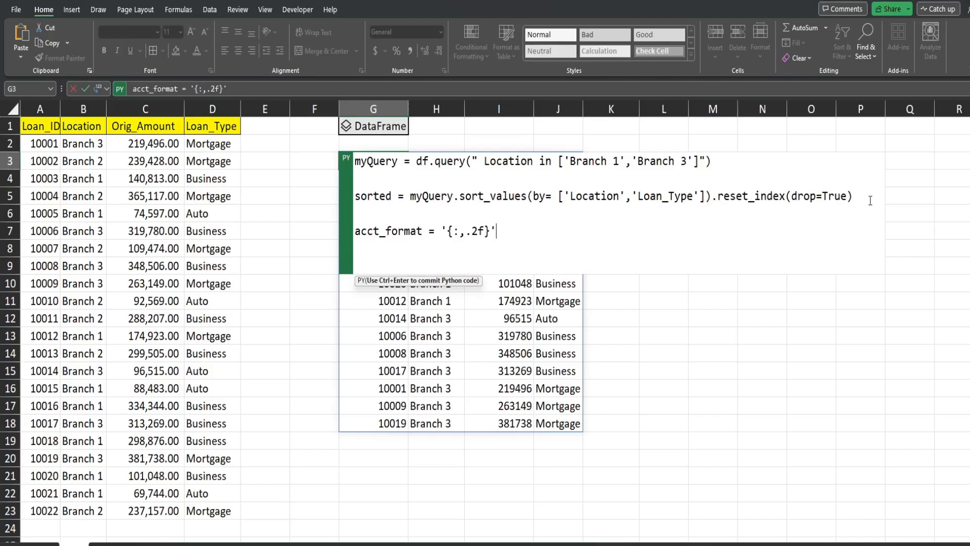
key("enter")
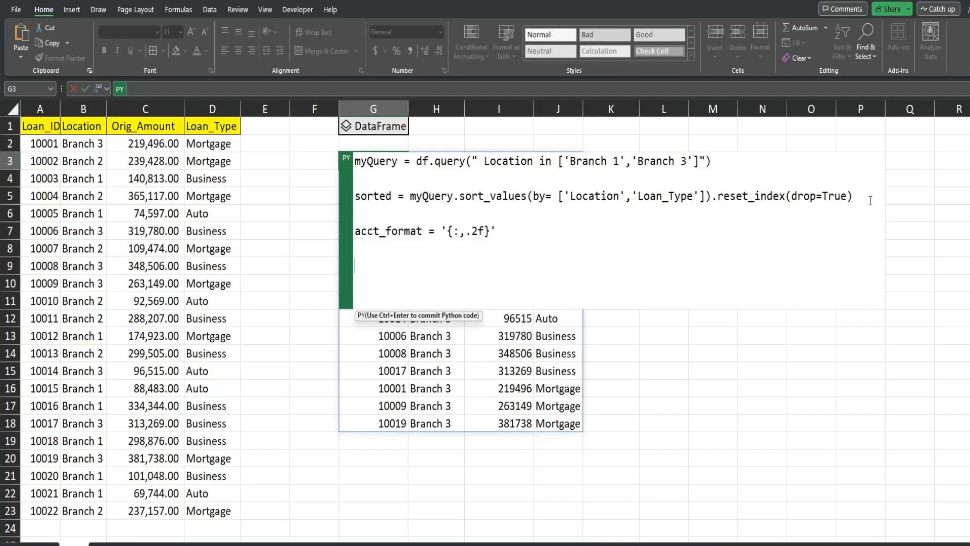
type("so")
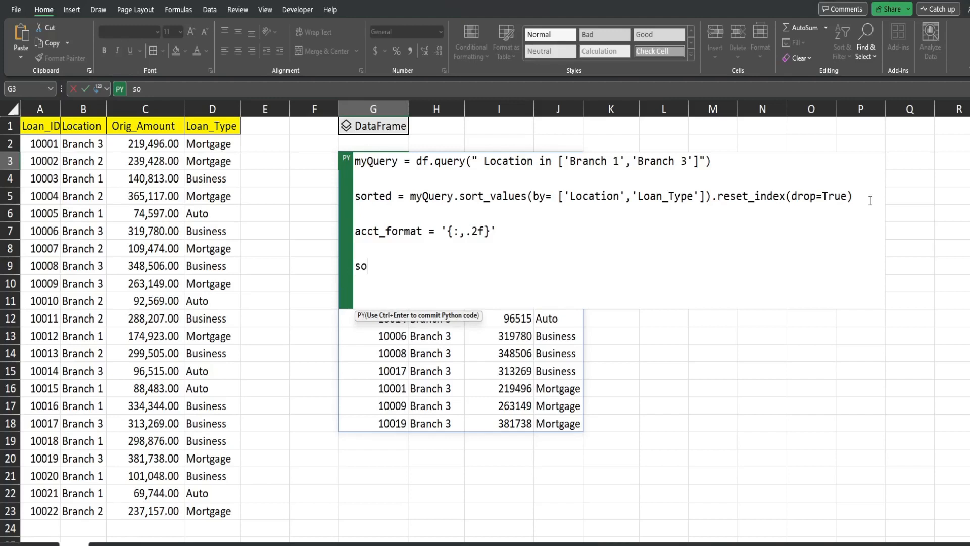
Step: Start the line sorted['Orig_Amount2'] = sorted['Orig_Amount']
type("rted")
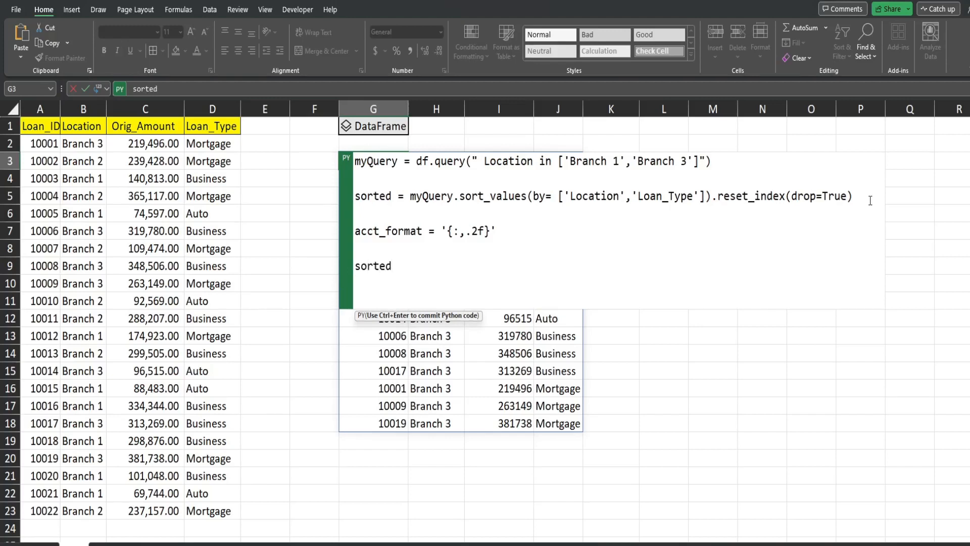
type("[")
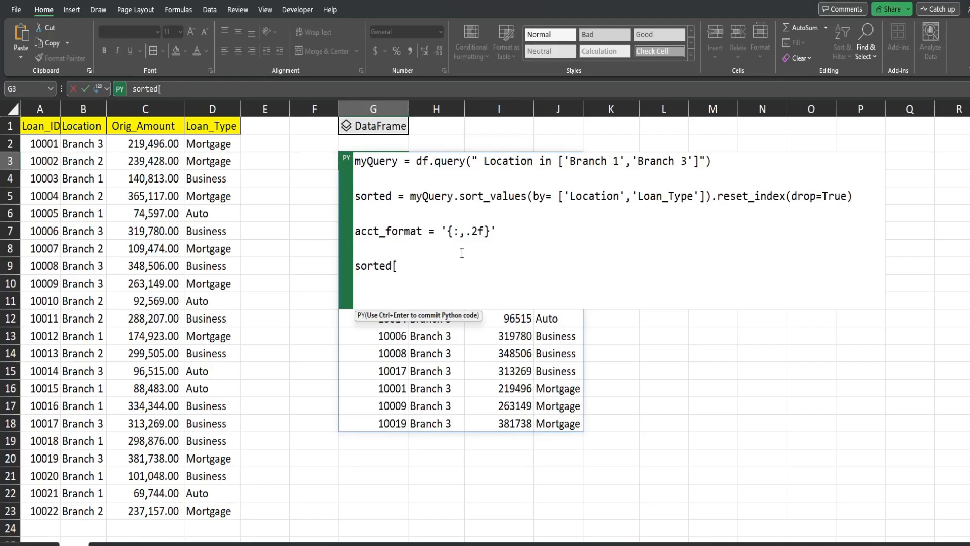
type("'")
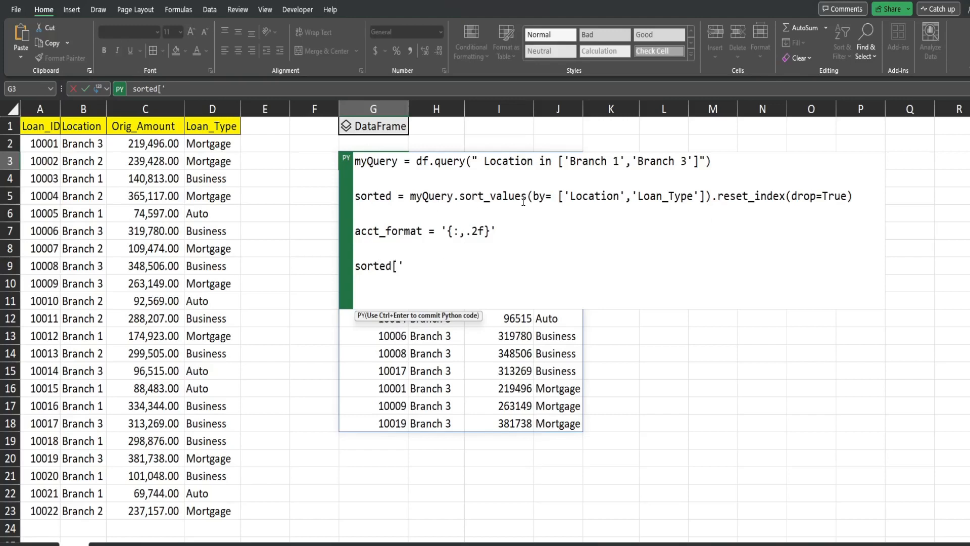
type("Orig")
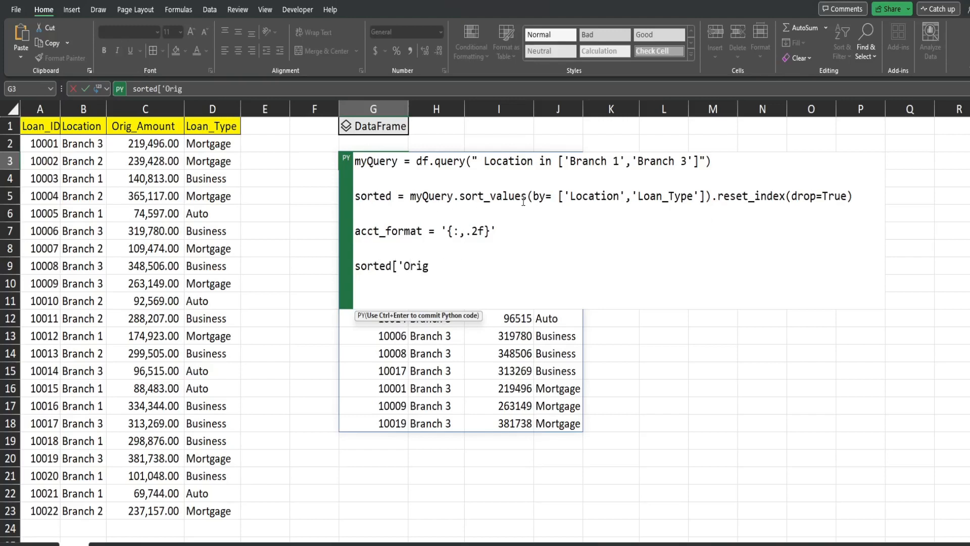
type("_")
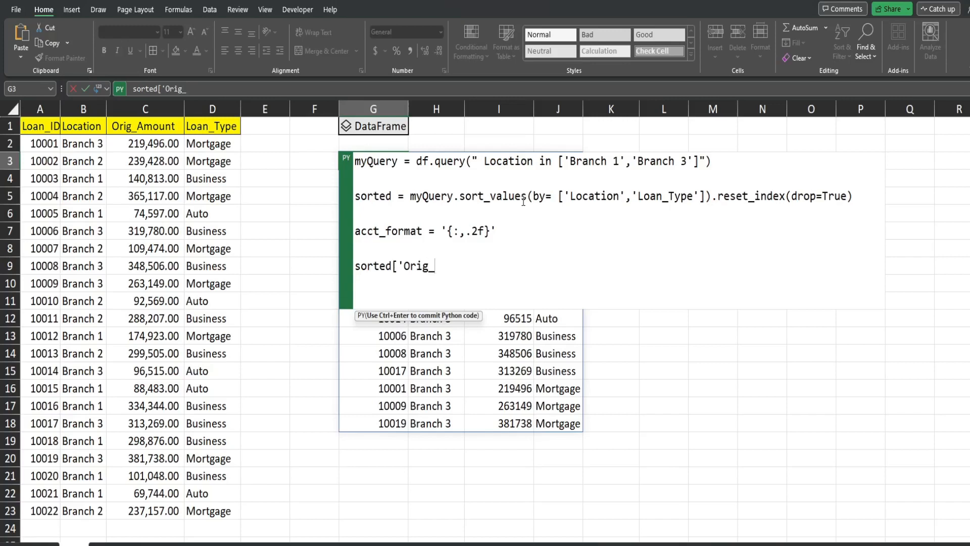
type("Amou")
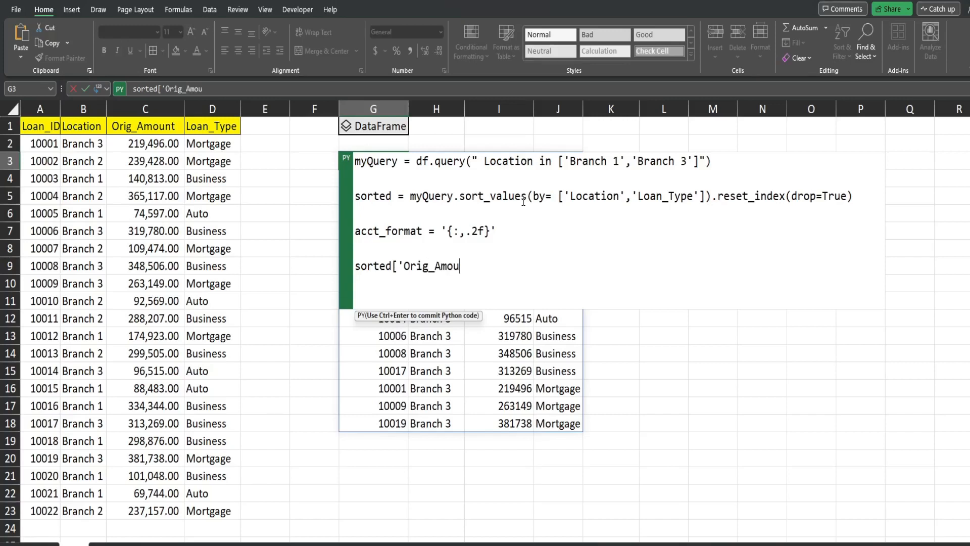
type("nt")
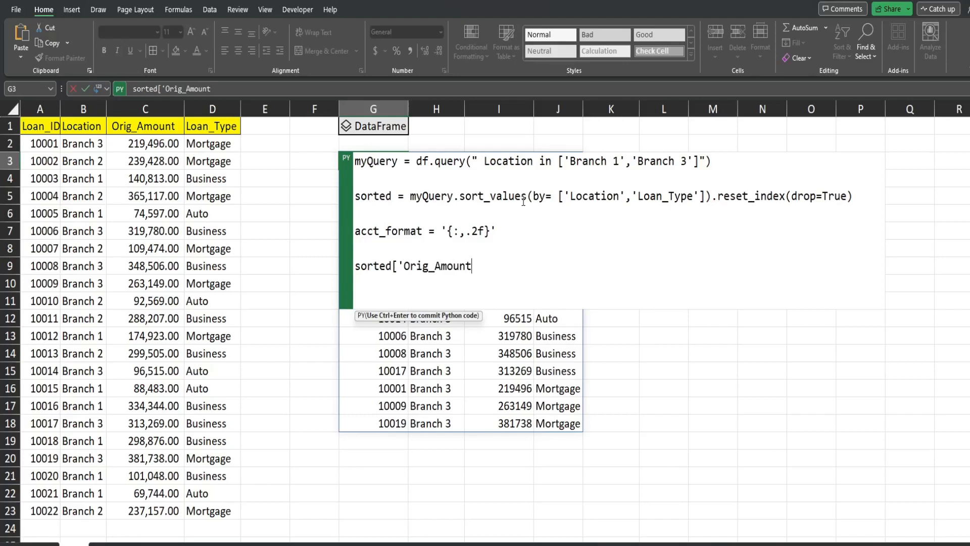
type("2")
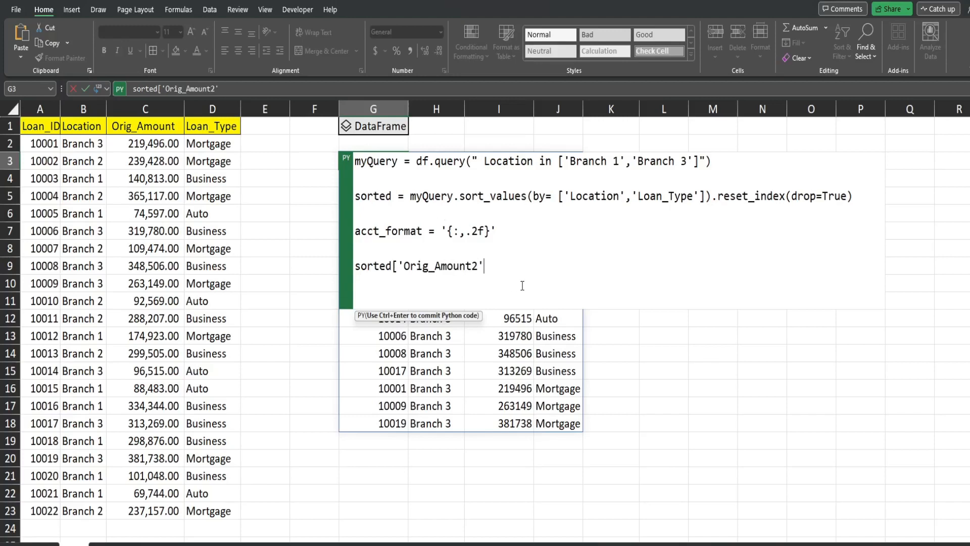
type("]")
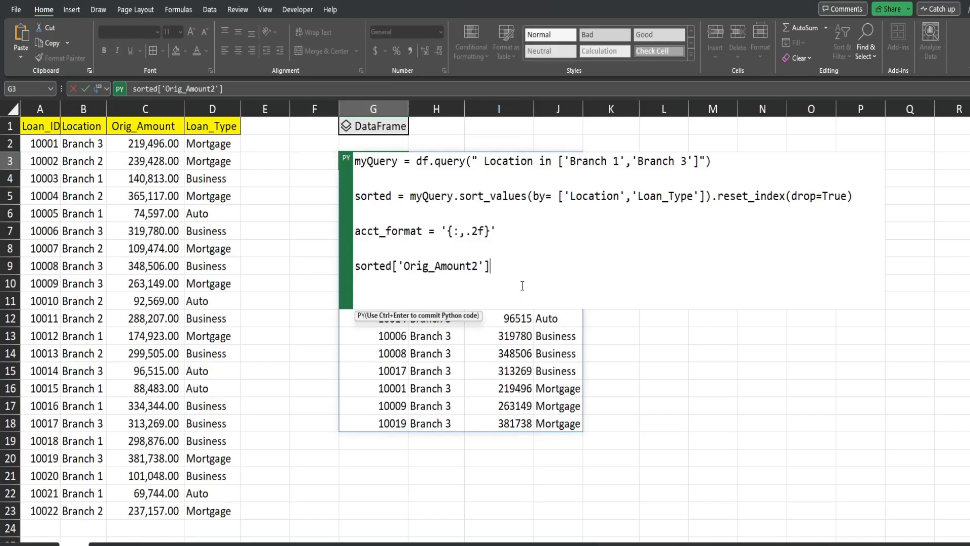
type("=")
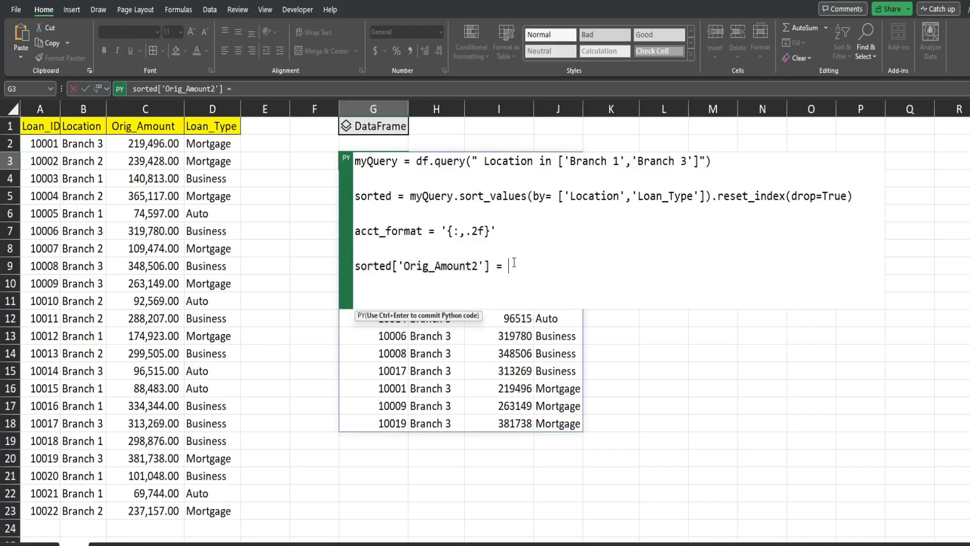
type("sorted['Orig_Amount2']")
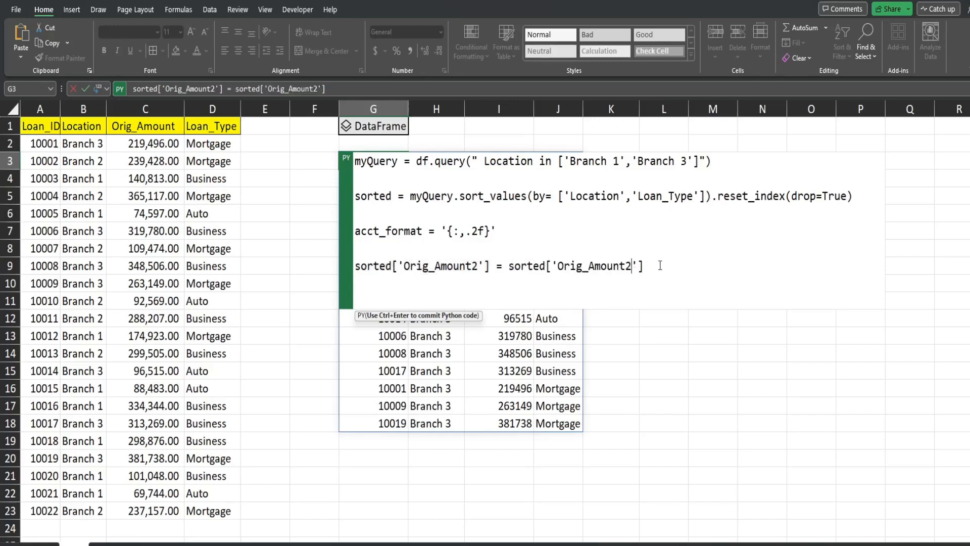
key("Backspace")
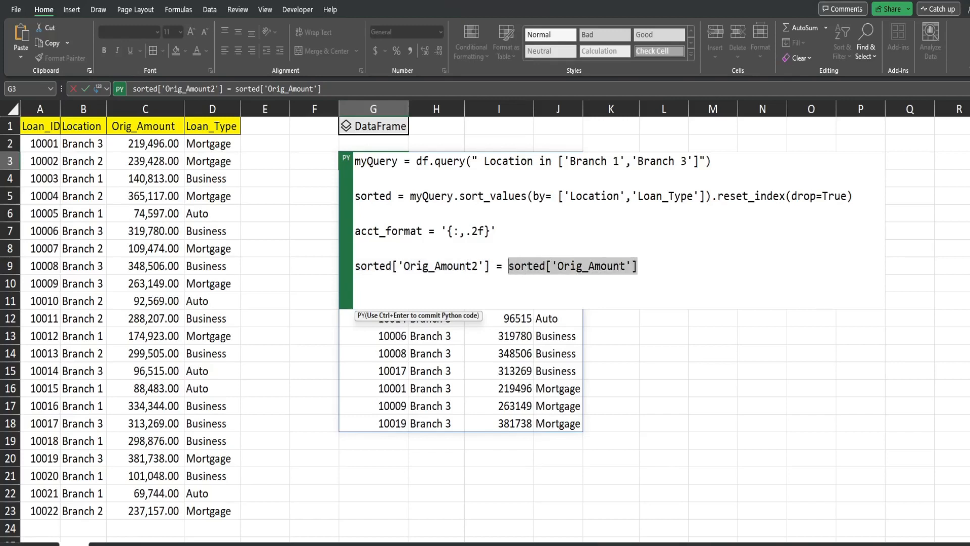
Step: Finish the line with .apply(lambda x: acct_format.format(x))
type(".")
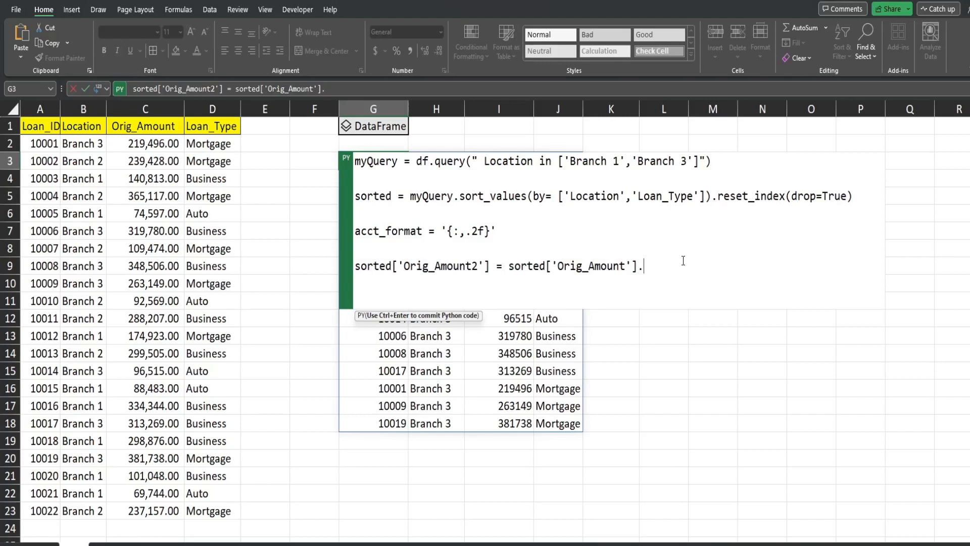
type("apply")
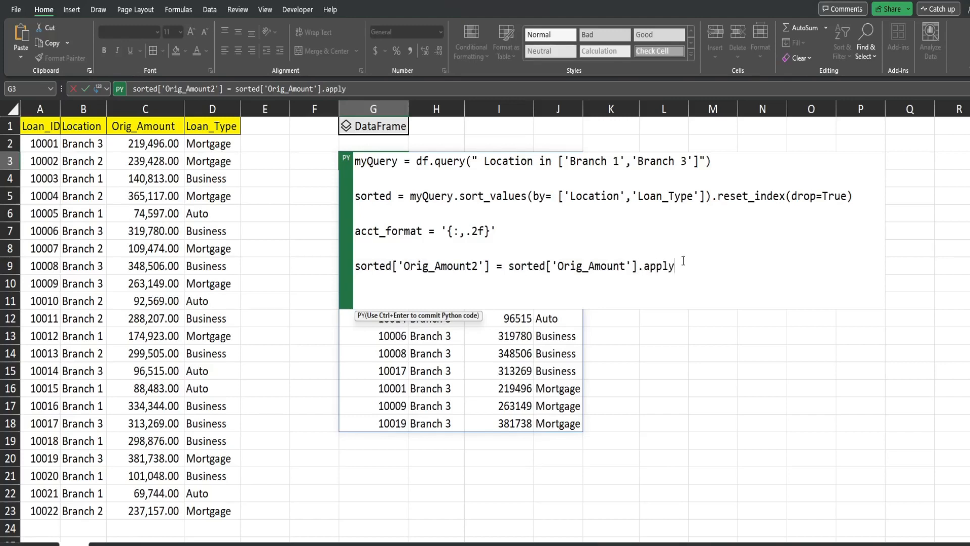
type("(lam")
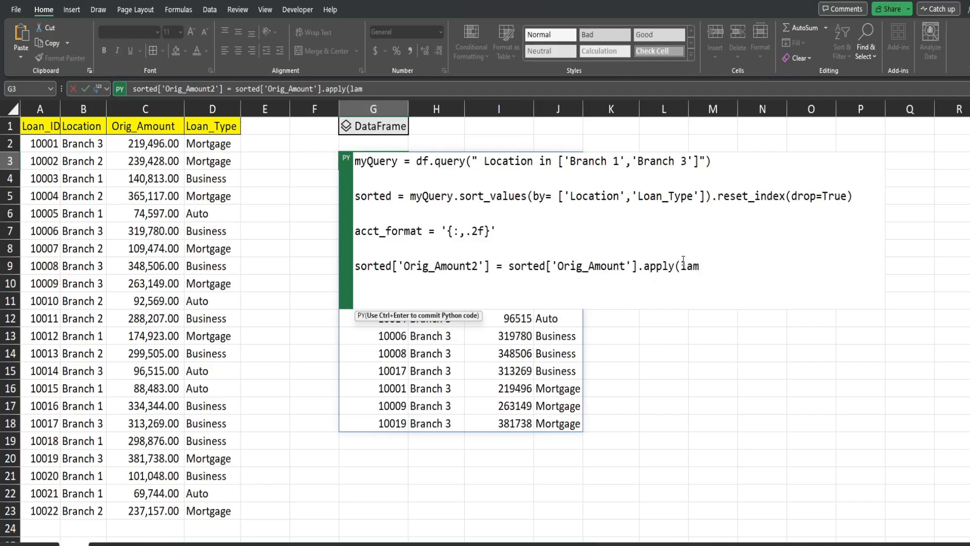
type("b")
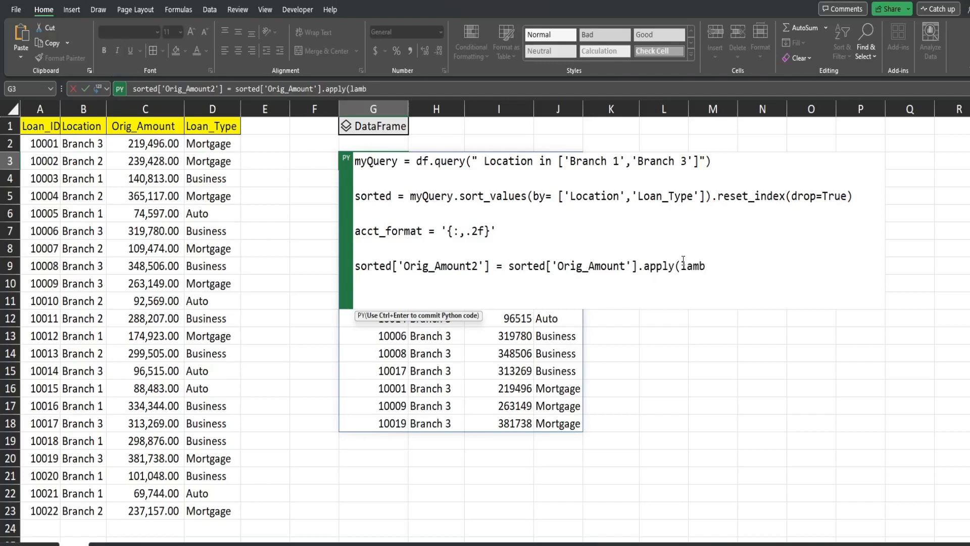
type("da x")
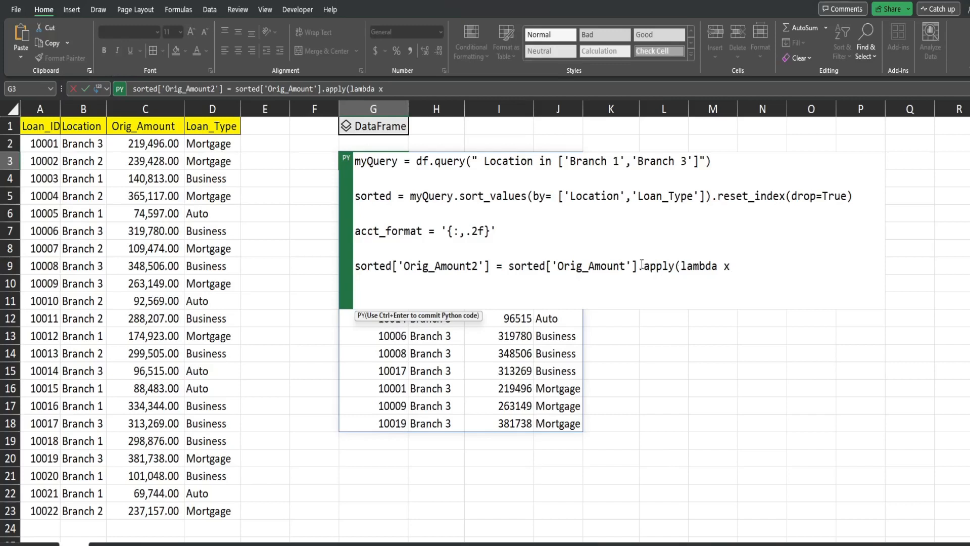
mouse_move(766, 267)
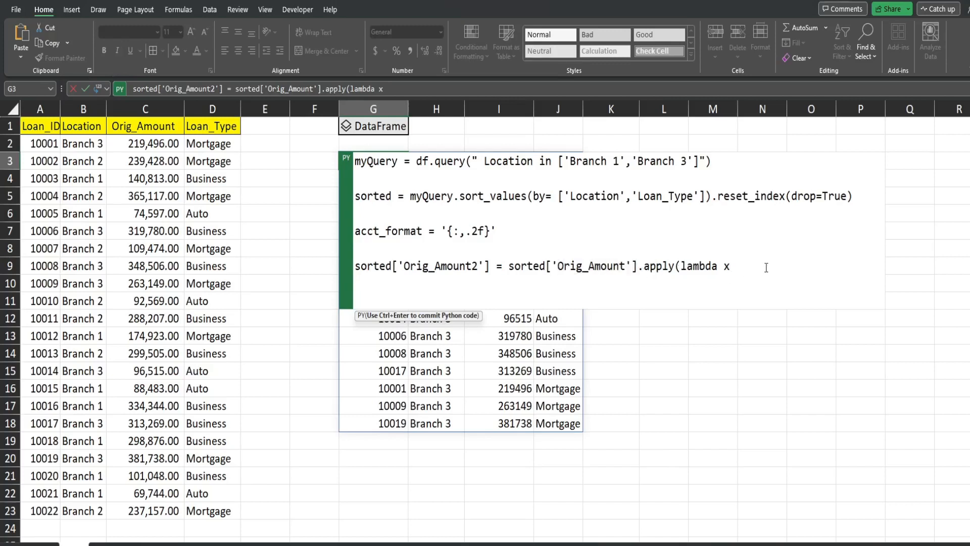
type(":")
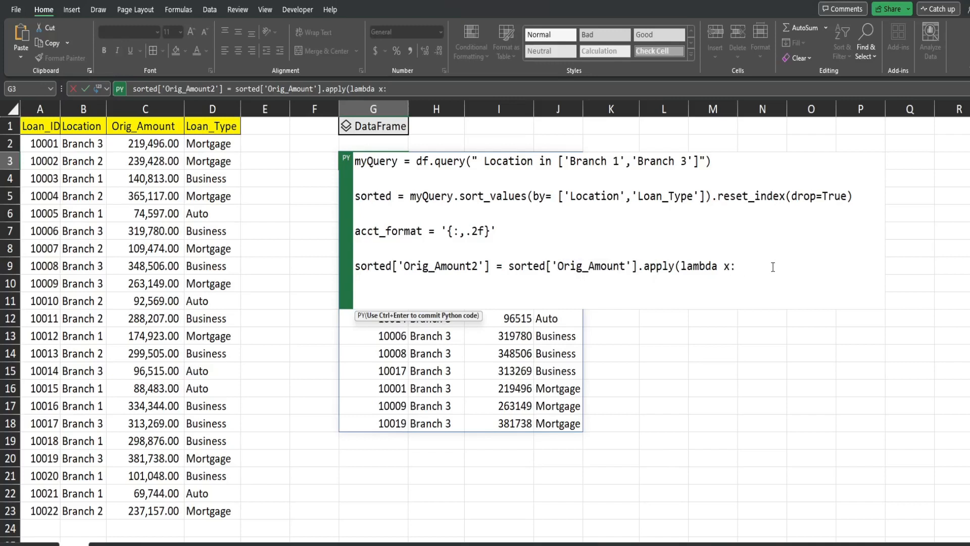
type("ac")
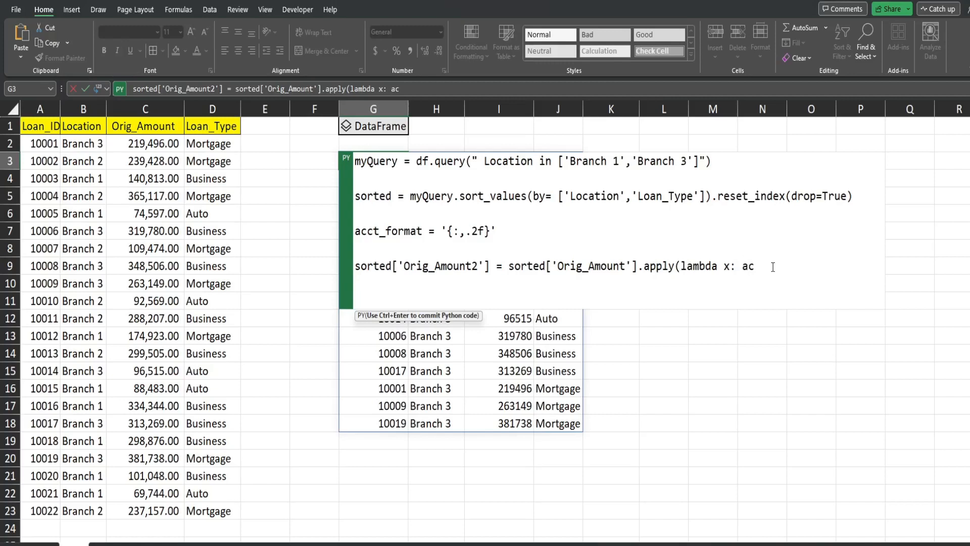
type("ct_form")
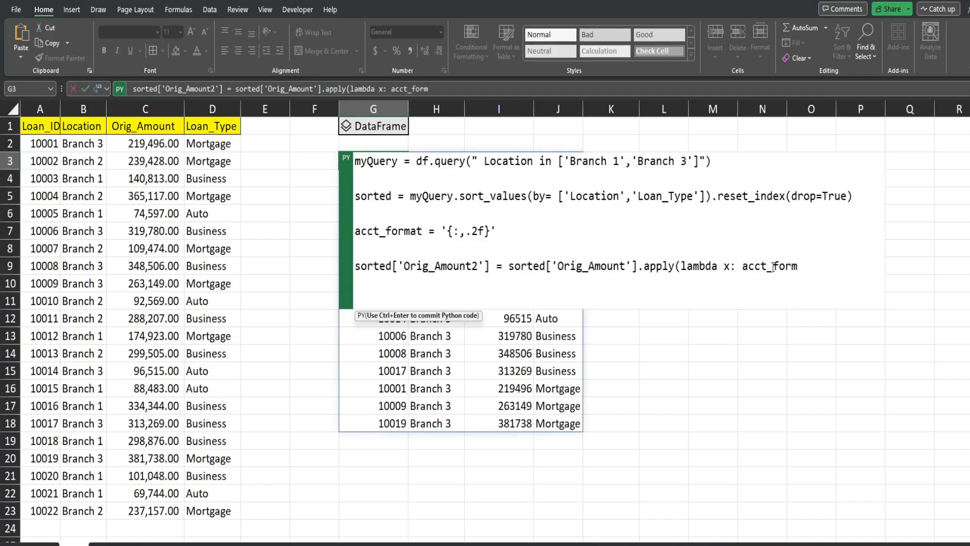
type("at")
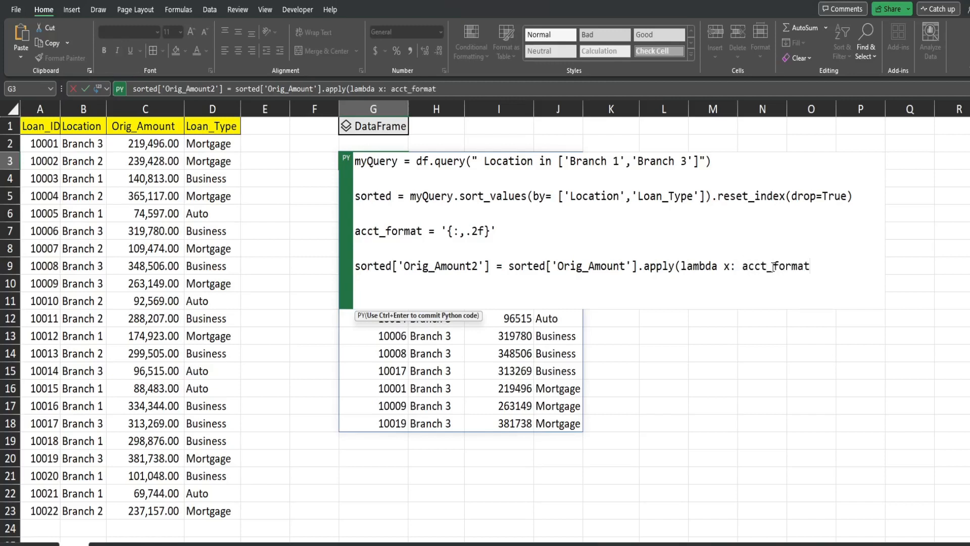
left_click(810, 265)
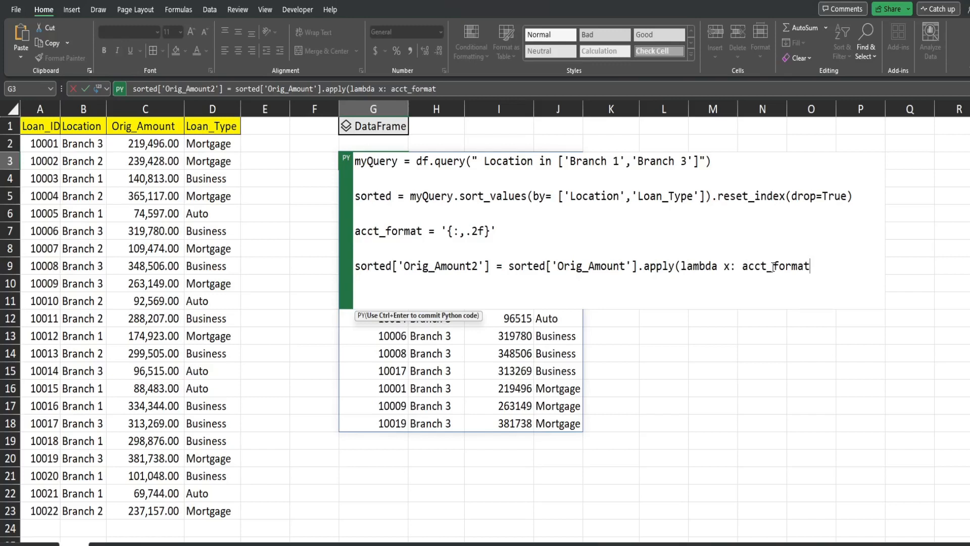
type(".format")
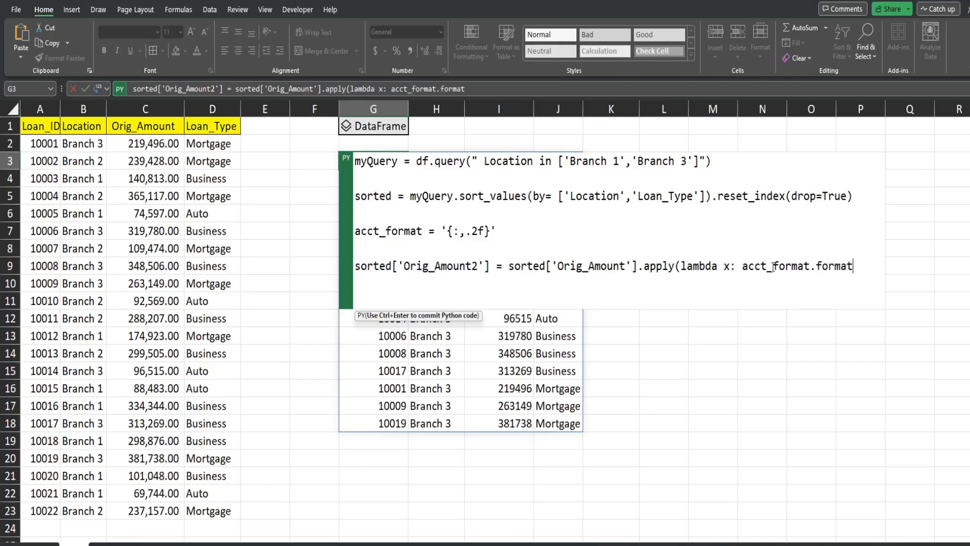
type("(x)")
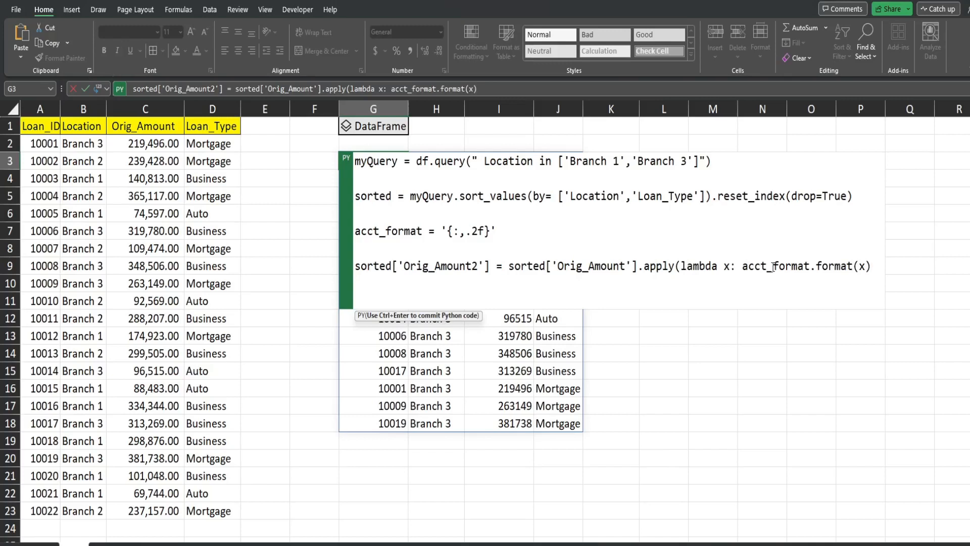
type(")")
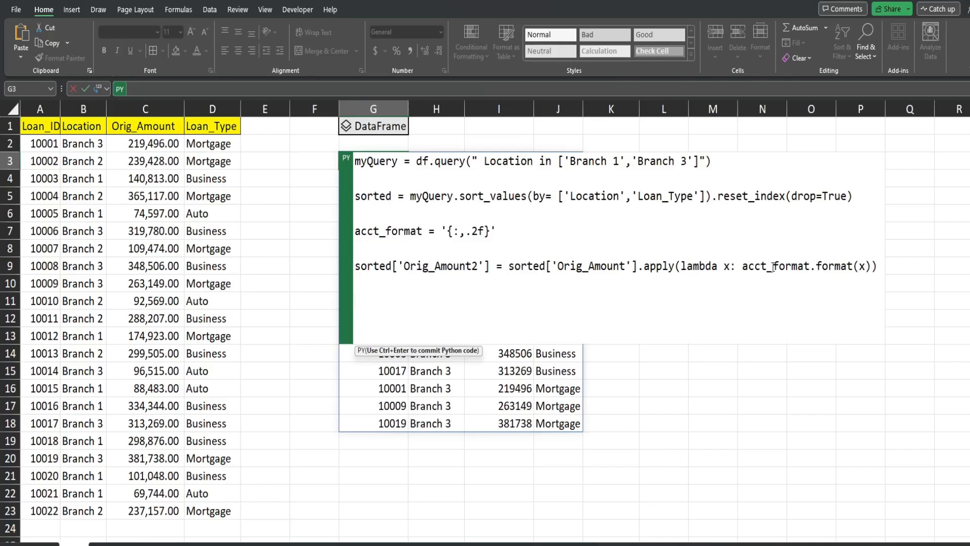
Step: End the G3 Python code with sorted[['Loan_ID','Location','Orig_Amount2','Loan_Type']] and commit it
type("sorted")
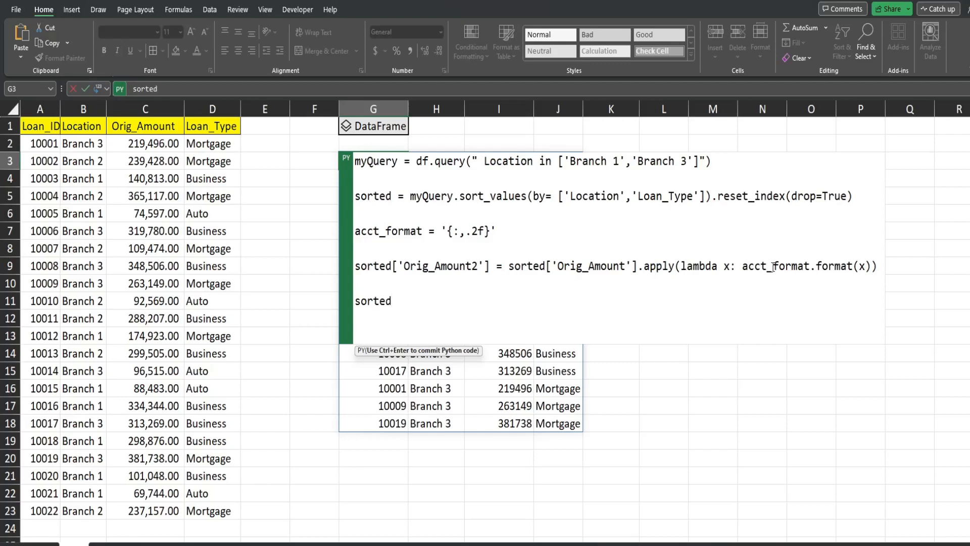
type("[[")
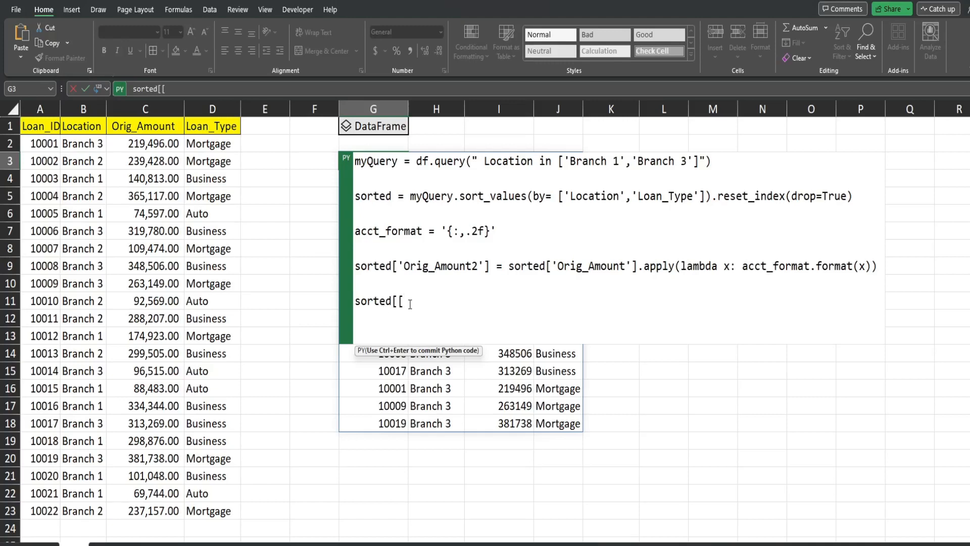
mouse_move(421, 309)
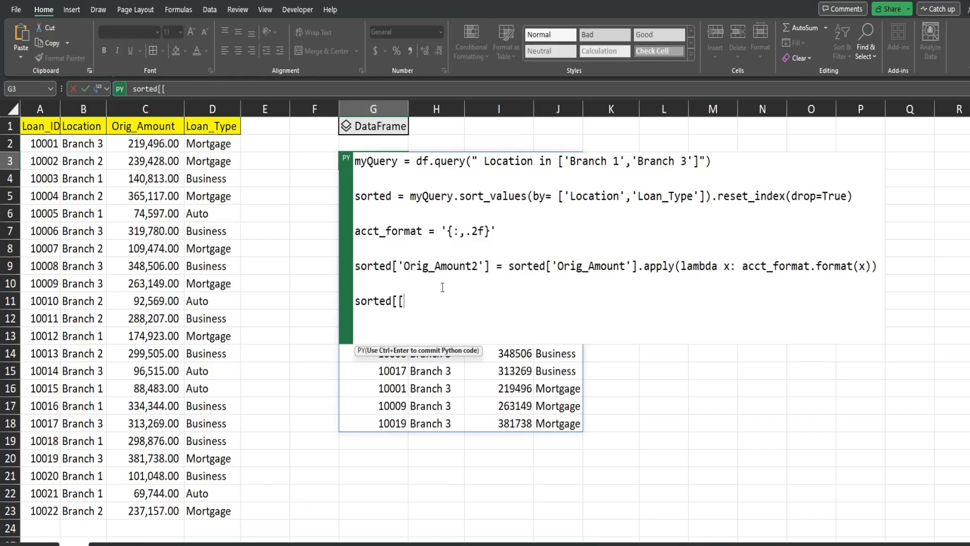
mouse_move(436, 314)
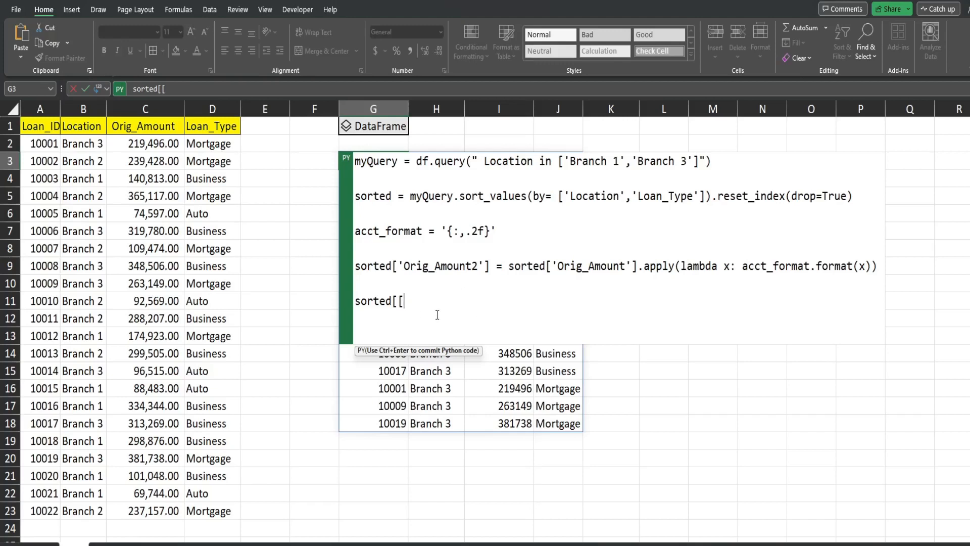
type("'")
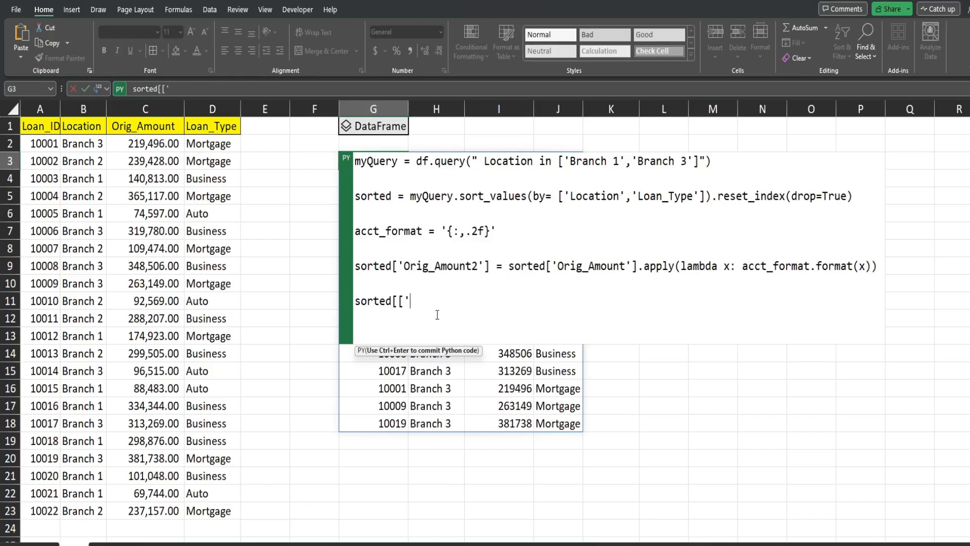
type("Loan")
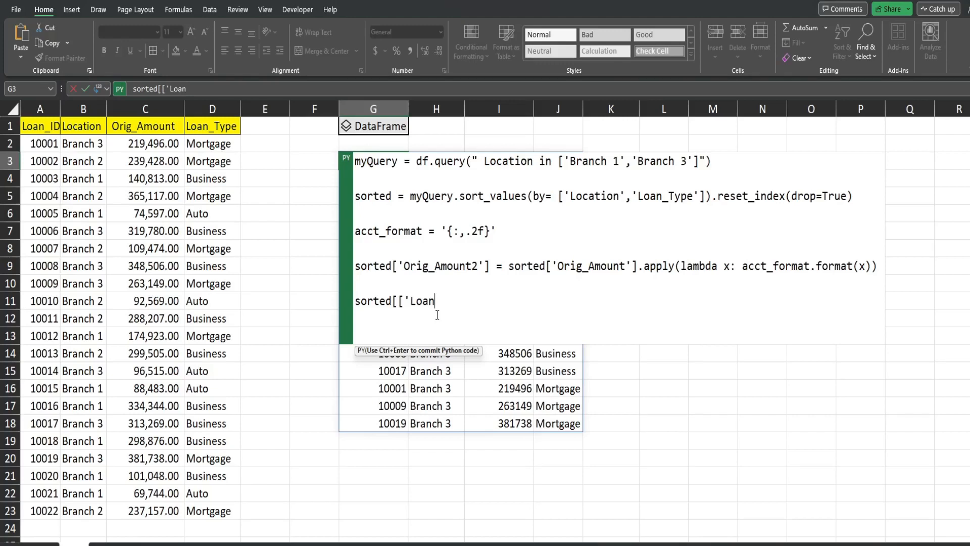
type("_ID")
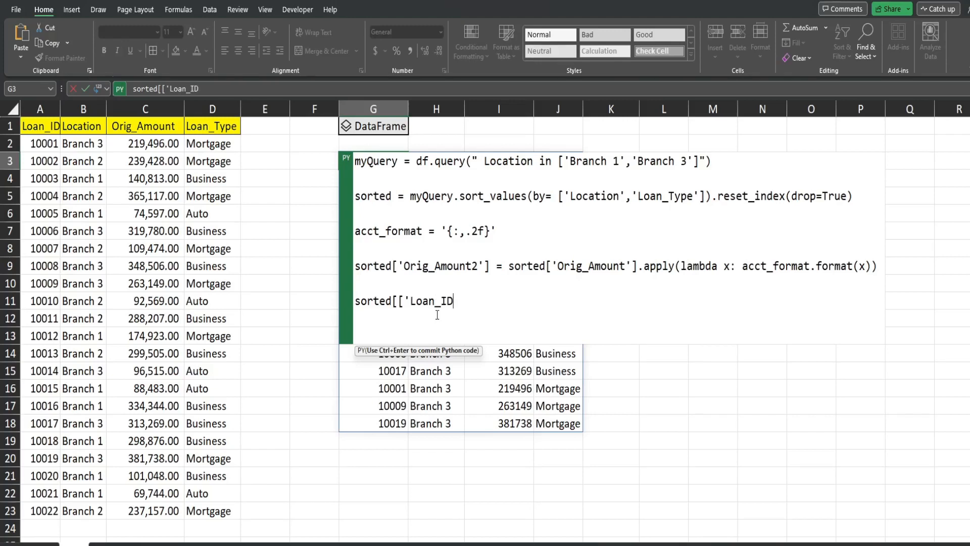
type(",")
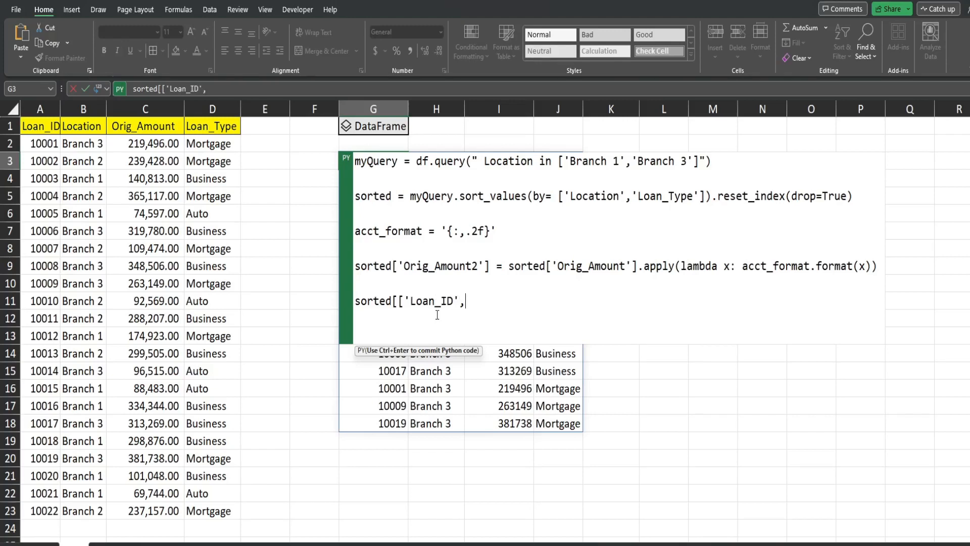
type("'Locat")
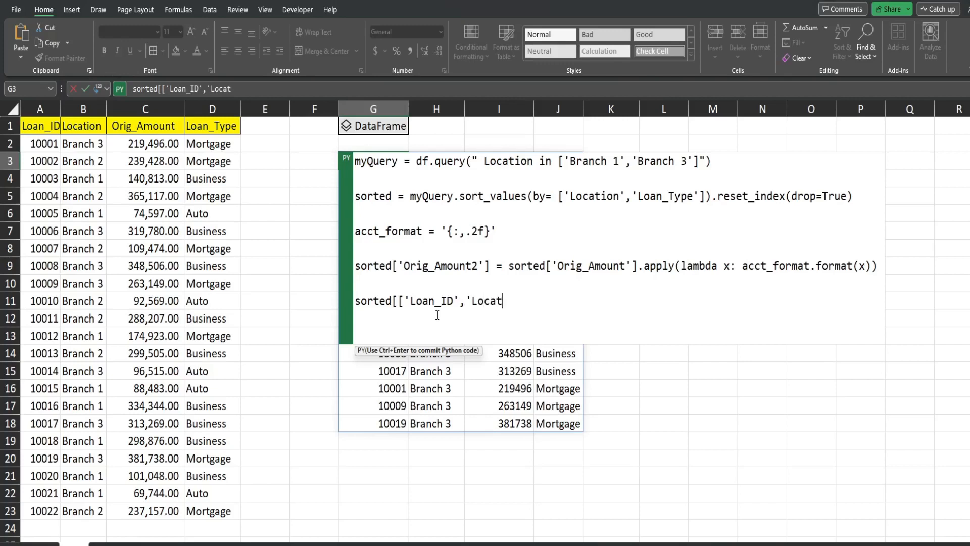
type("ion',")
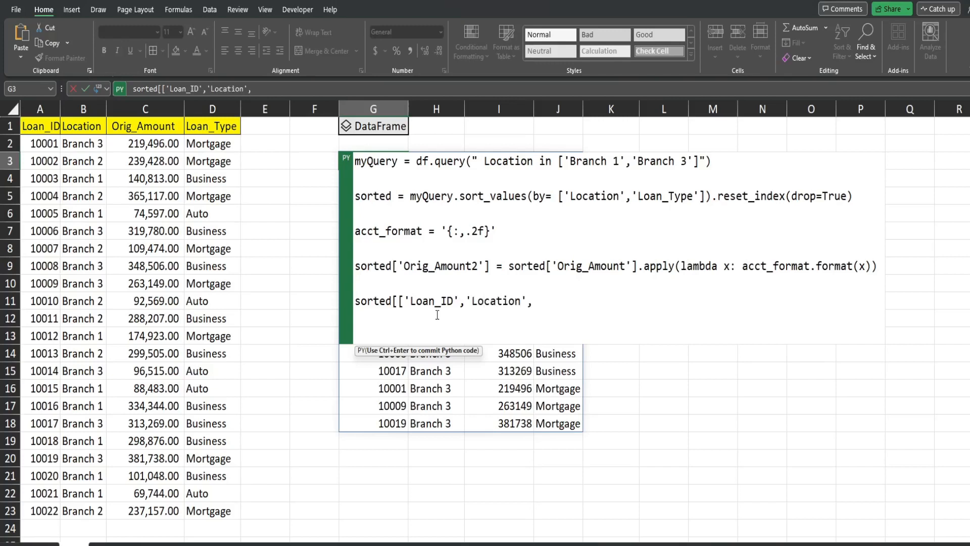
type("'")
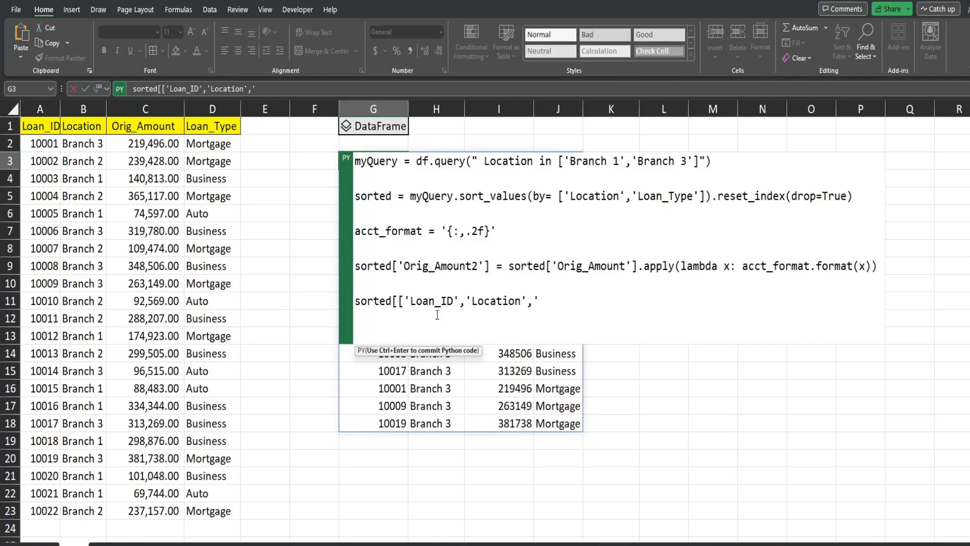
type("Orig")
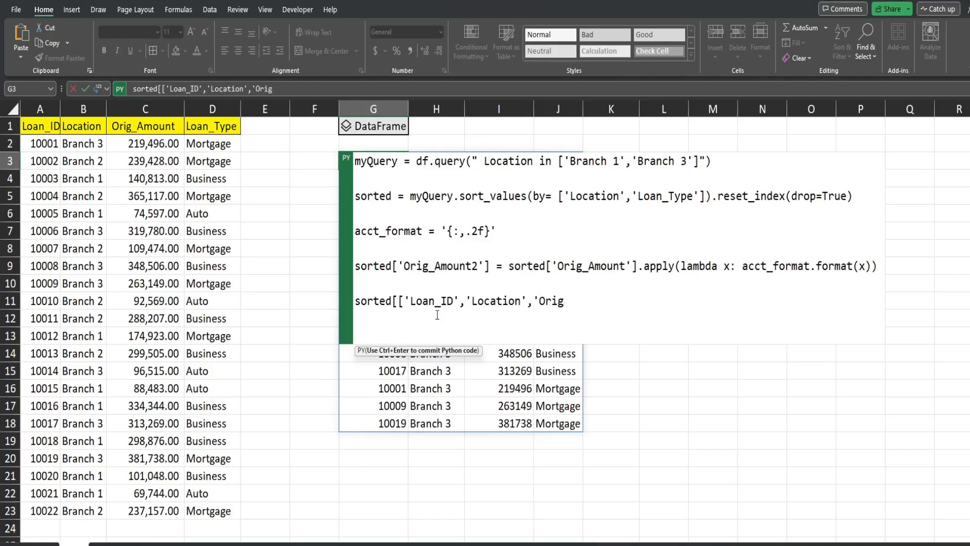
type("Amou")
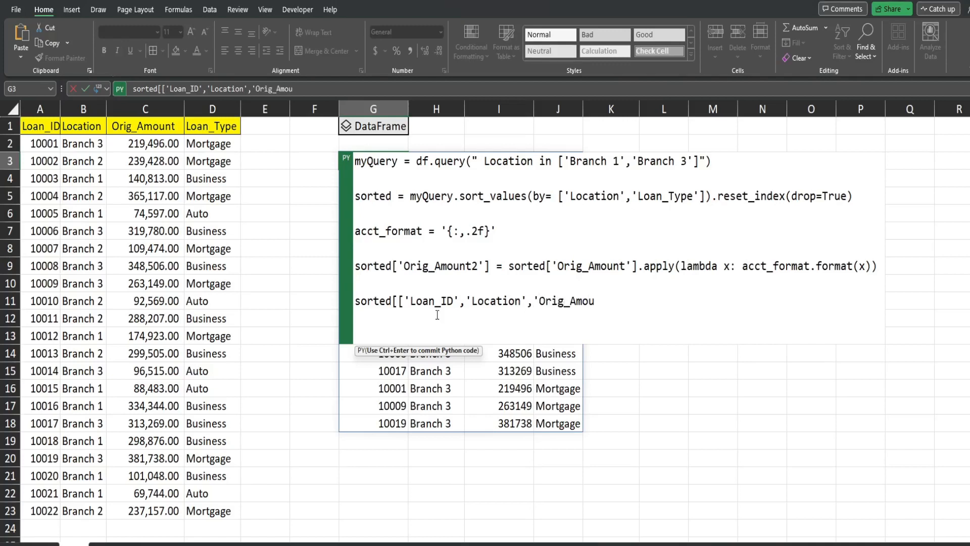
type("nt2")
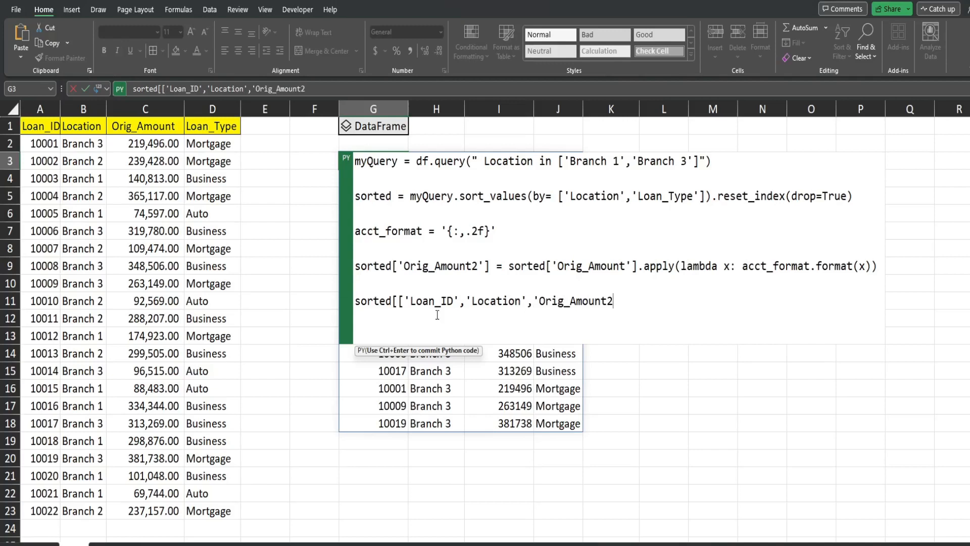
type("'")
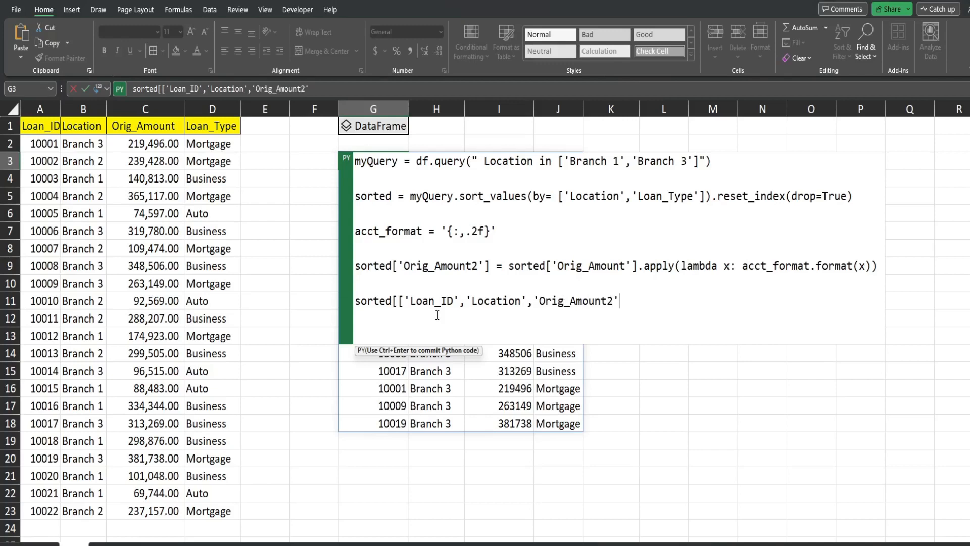
type(",'")
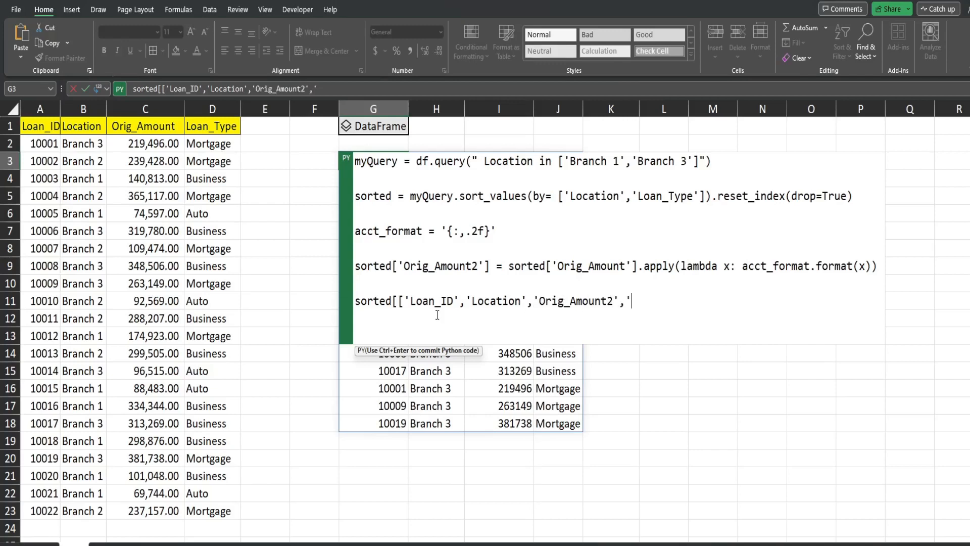
type("Loan_T")
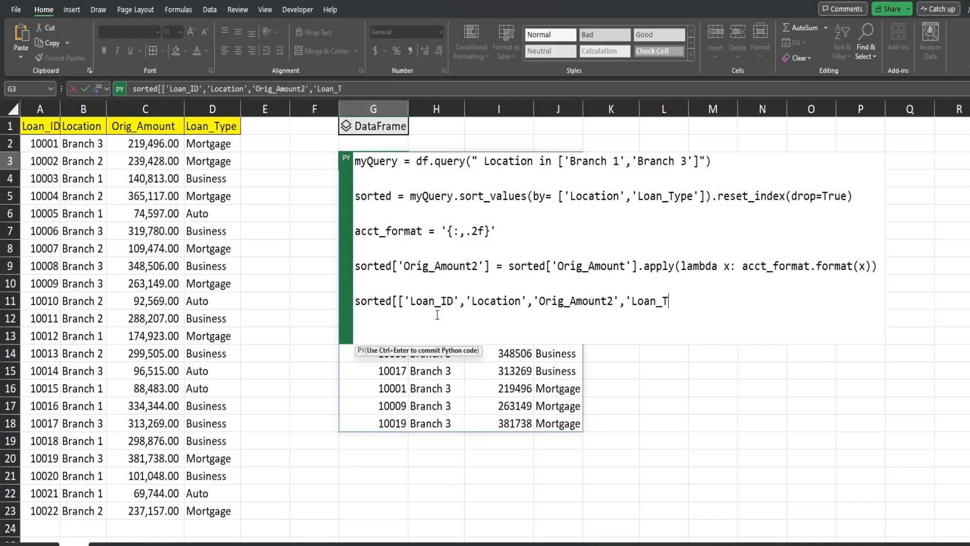
type("ype'")
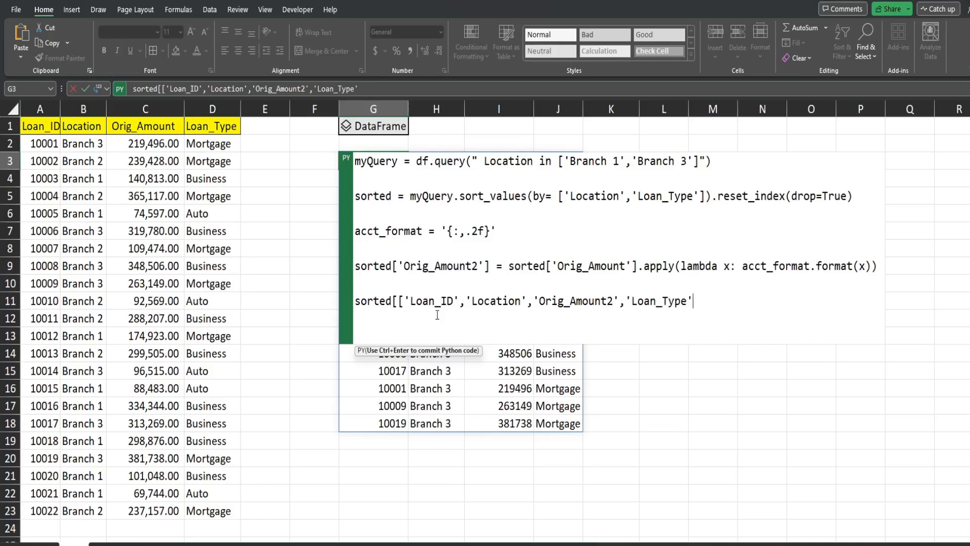
type("]]")
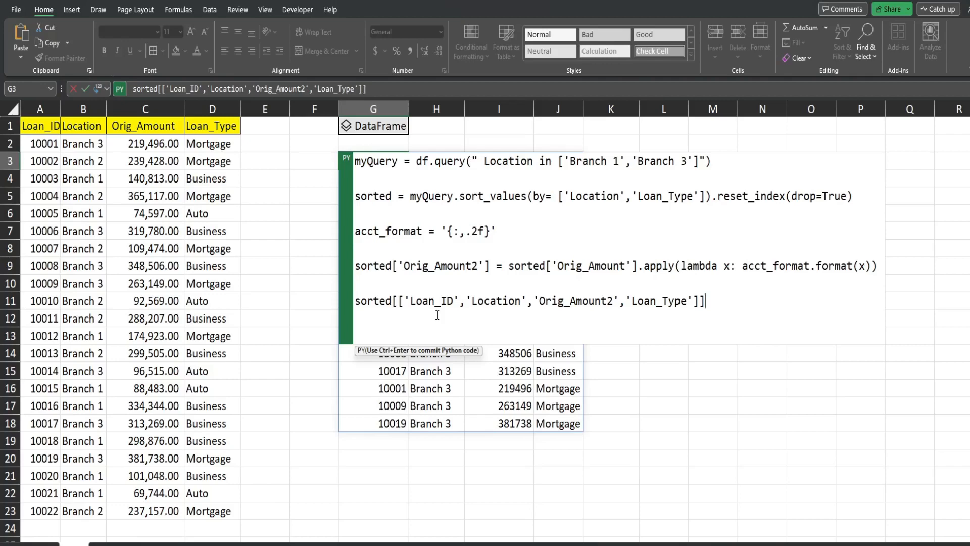
key("ctrl+enter")
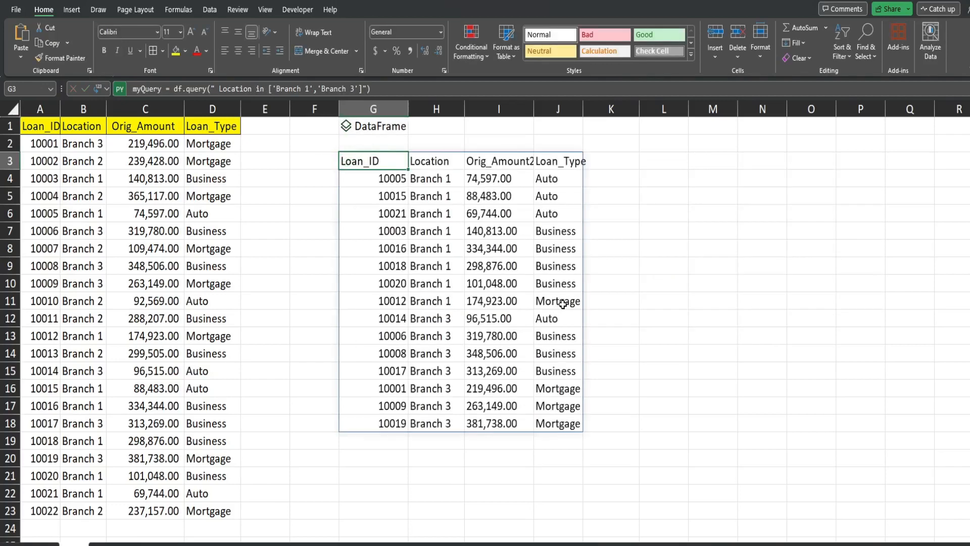
mouse_move(500, 177)
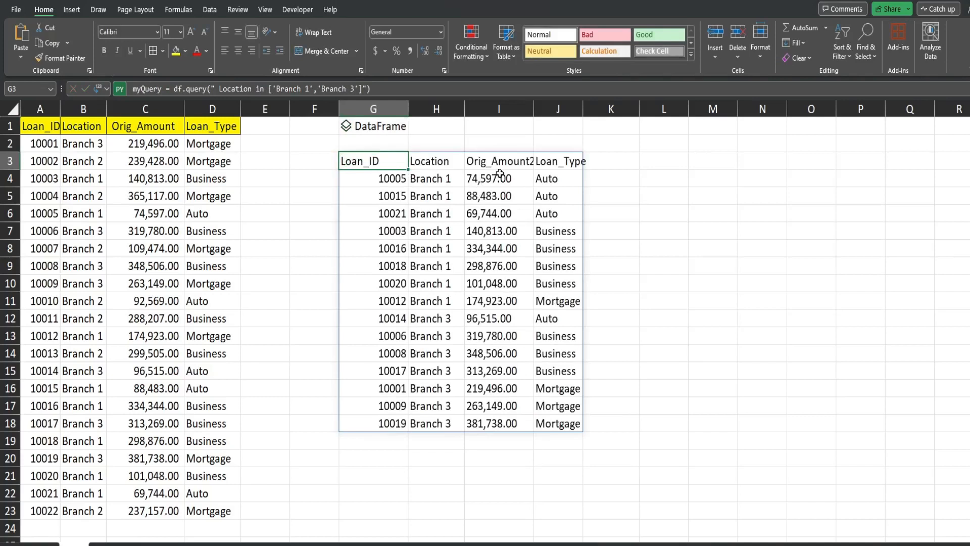
Step: Inspect the comma-formatted two-decimal Orig_Amount2 values in the spilled output
left_click(498, 178)
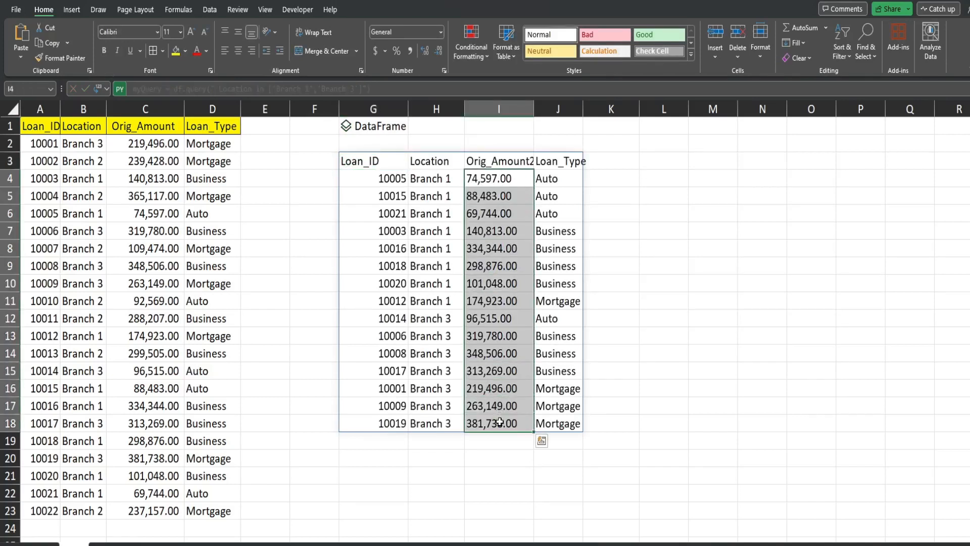